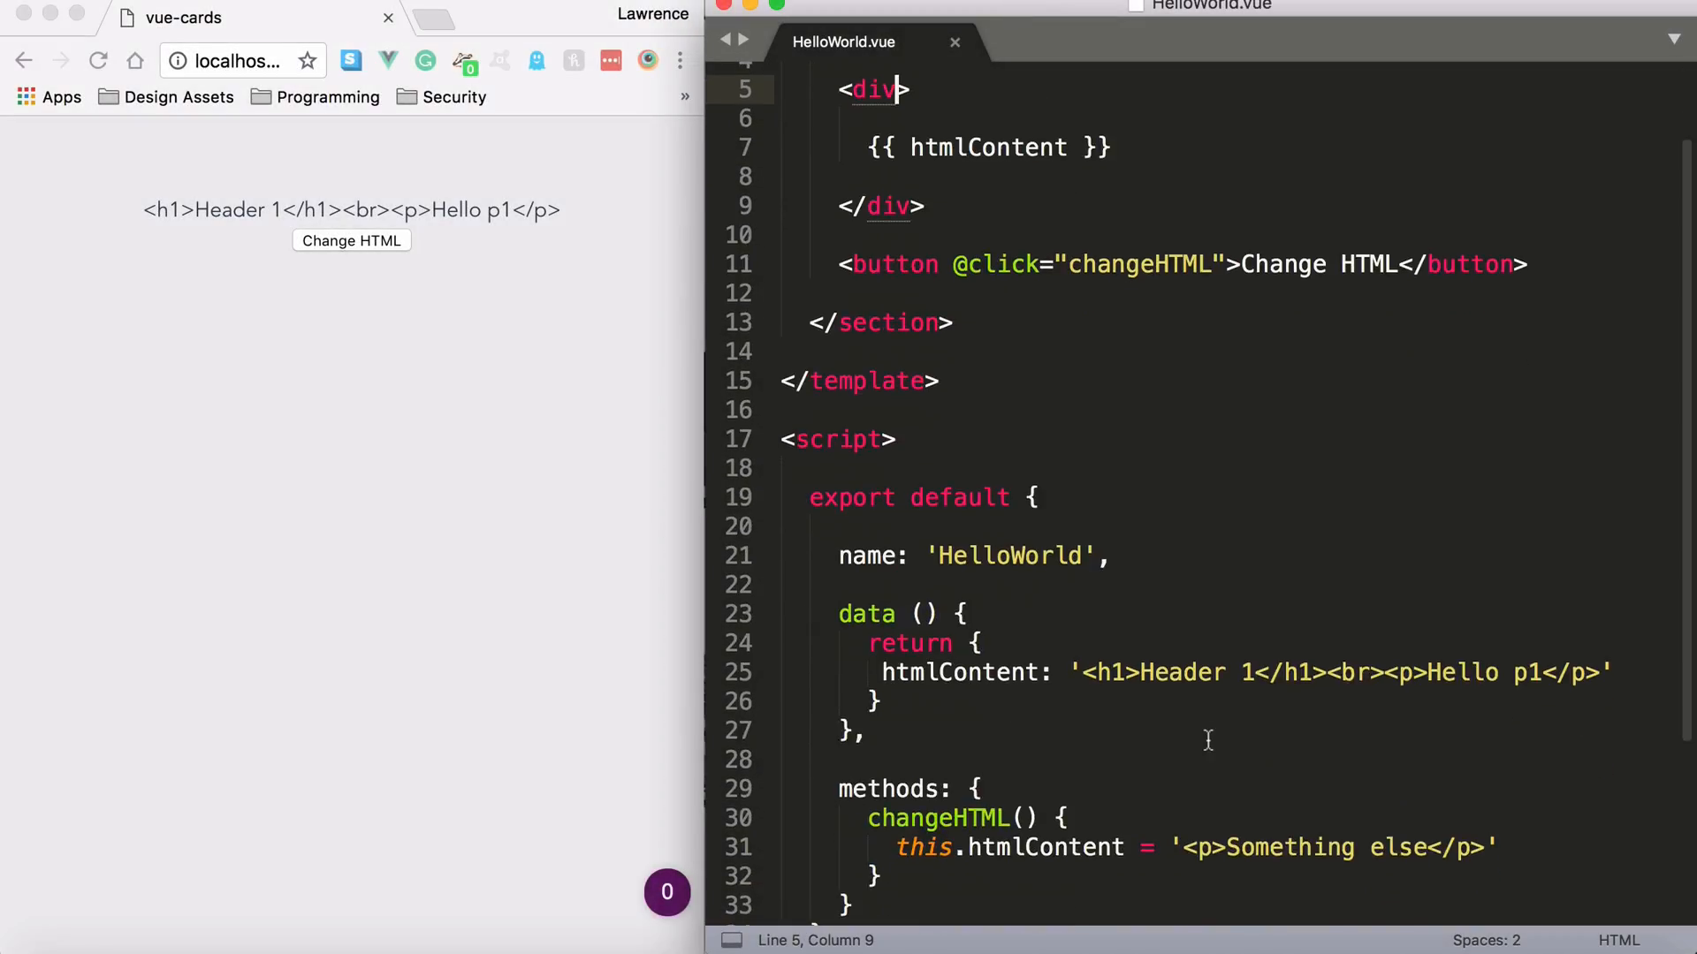
Step: Add v-html="htmlContent" to the div, remove the {{ htmlContent }} line, join the div, and save
left_click_drag(1079, 671, 1552, 672)
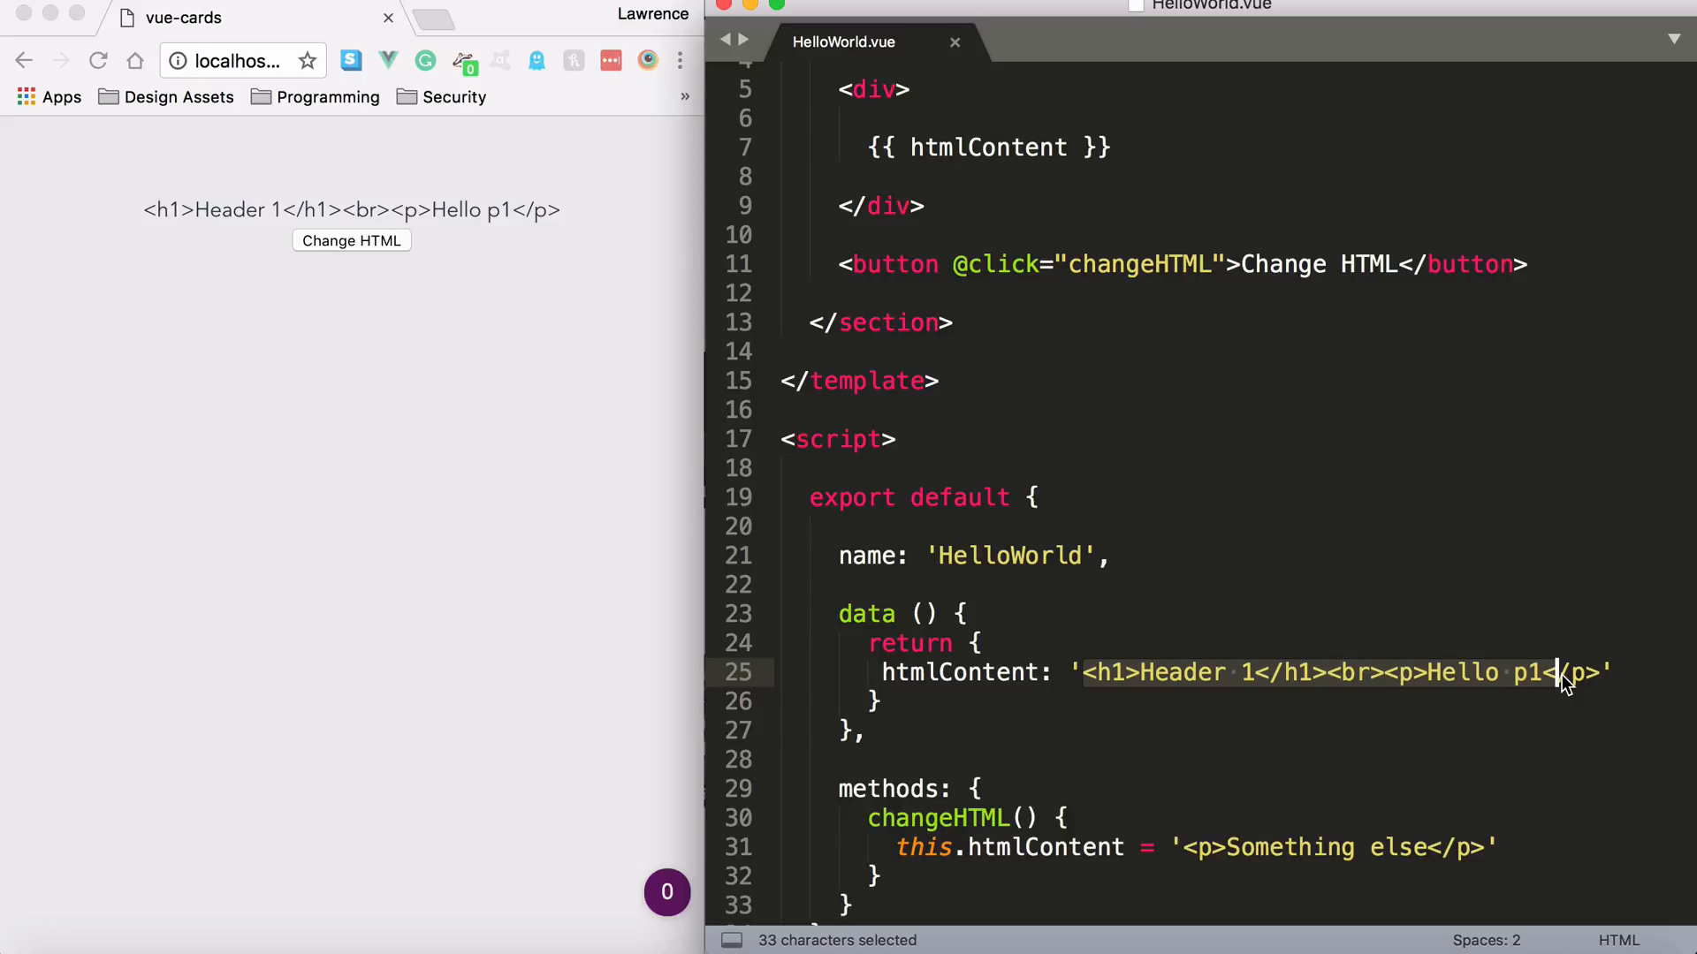
mouse_move(1491, 679)
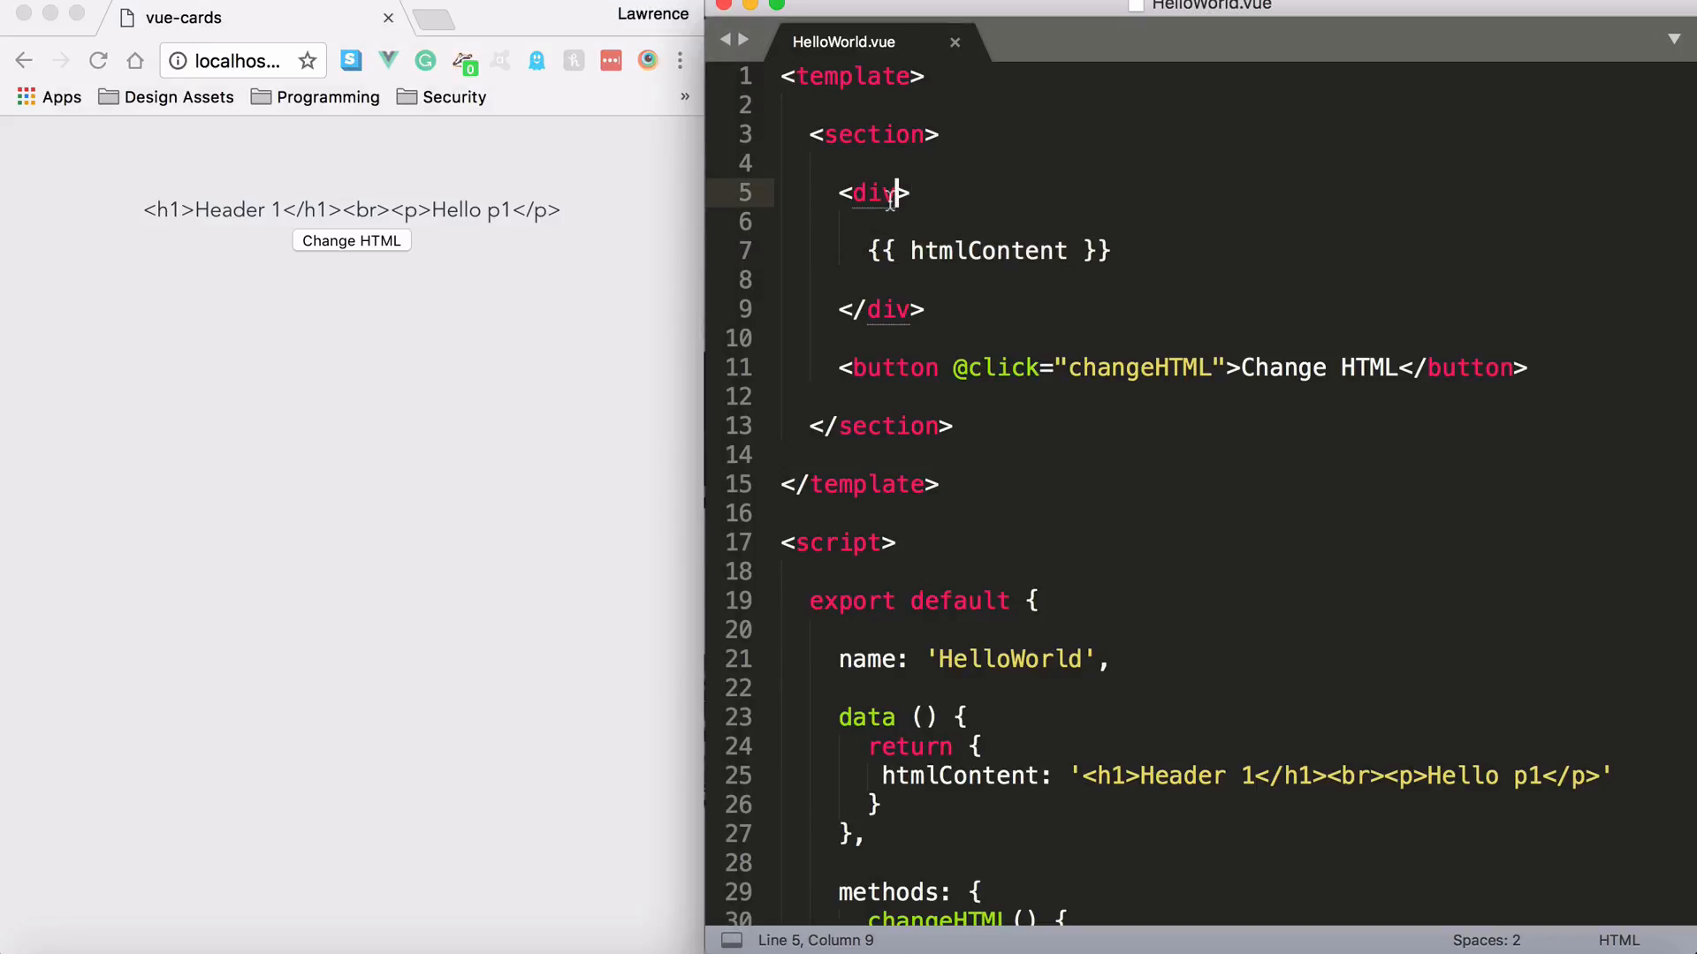
type("v-html=\"")
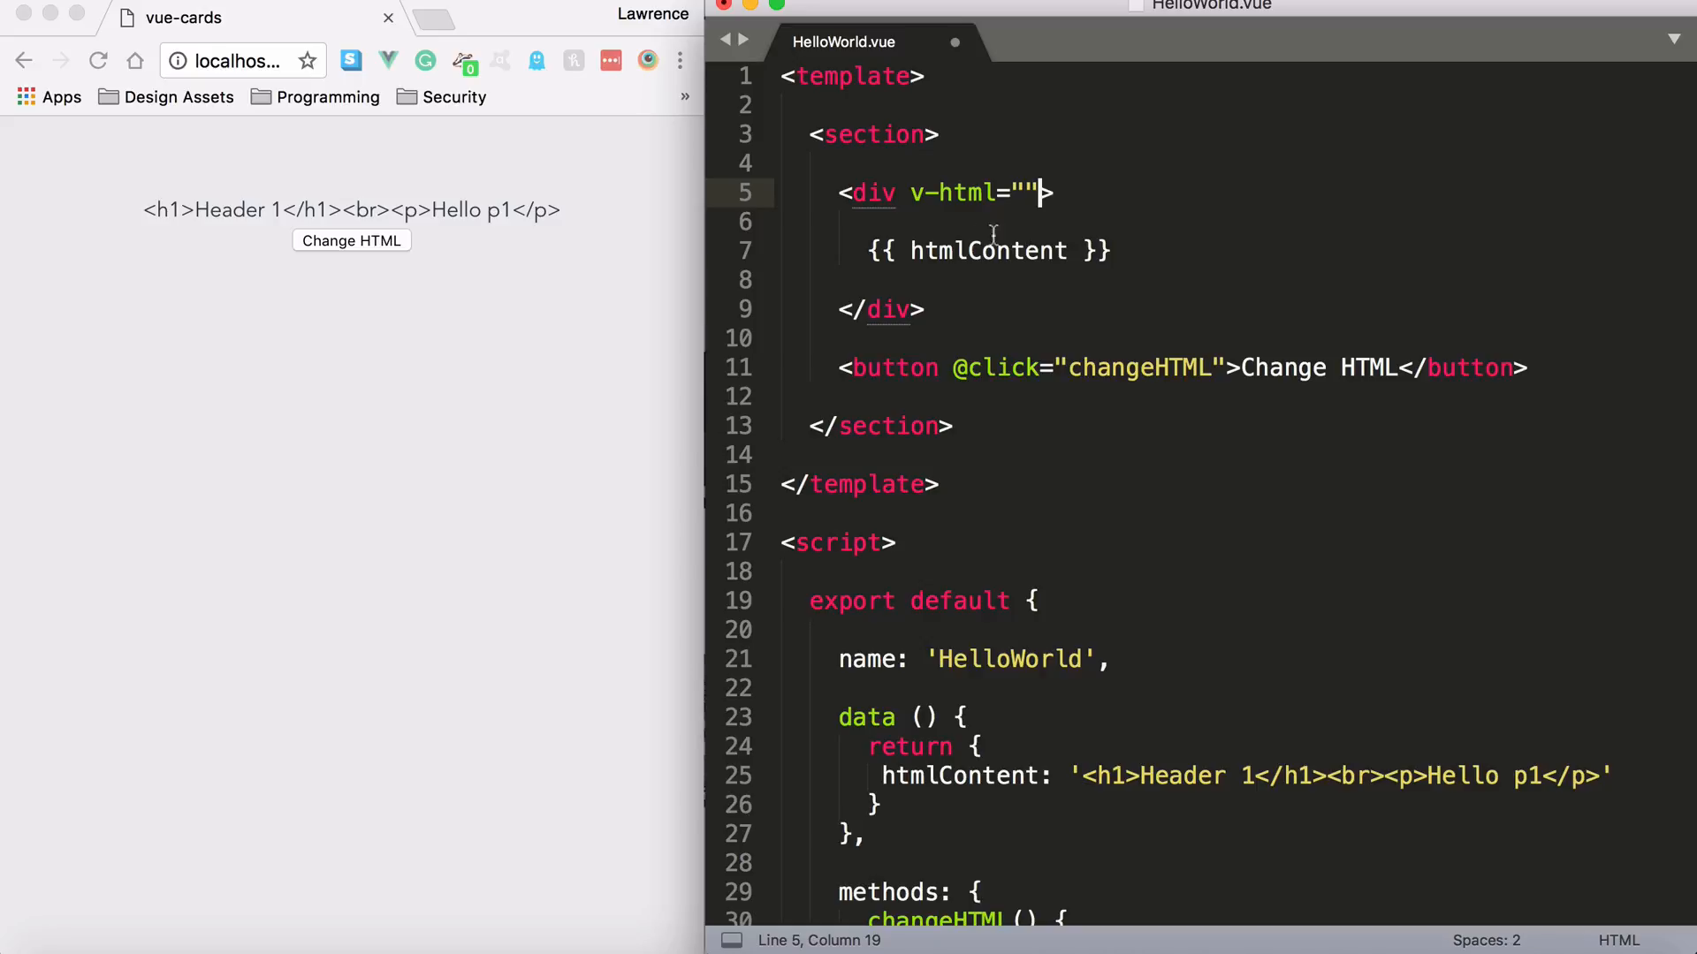
key("cmd+x")
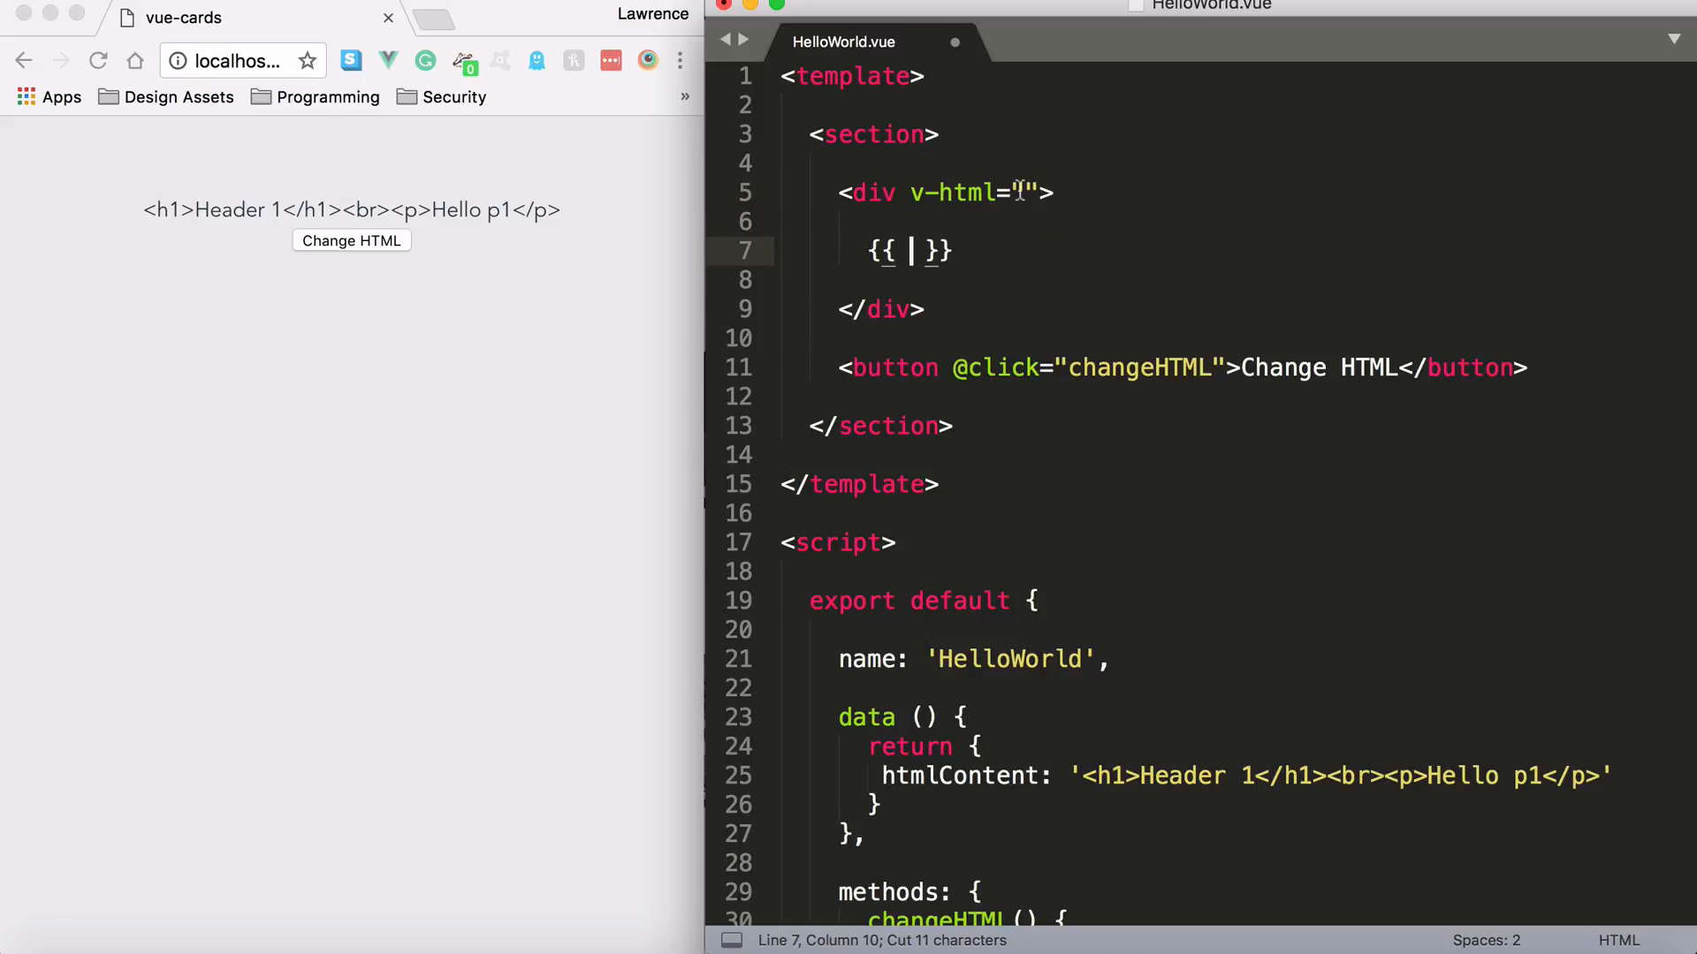
type("htmlContent")
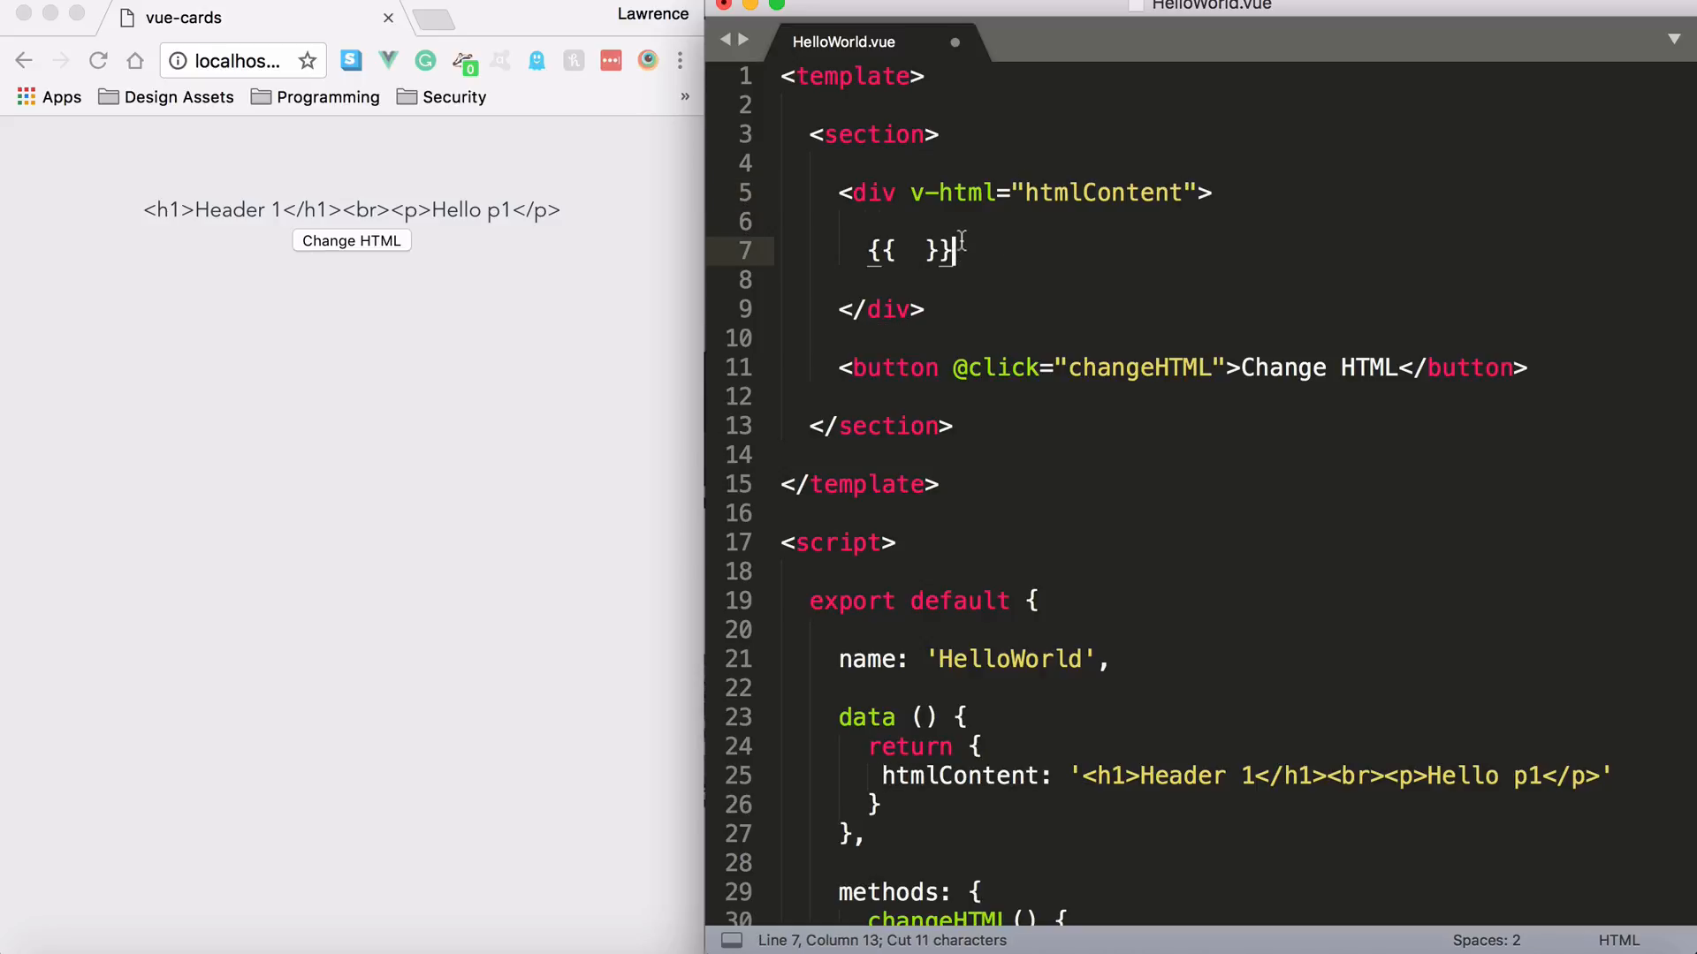
key("Backspace")
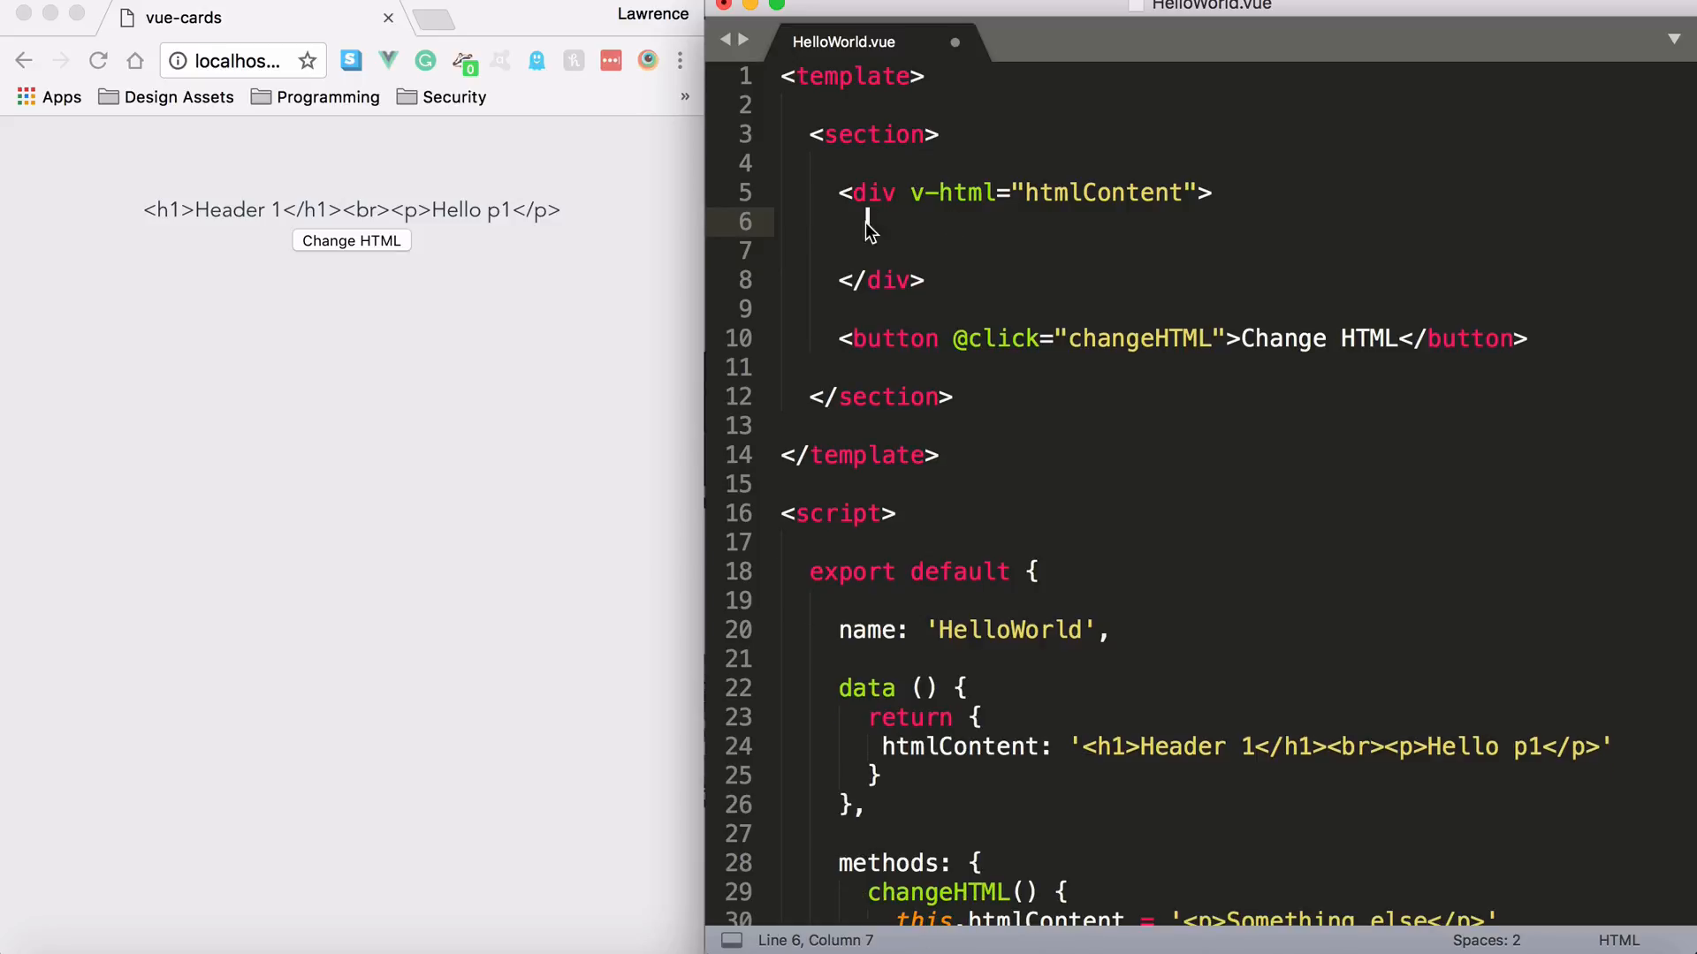
left_click(912, 192)
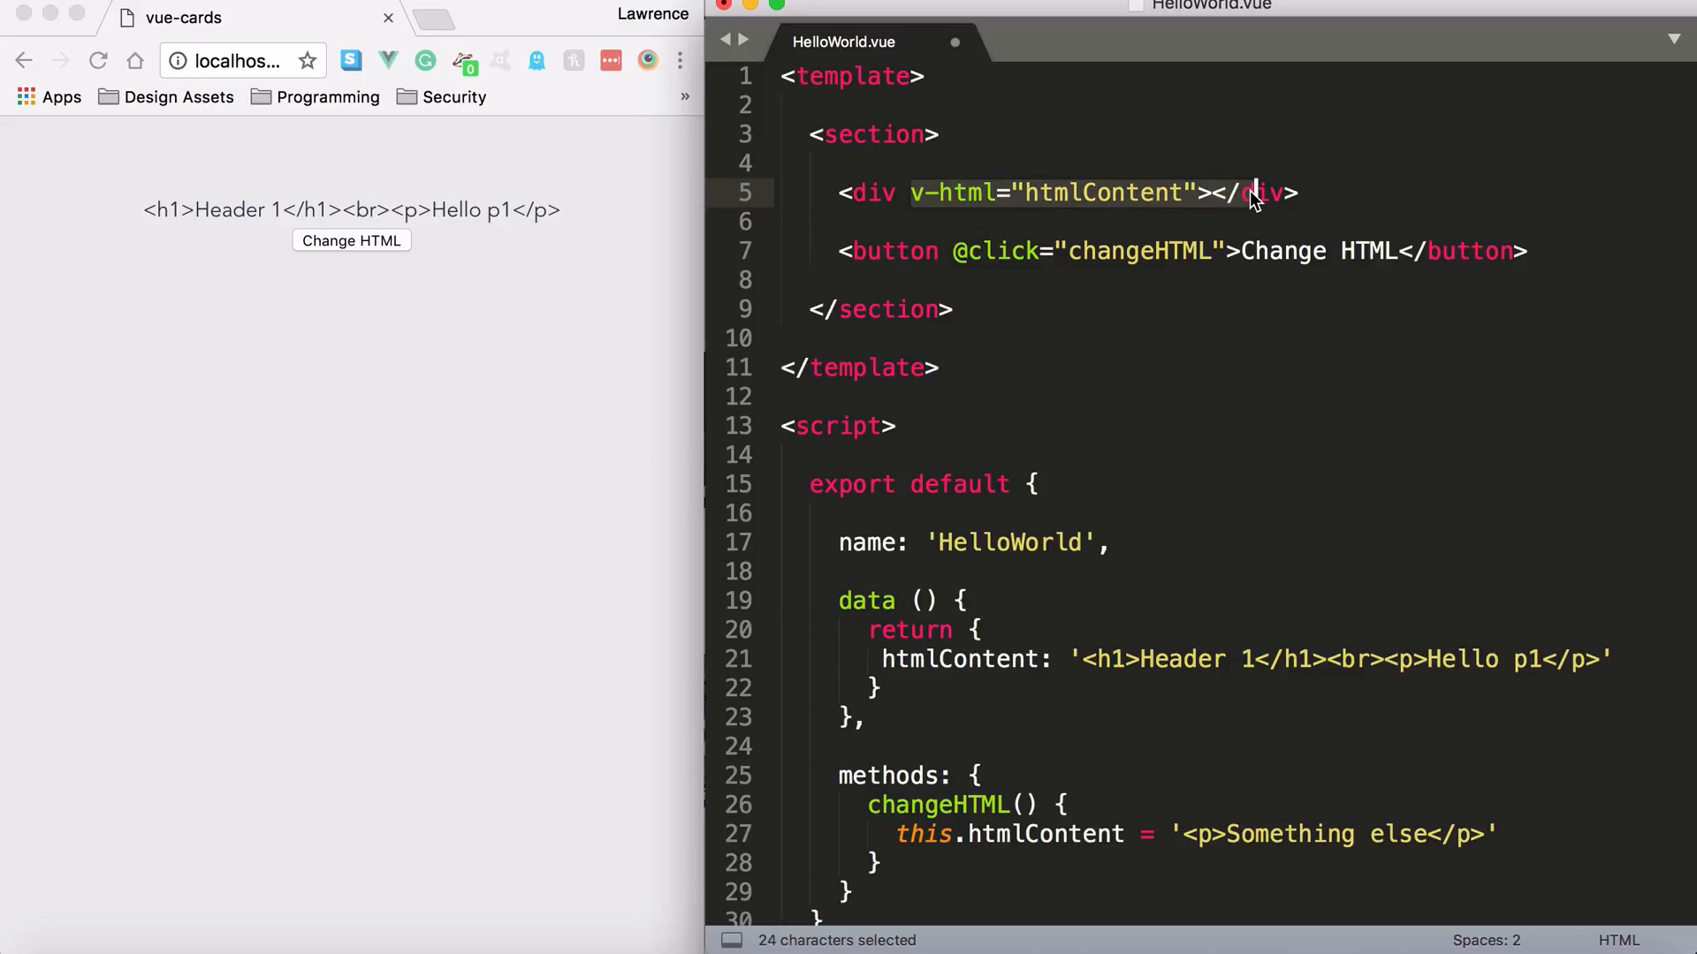
key("cmd+s")
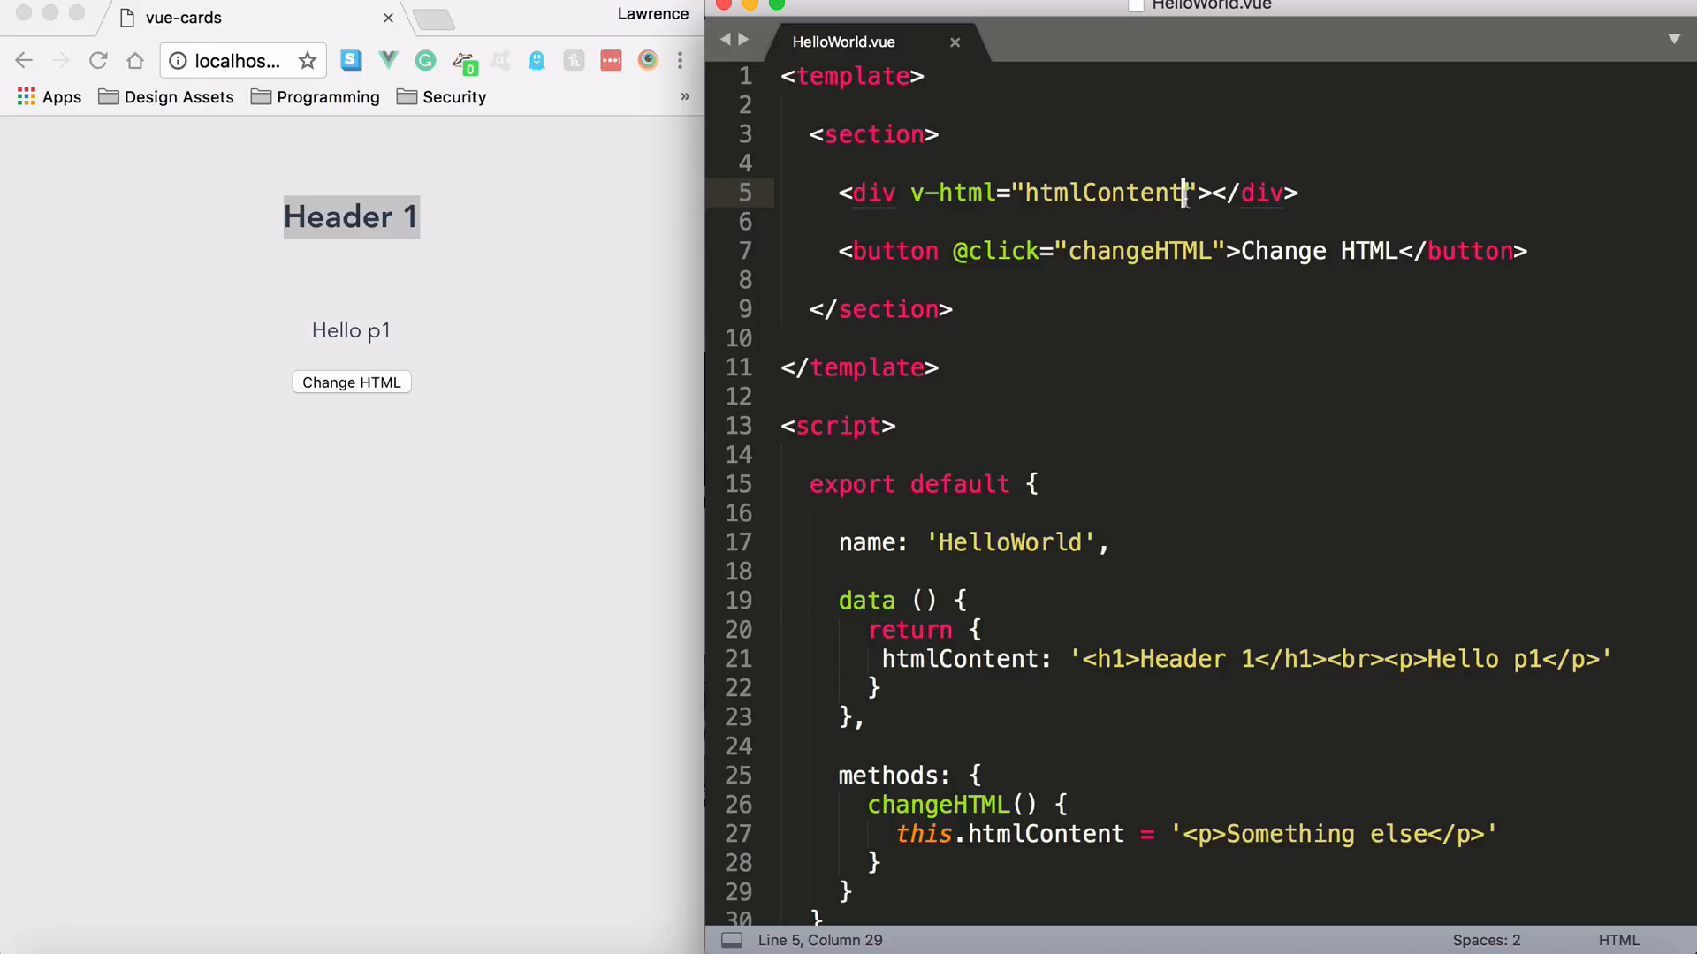
Step: Save htmlContent.toUpperCase(), view the result, revert it, and switch the page to Something else
type(".toU")
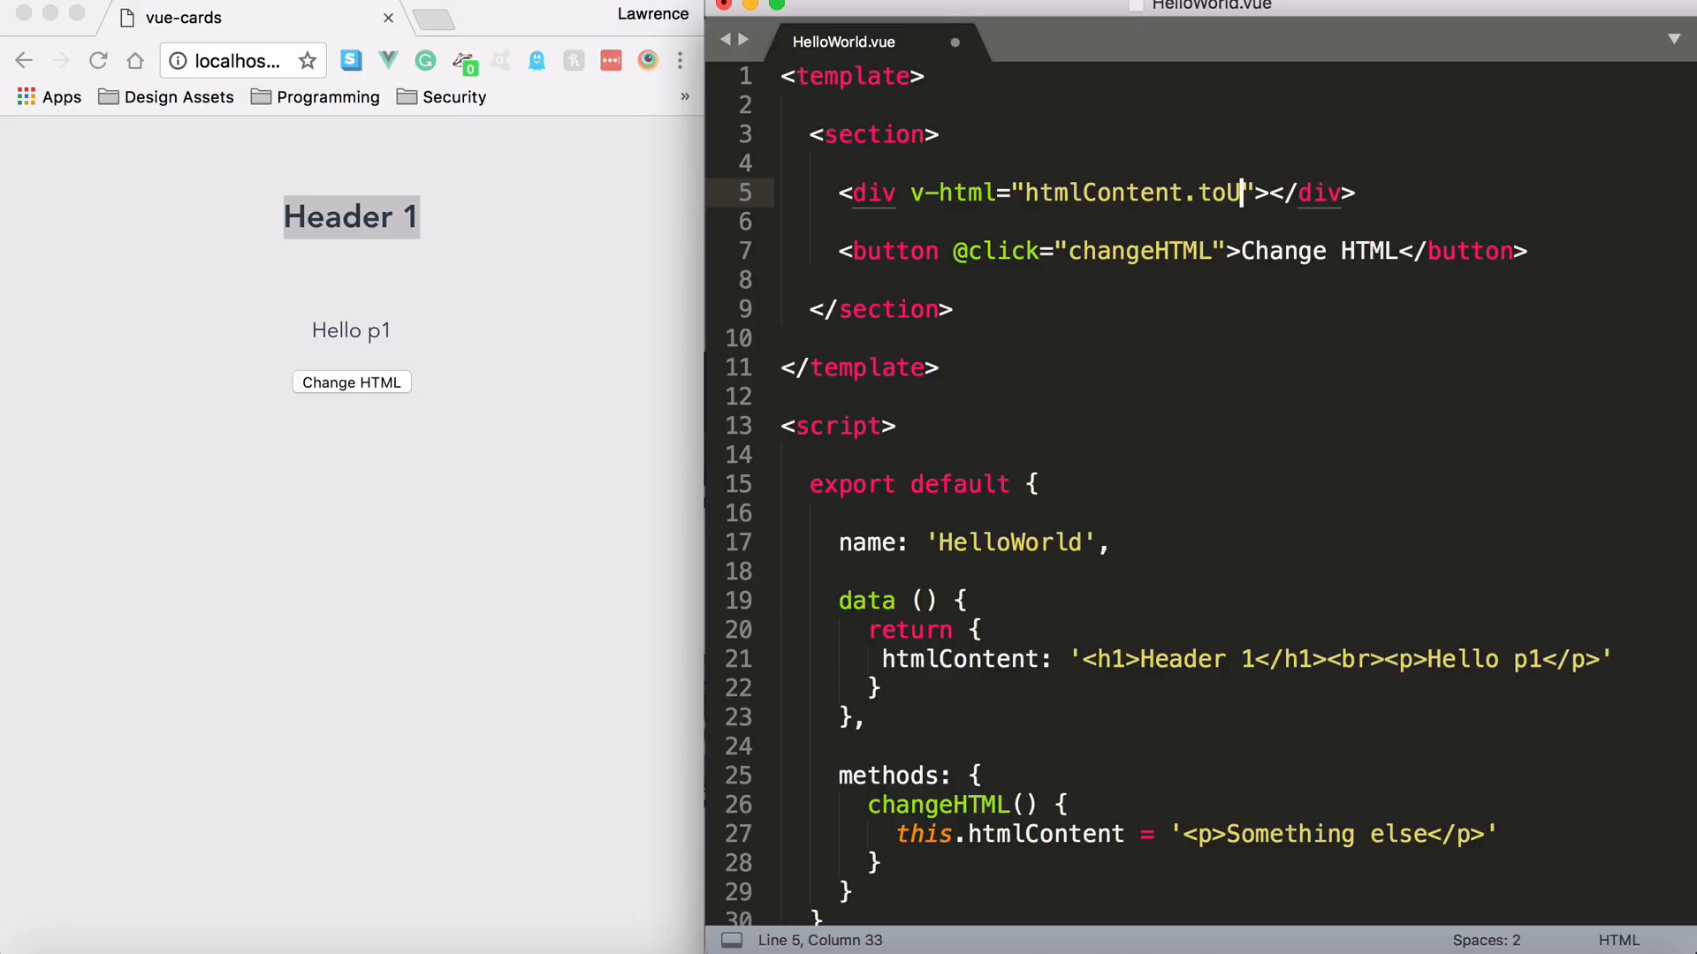
type("pperCase()")
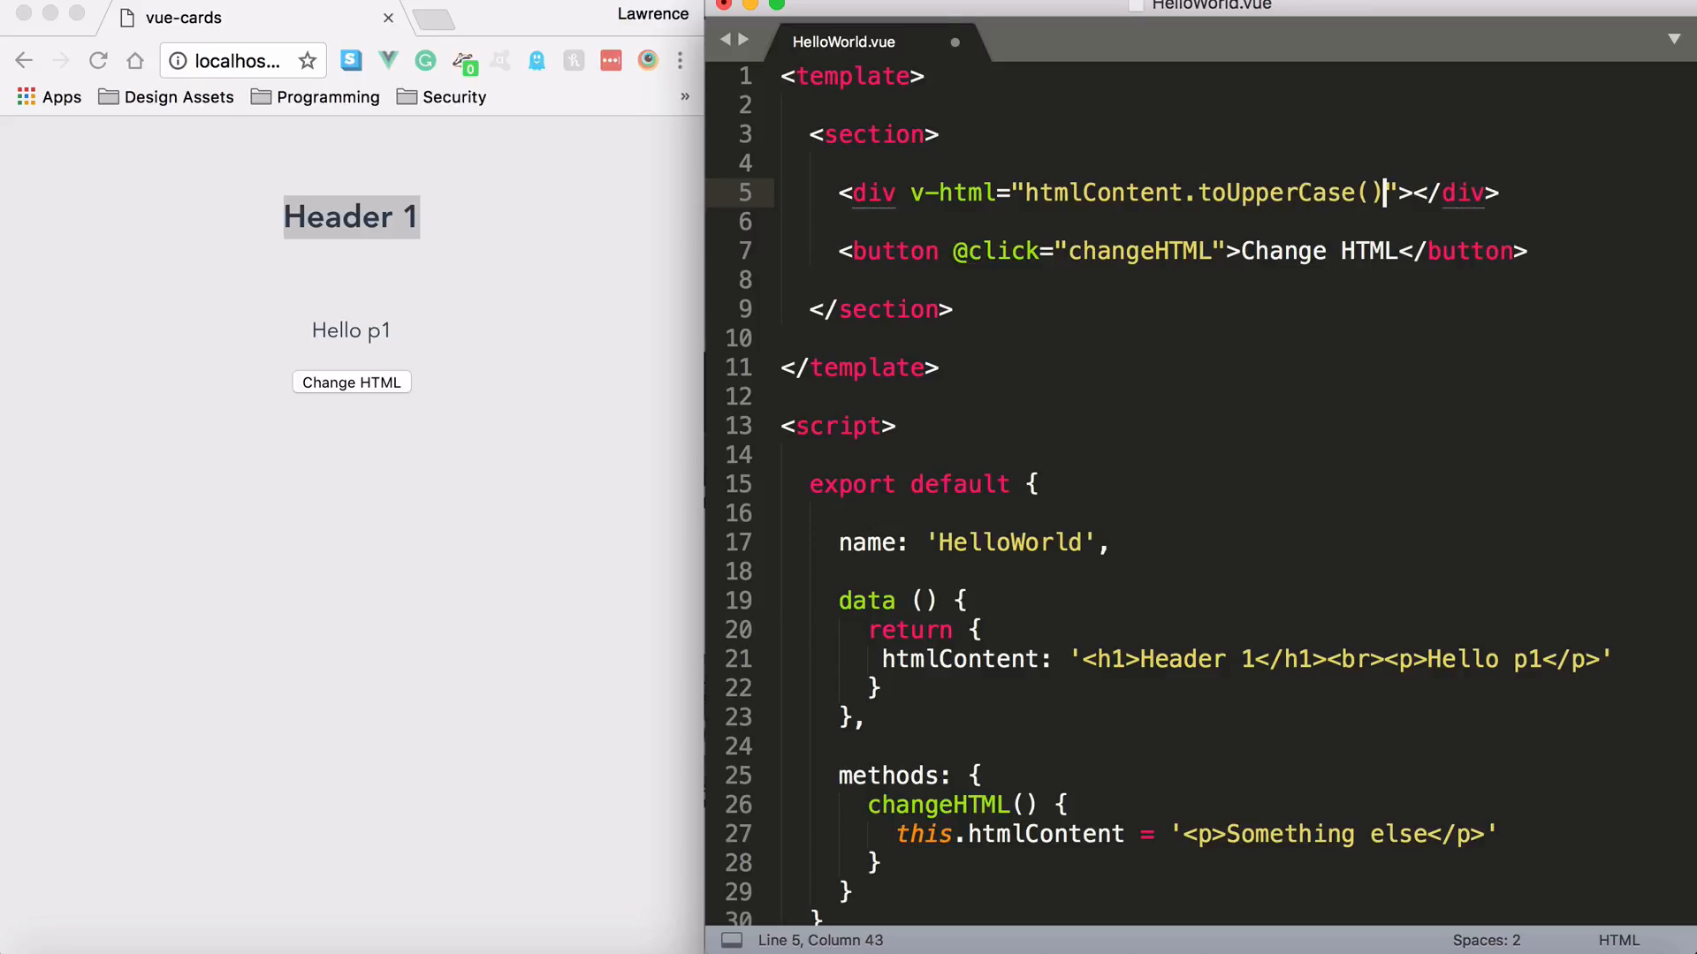
key("cmd+s")
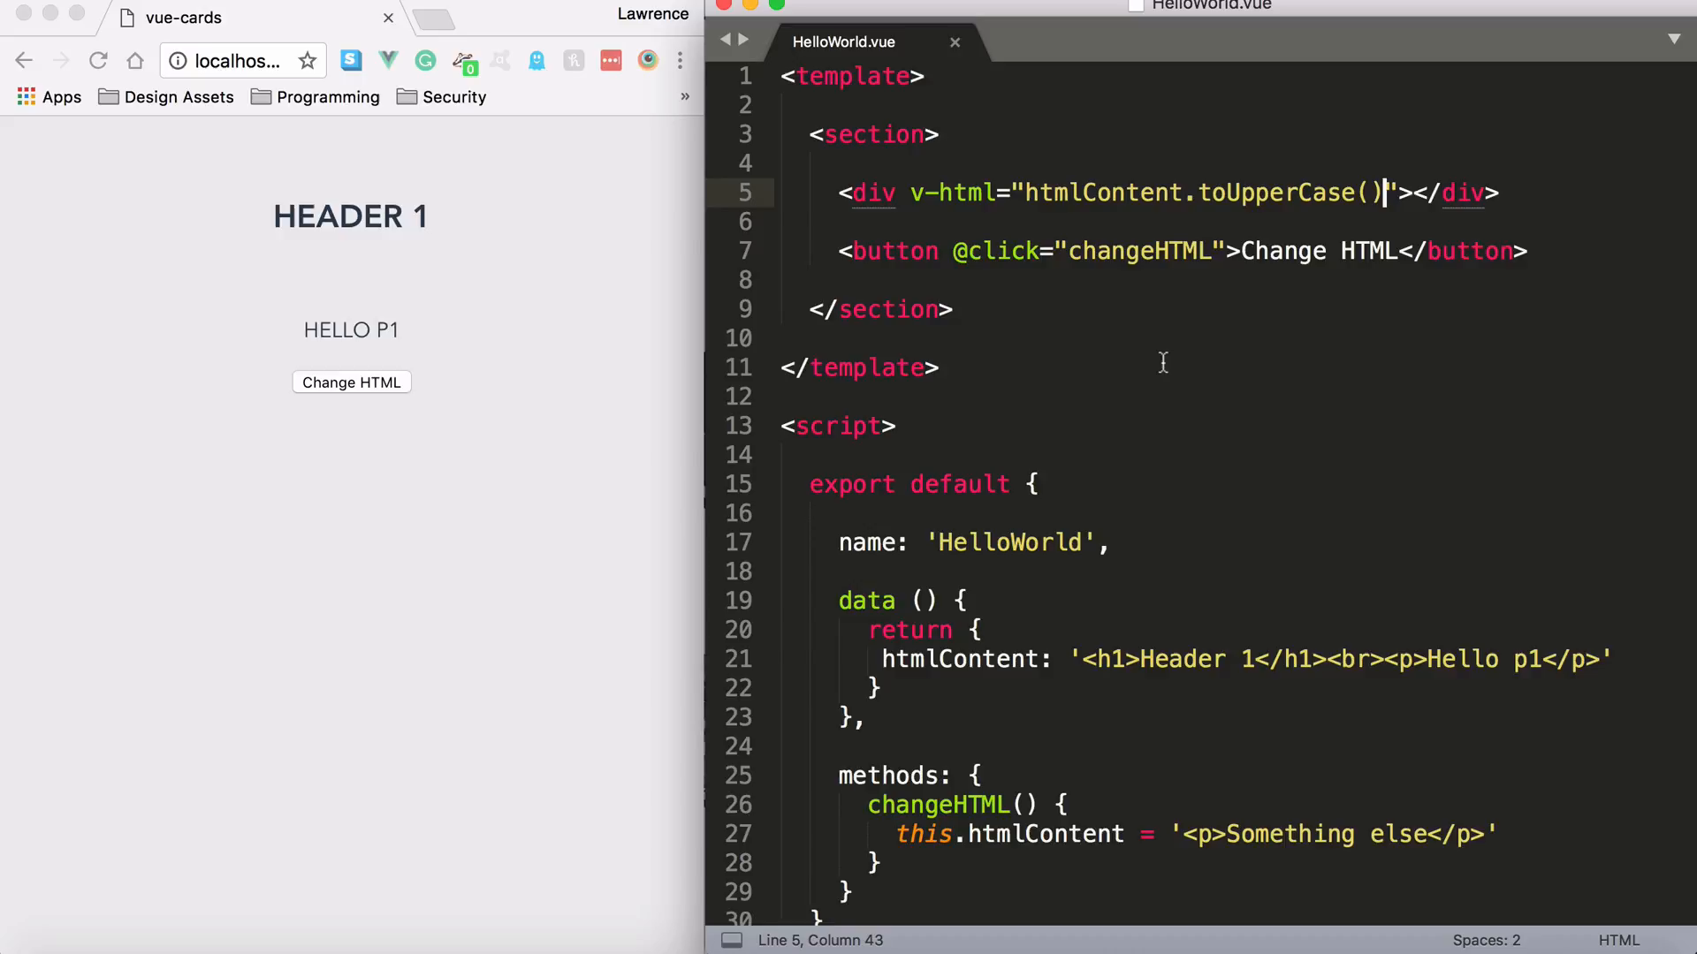
scroll("down", 3)
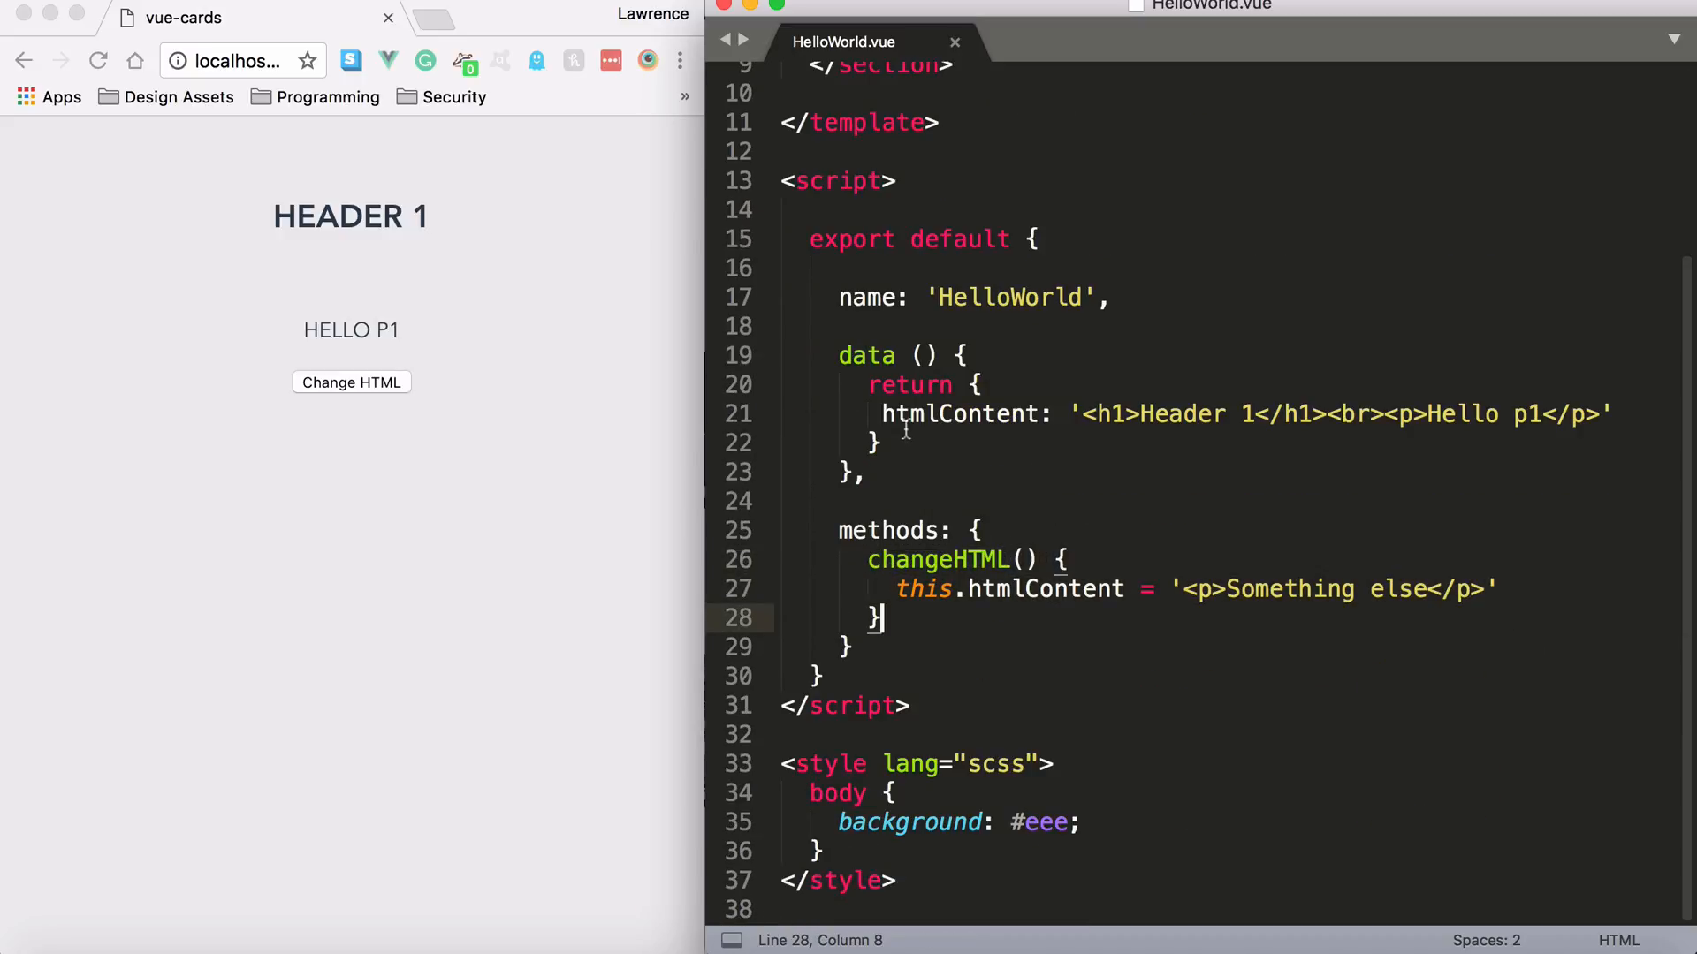
left_click(1185, 589)
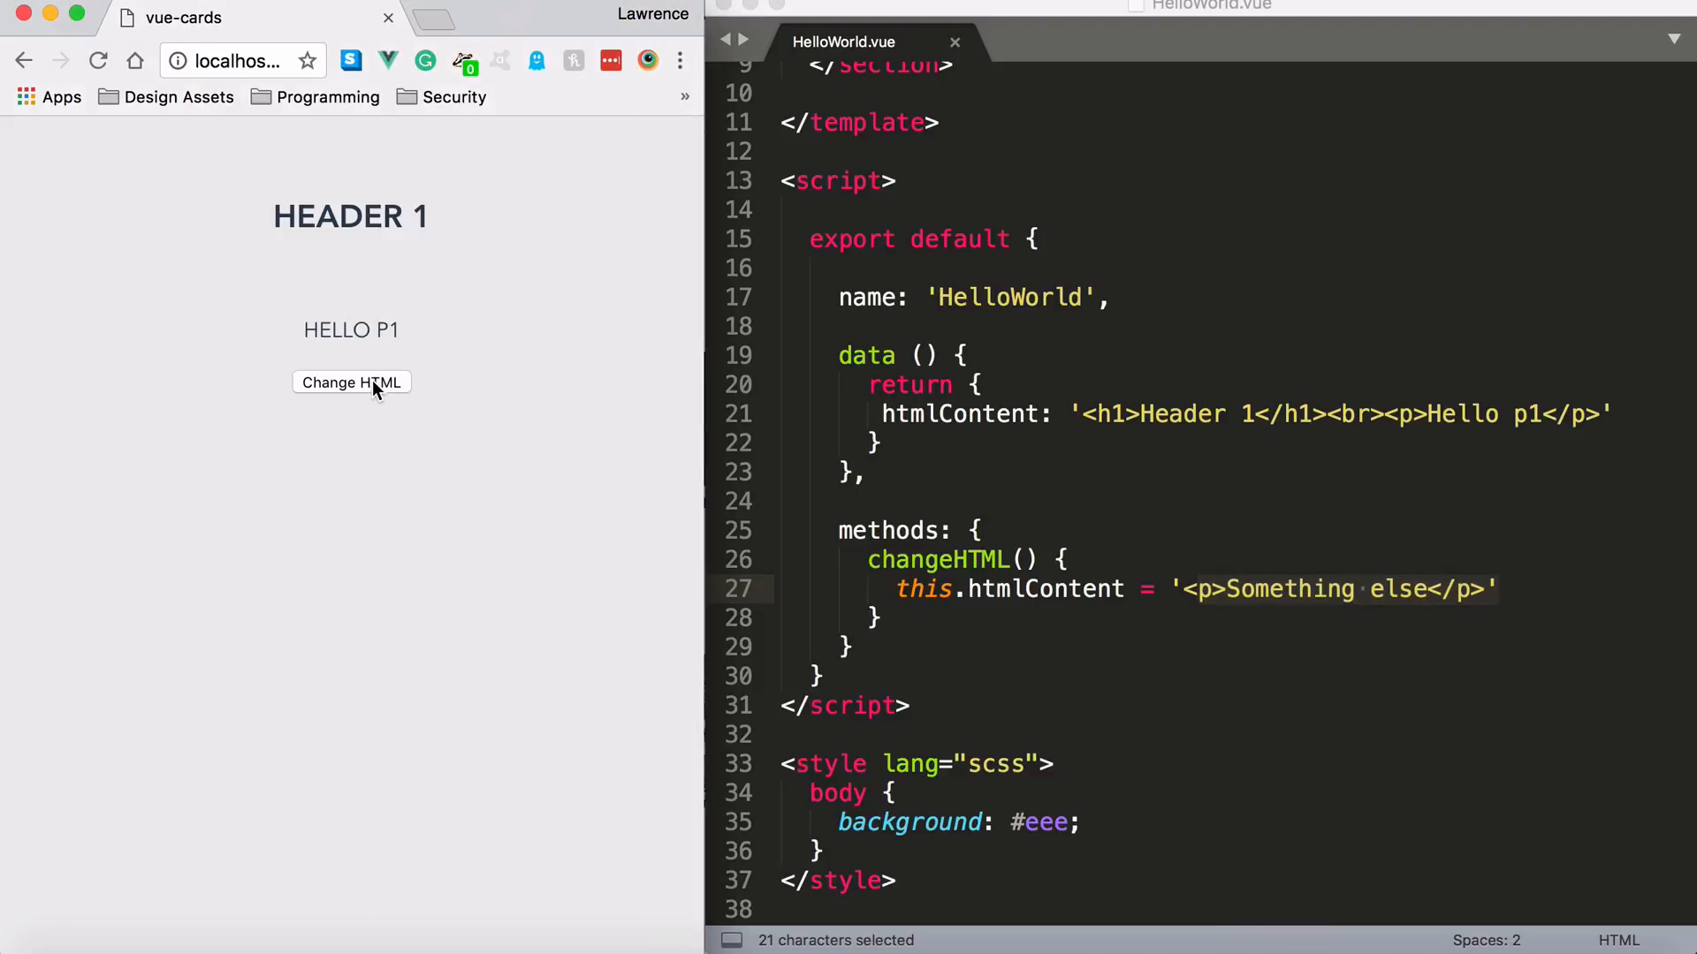
left_click(351, 382)
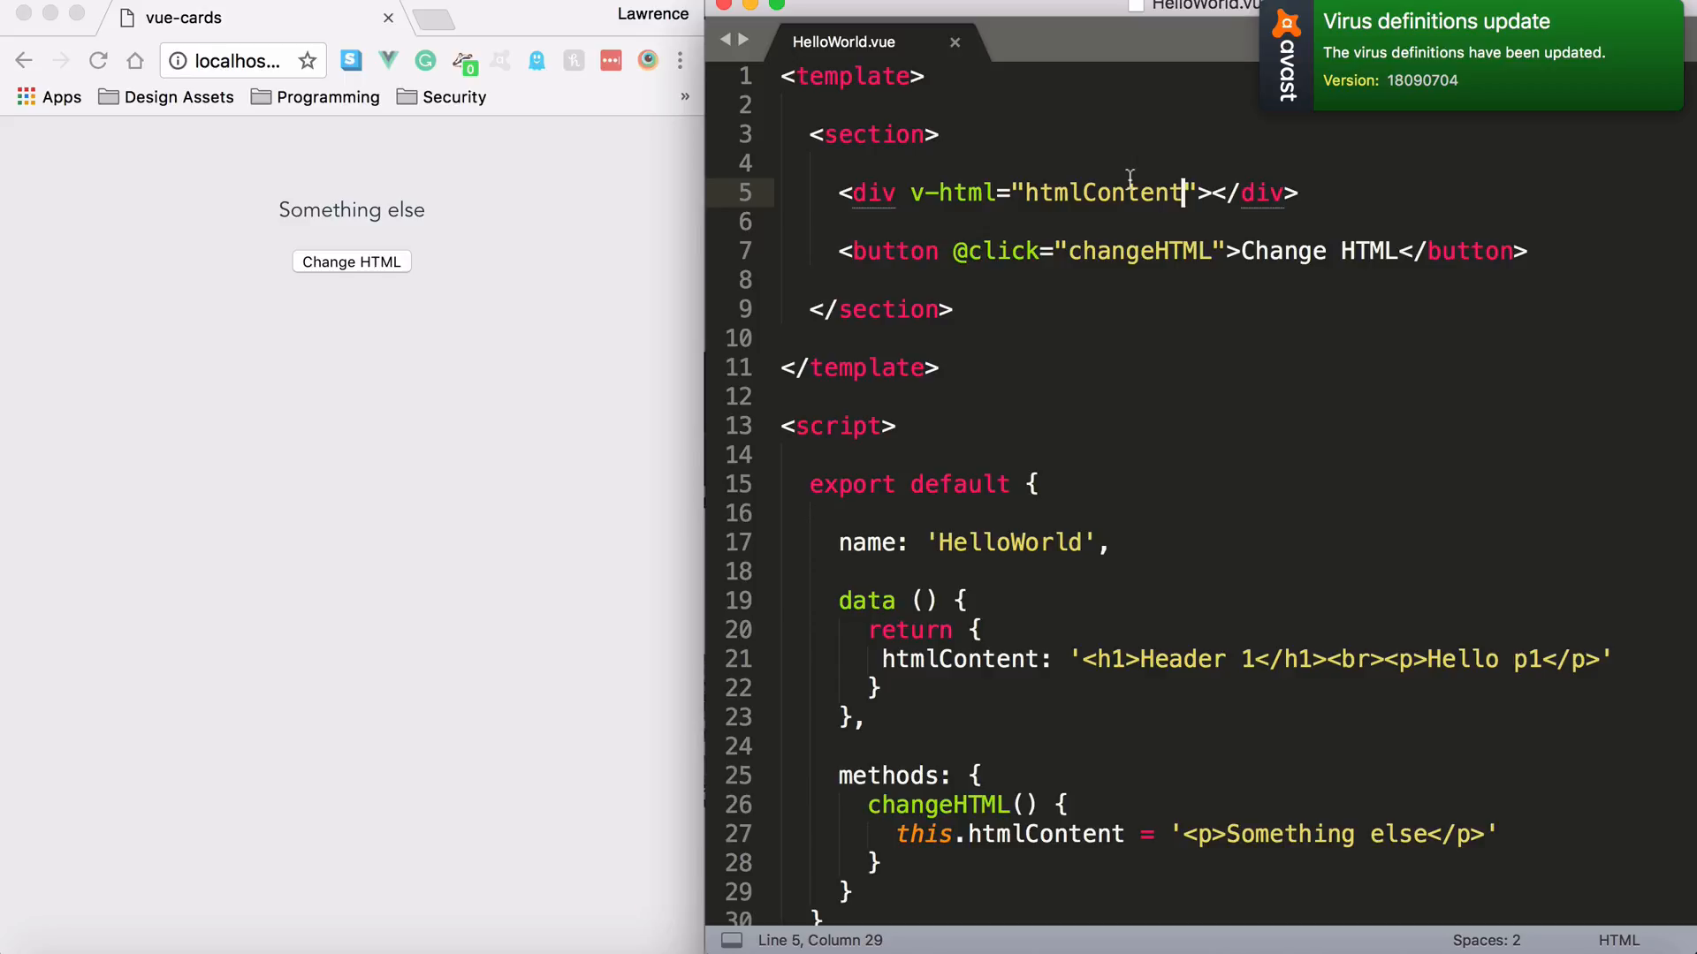
left_click(909, 76)
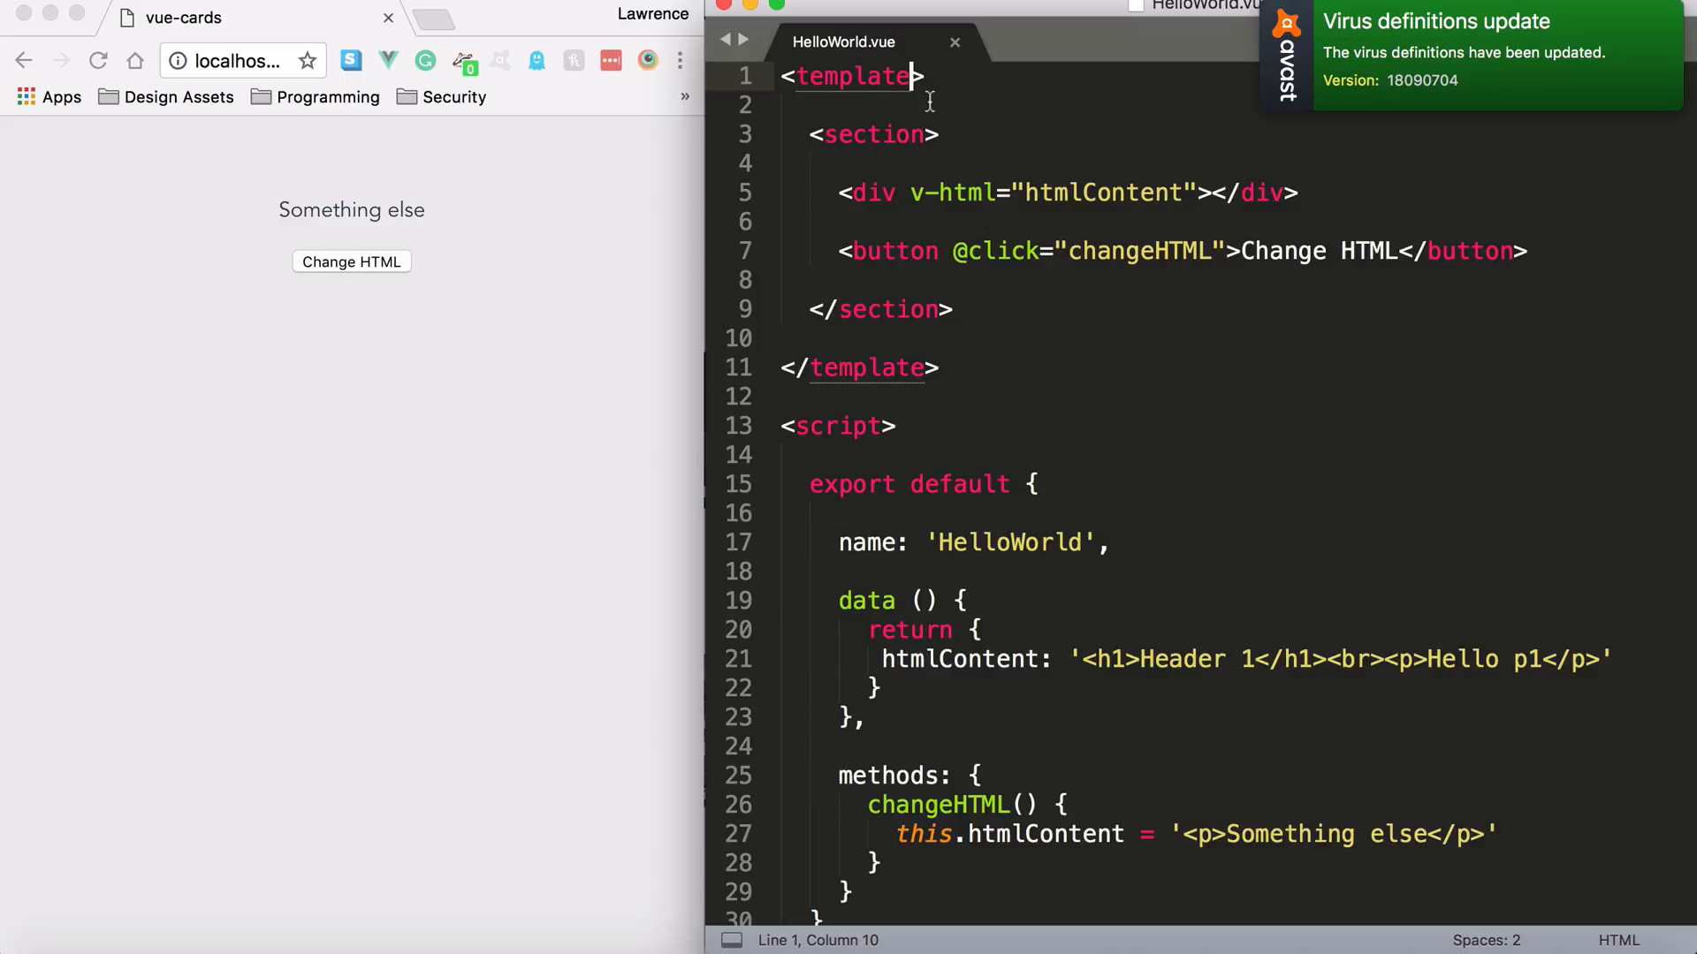
type("lang=\"jade")
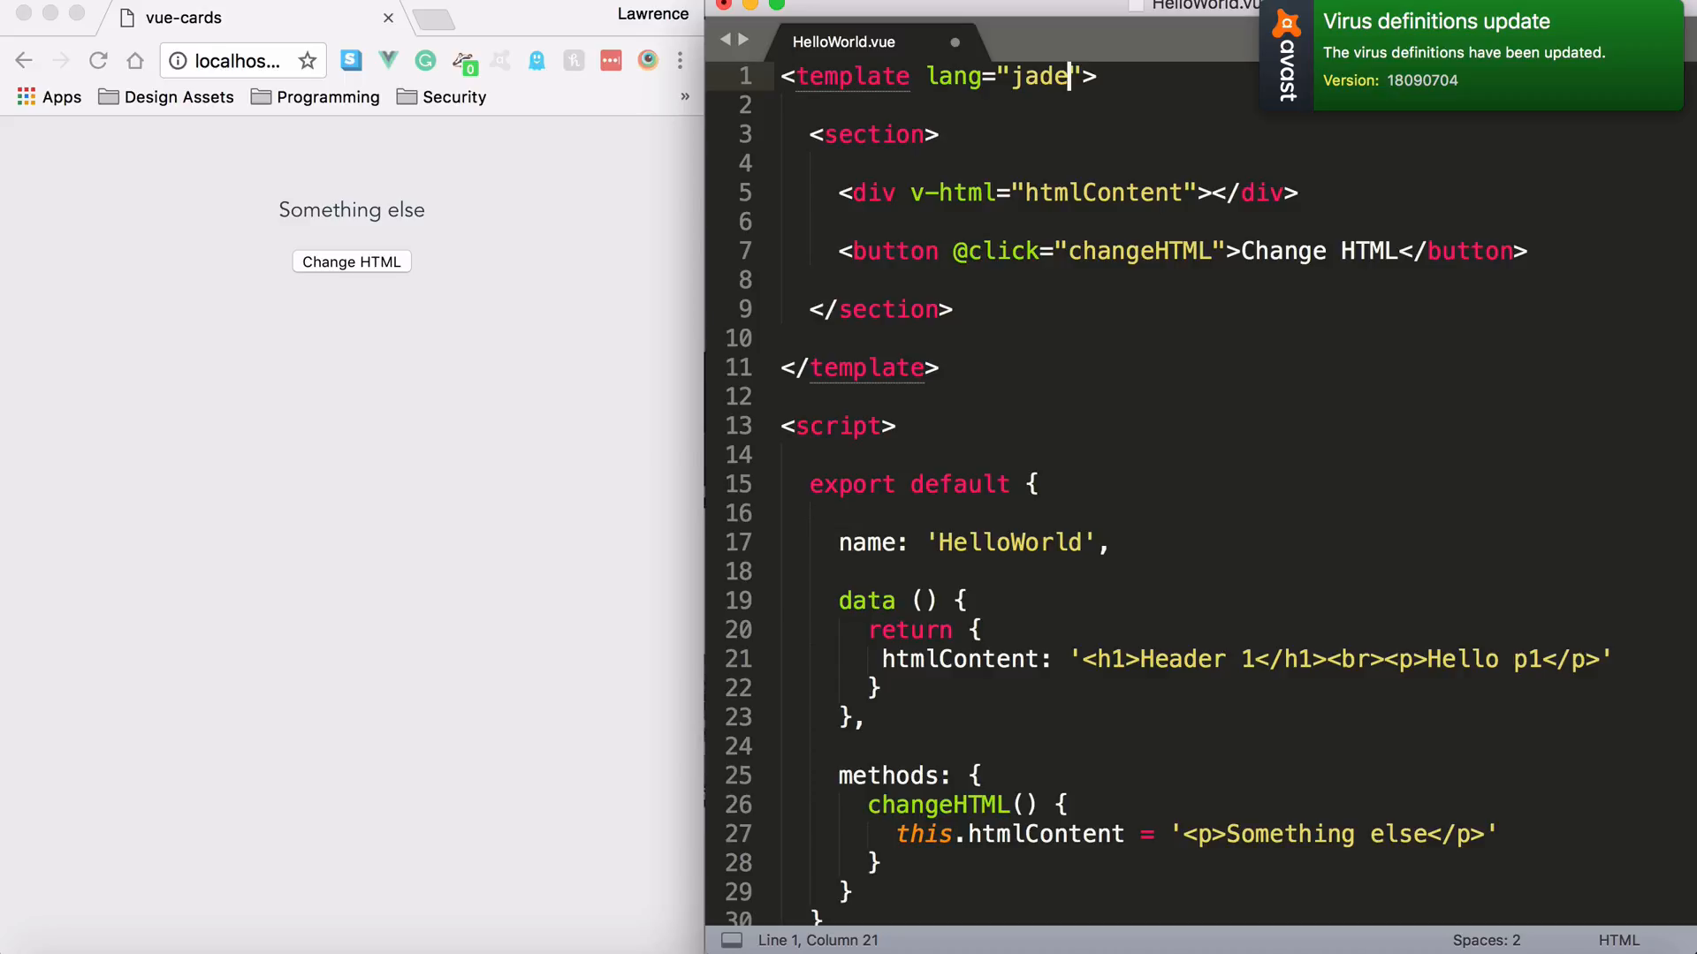
mouse_move(979, 116)
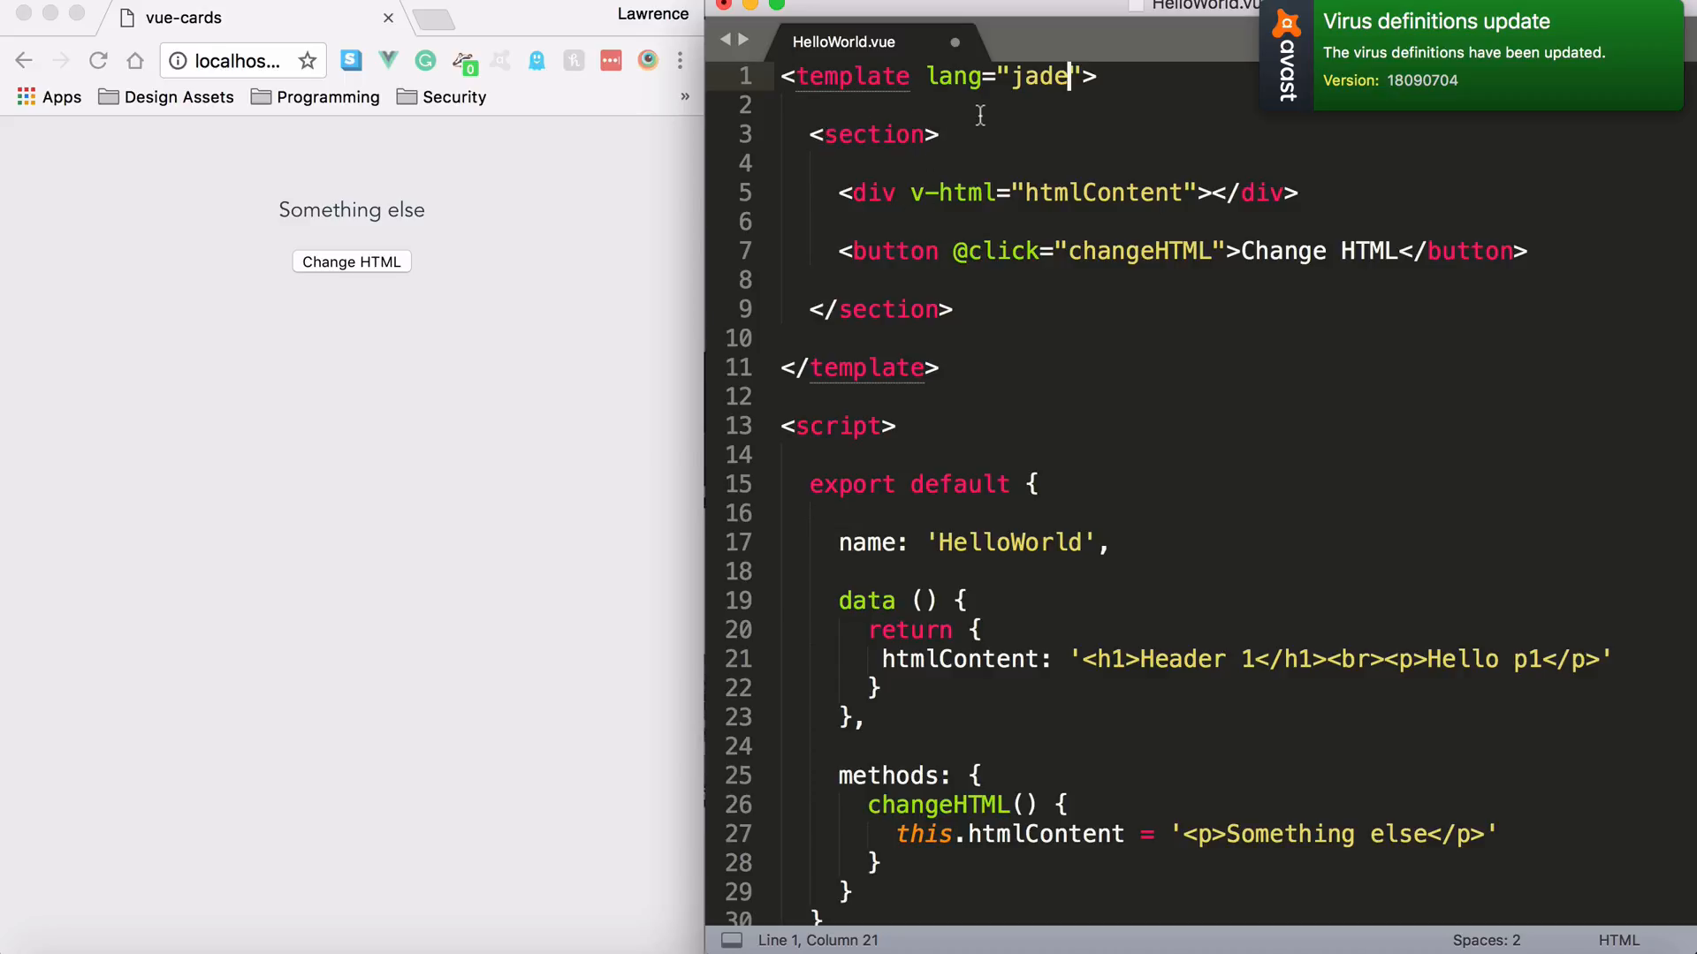
key("enter")
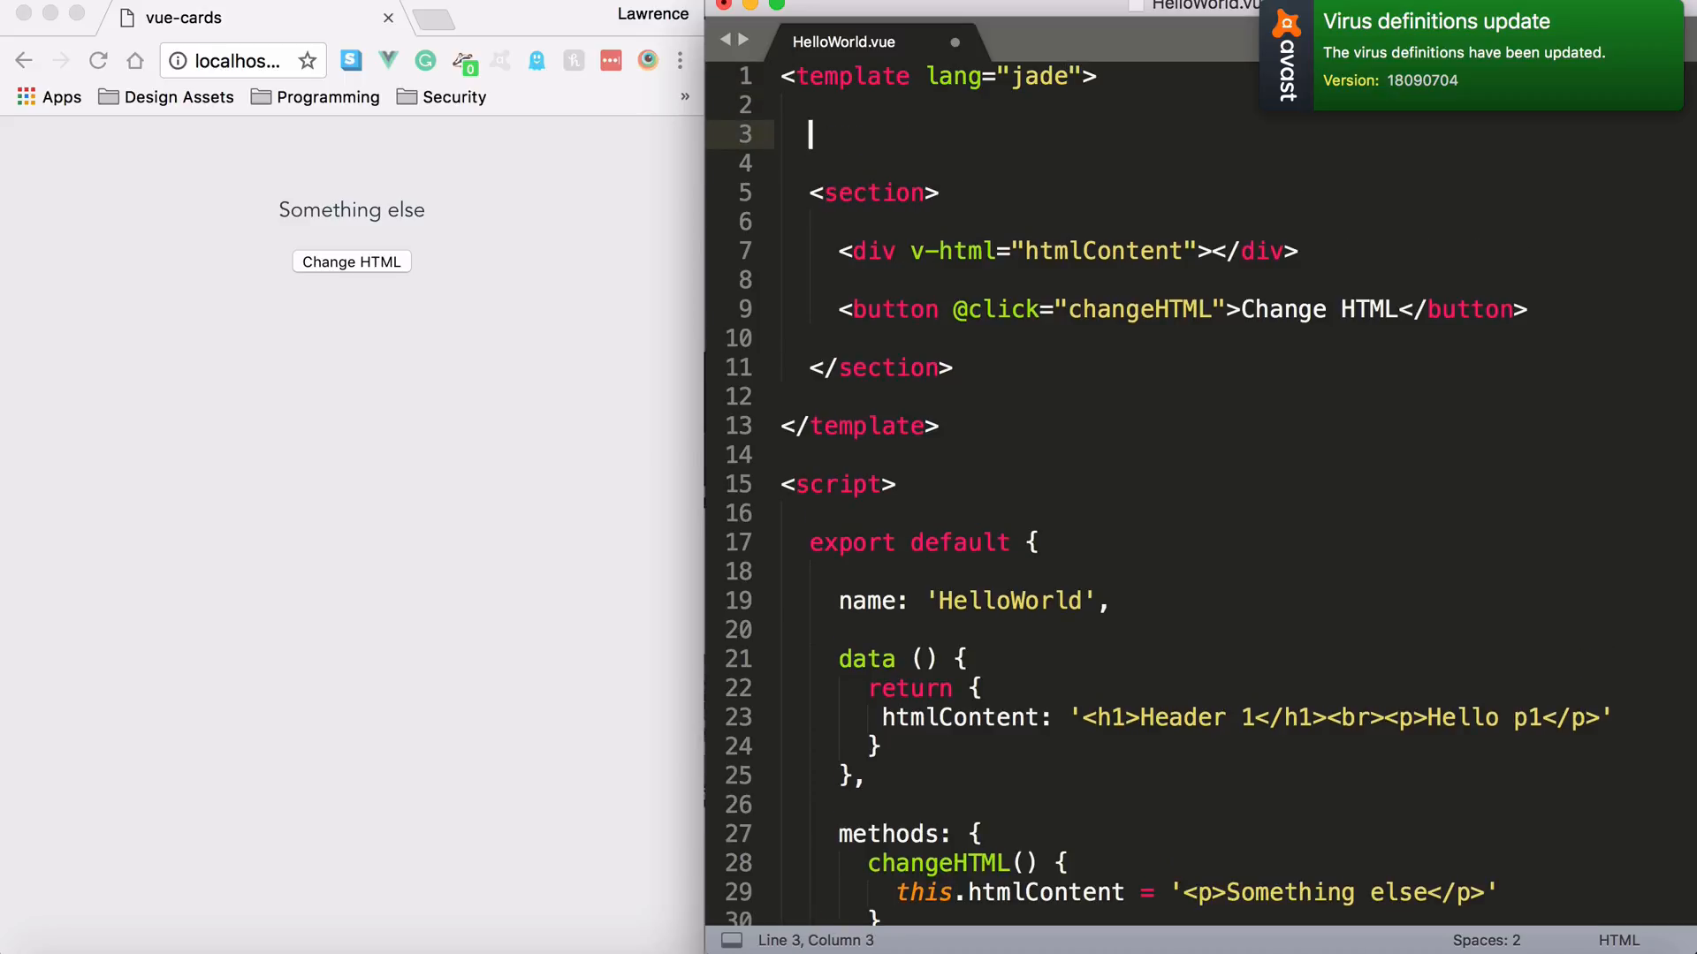
type("<h1></h1>")
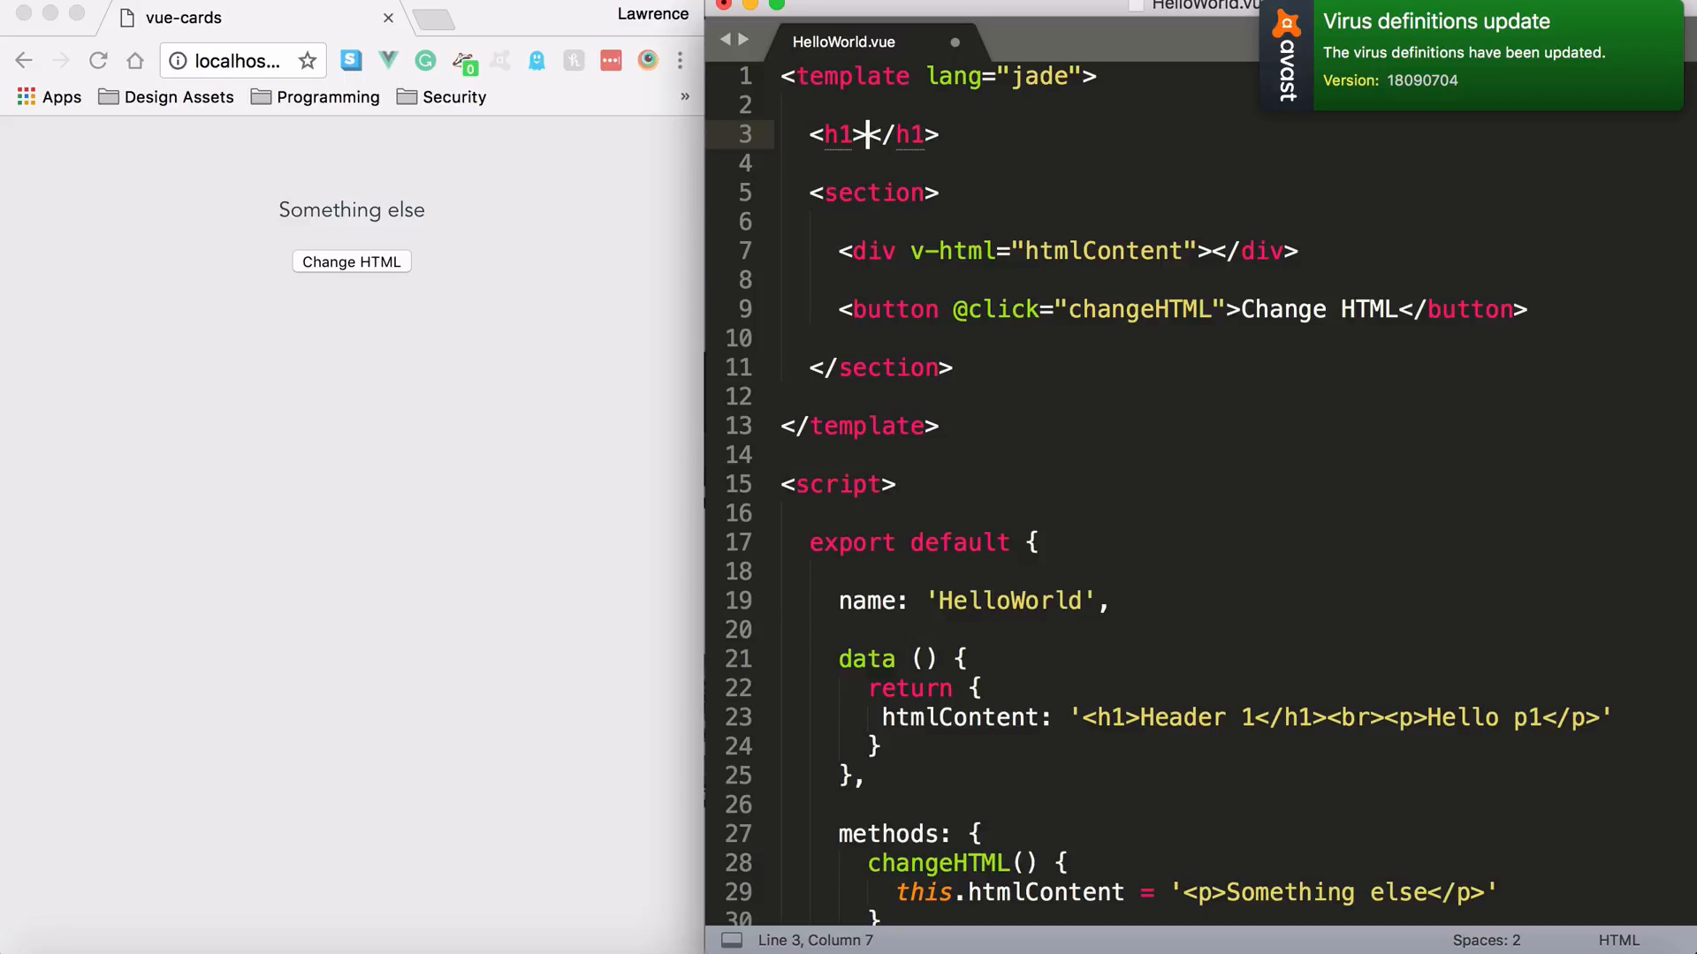
type("Content")
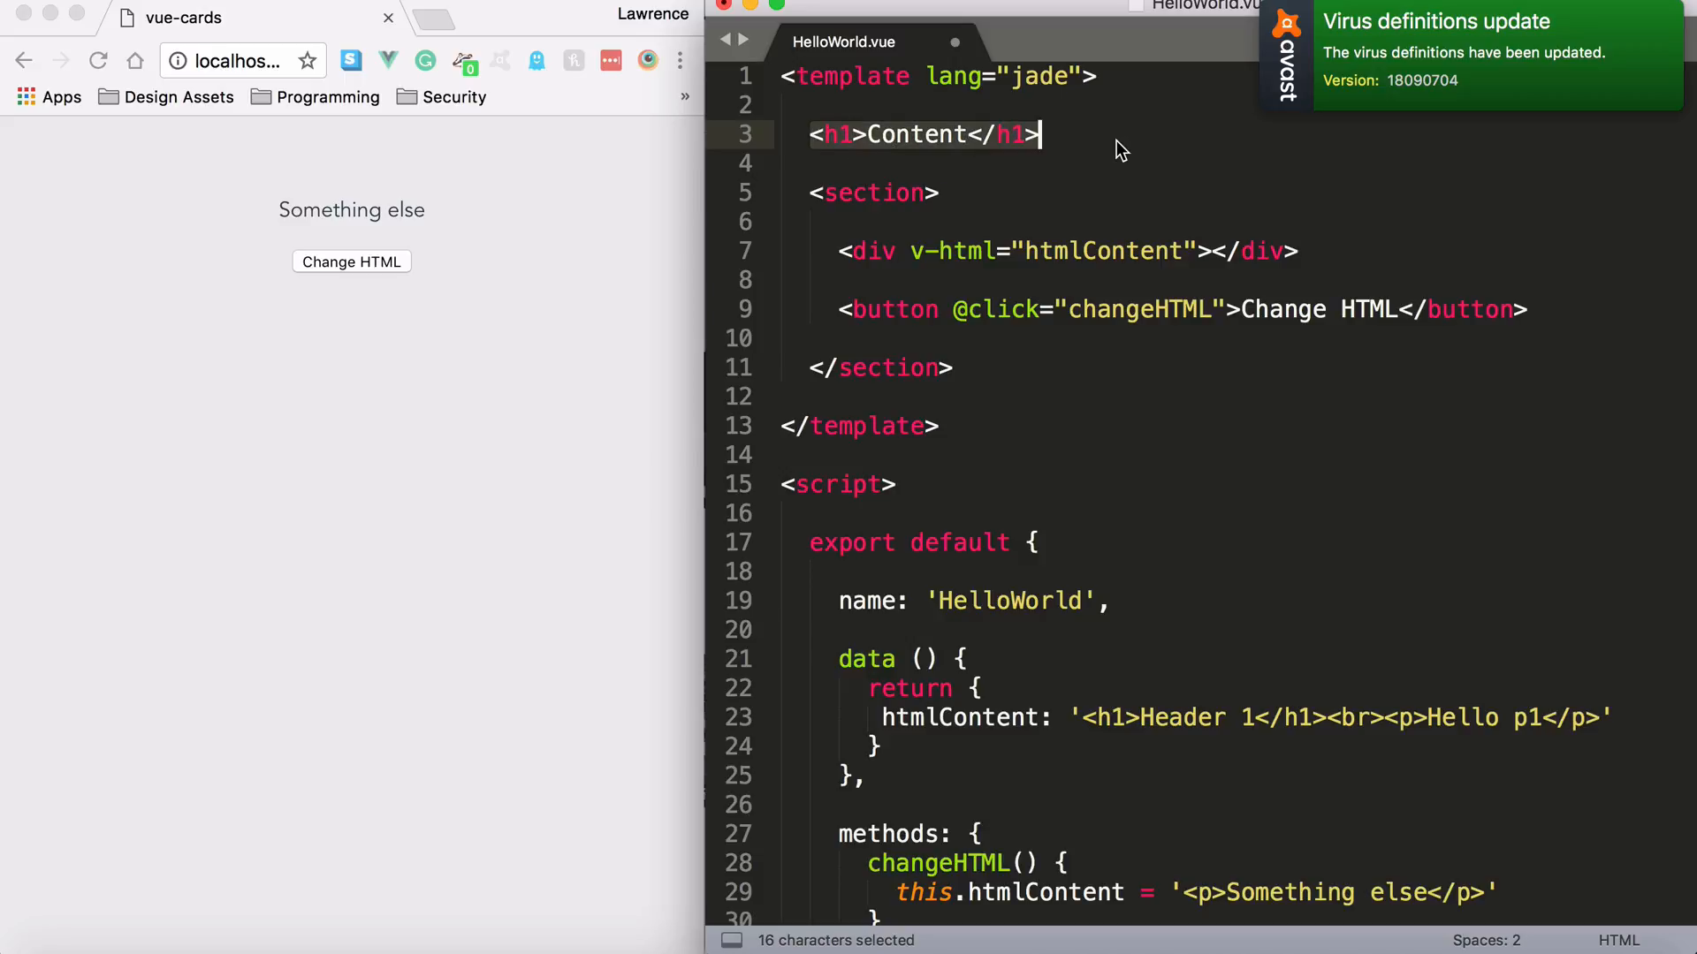
type("h1 Cont")
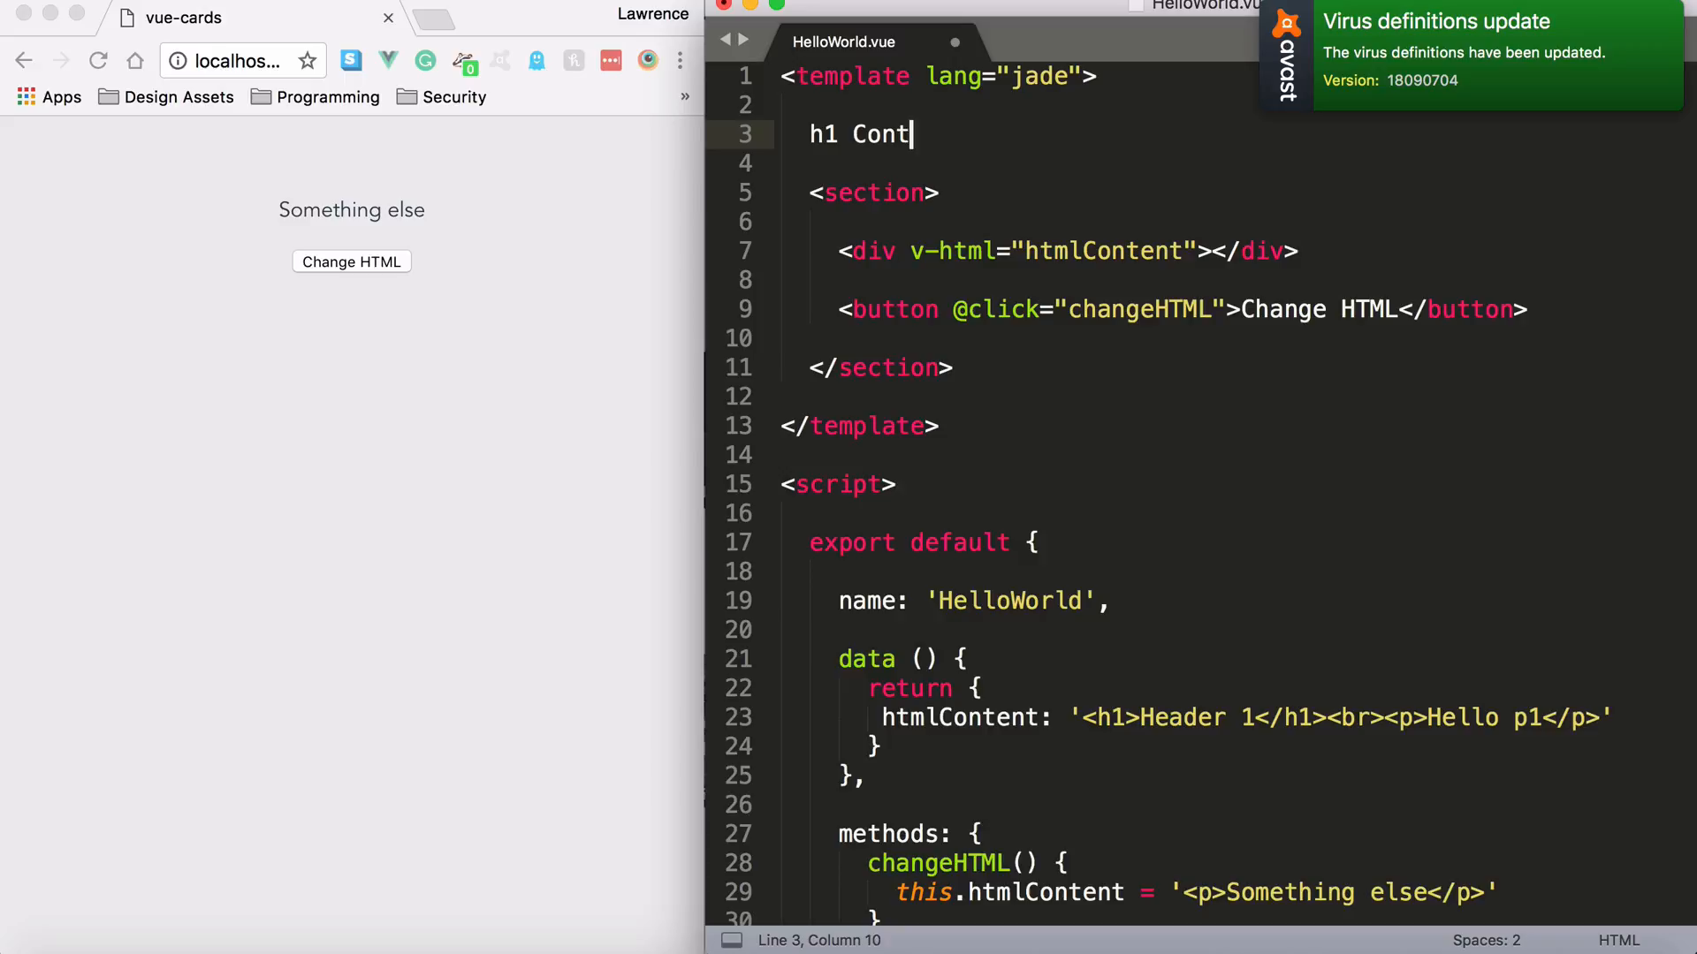
type("ent")
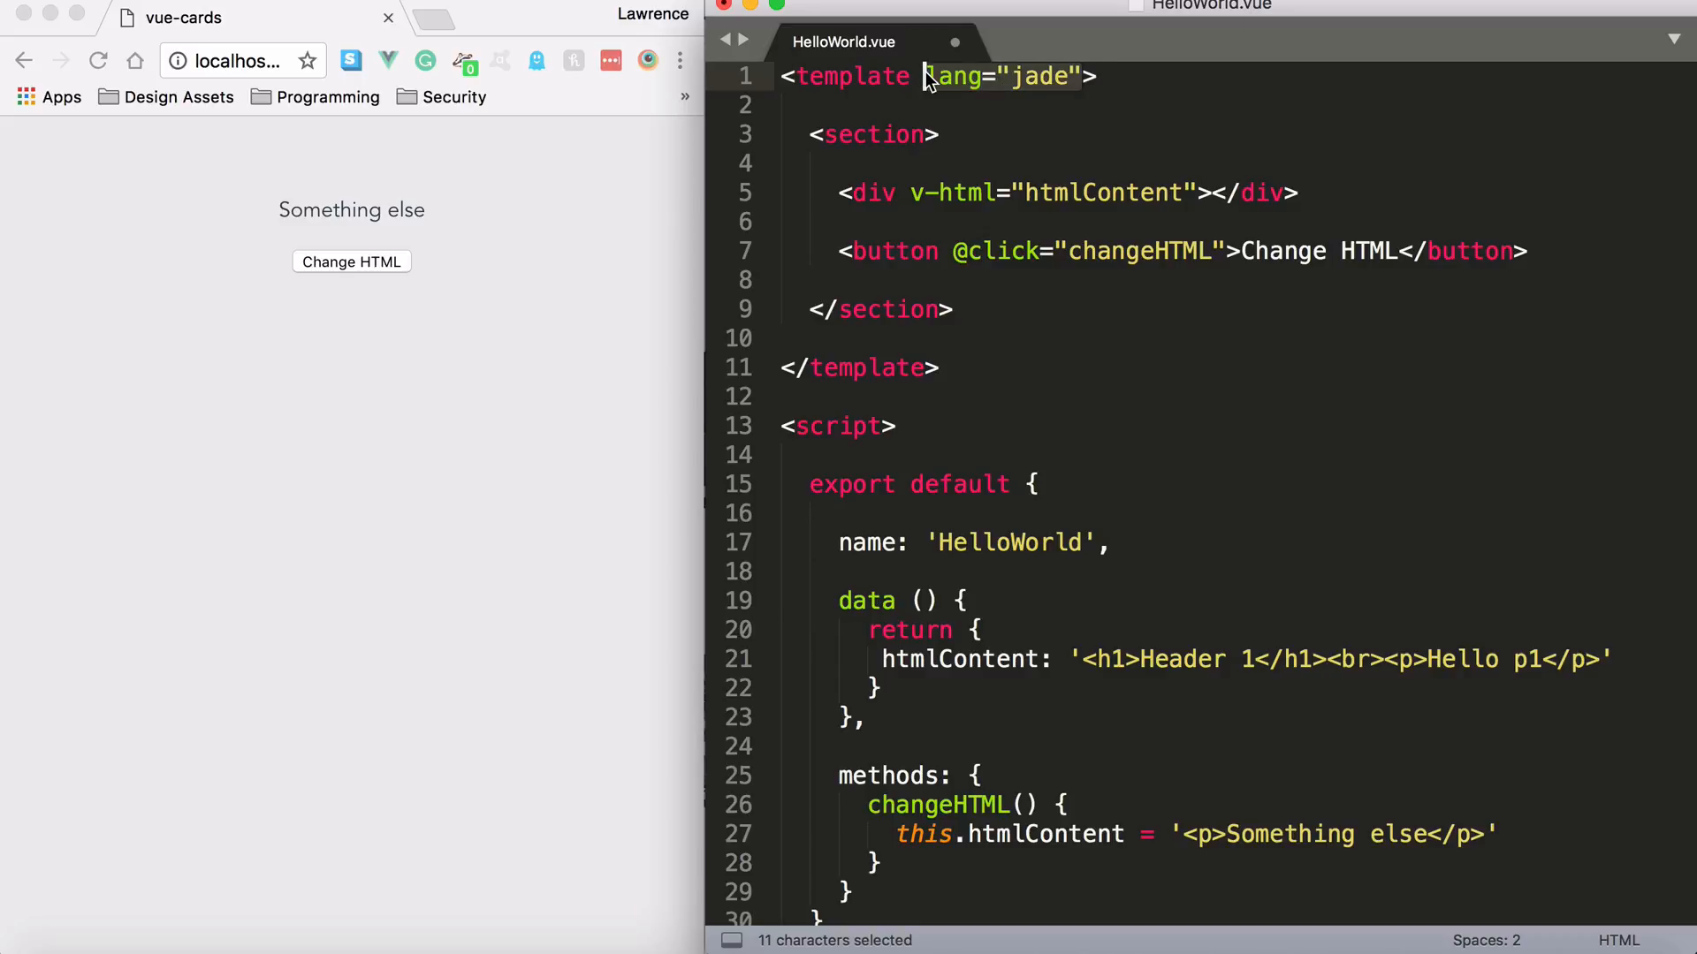
key("Backspace")
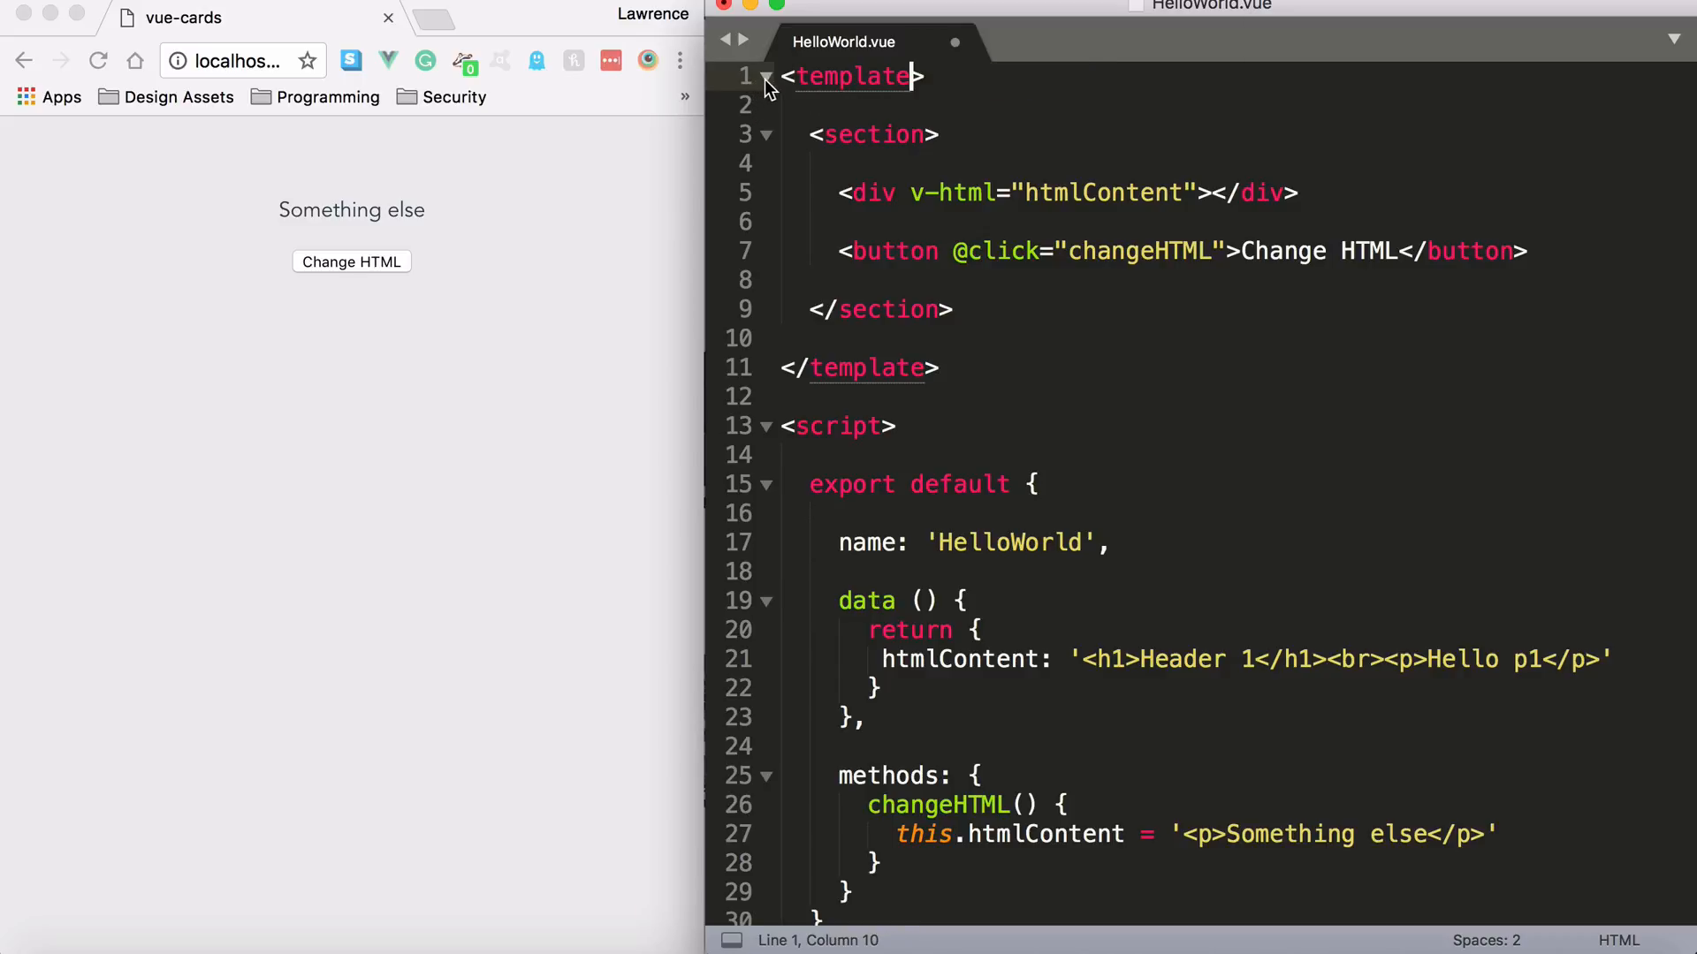
Step: Fold the template block, then inspect the section element around 'Something else'
left_click(766, 77)
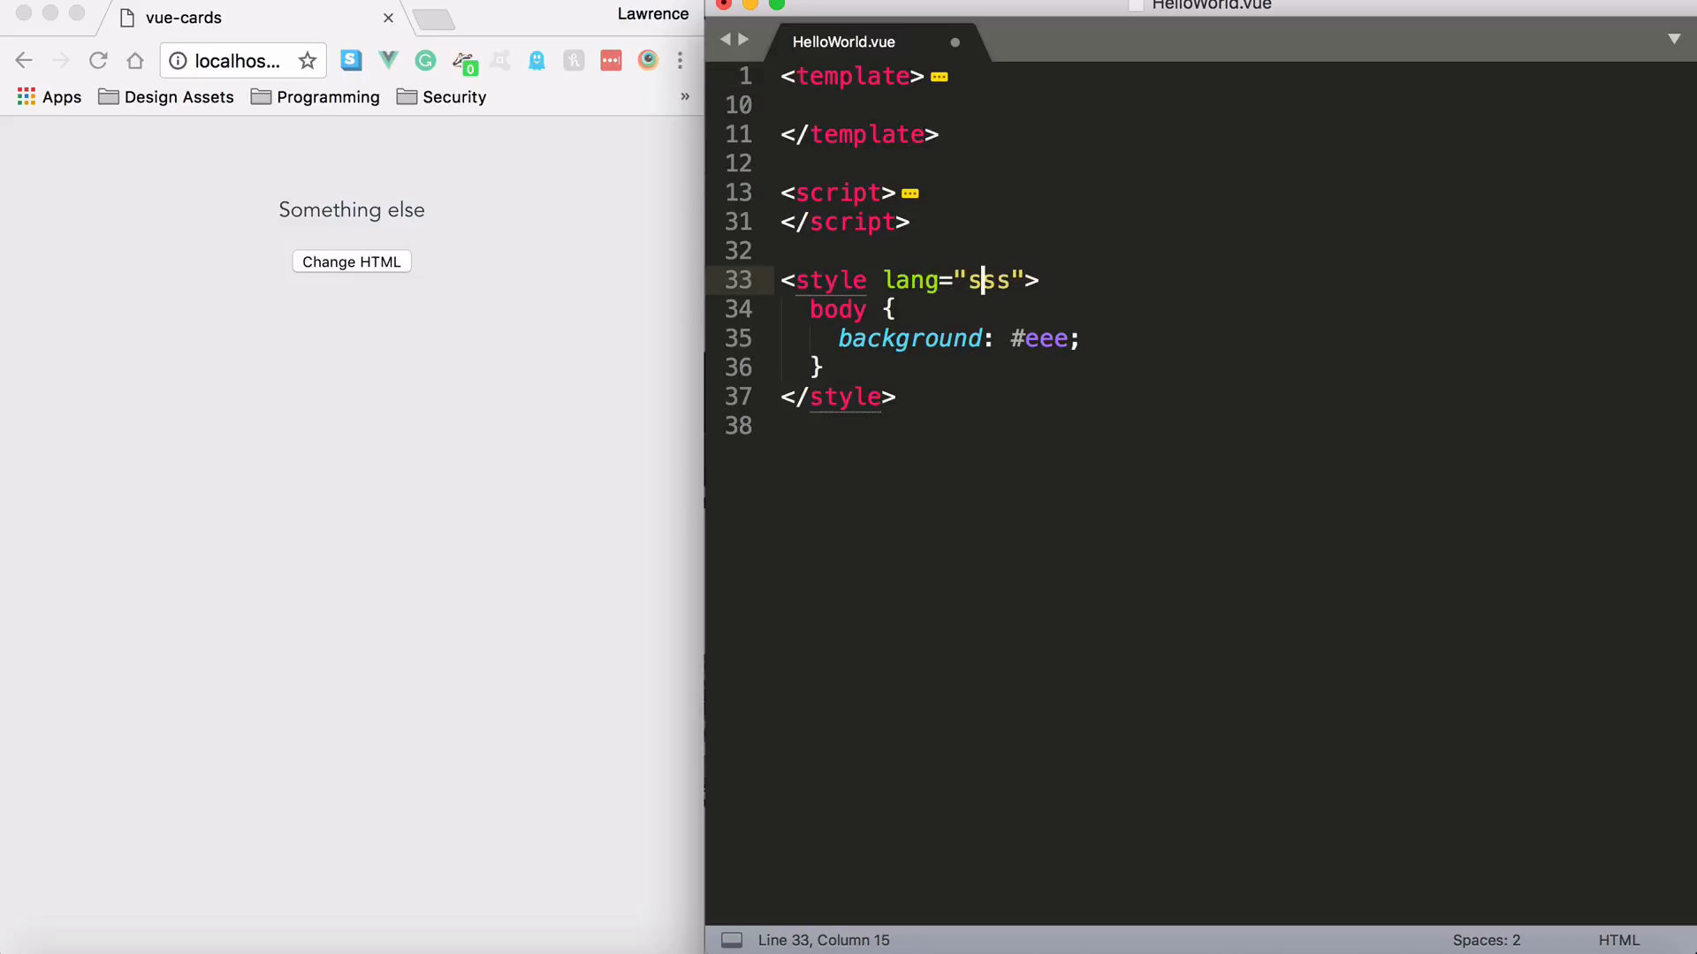
type("a")
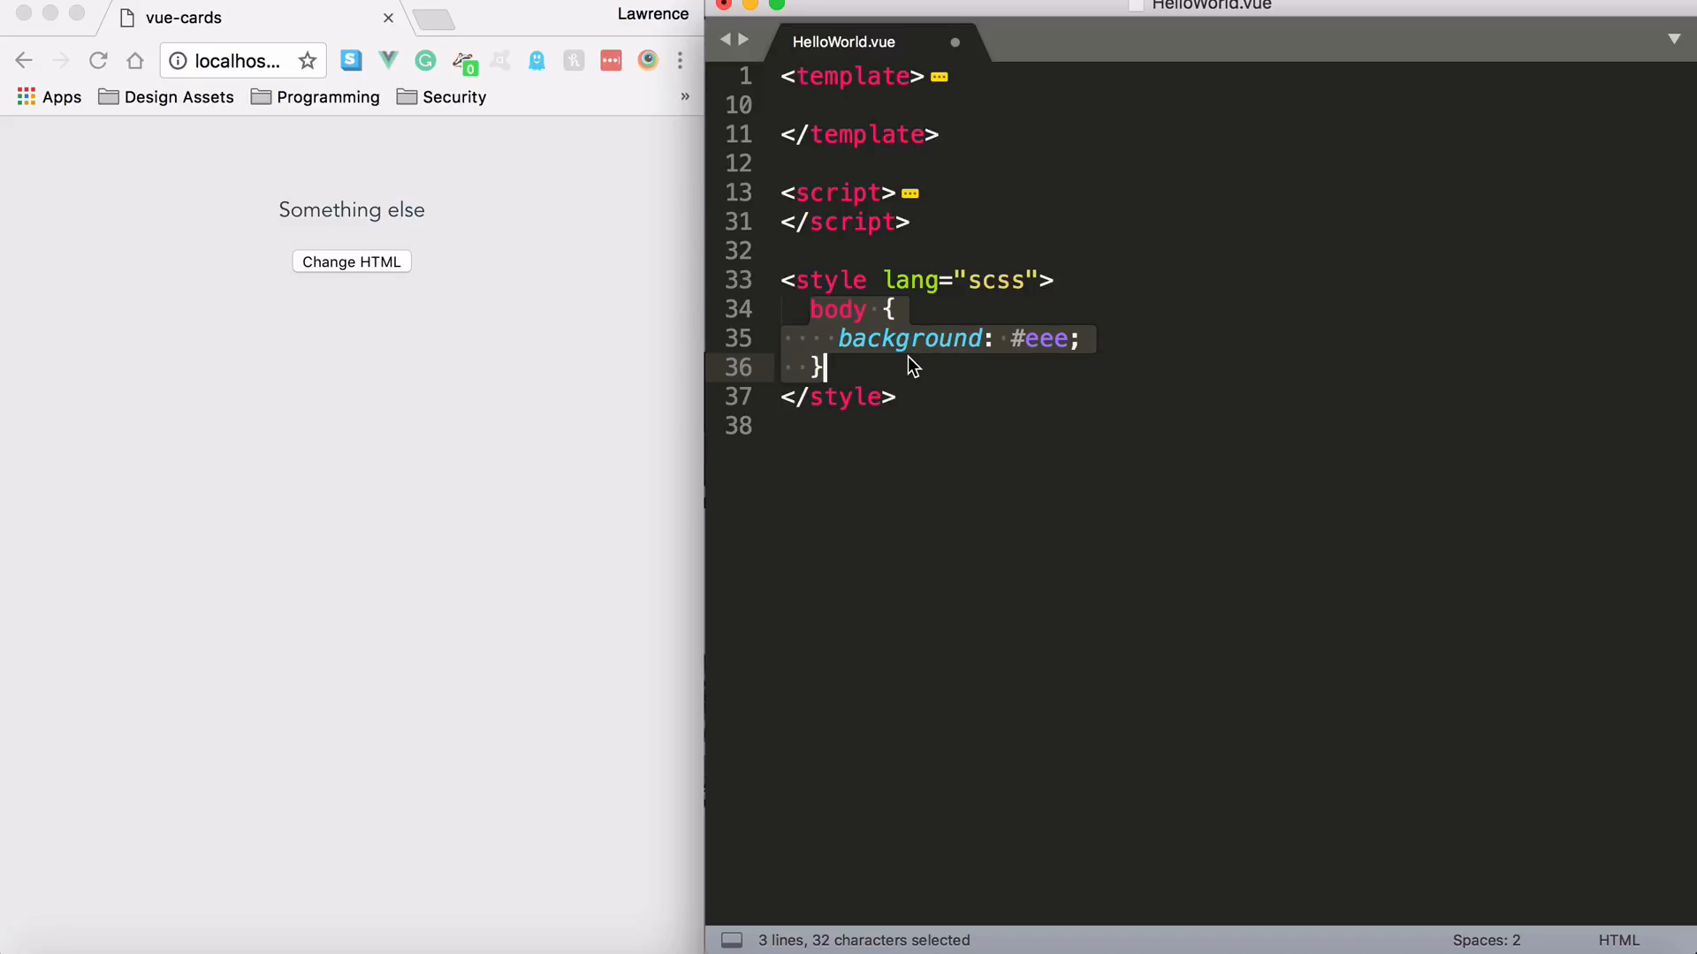
mouse_move(847, 311)
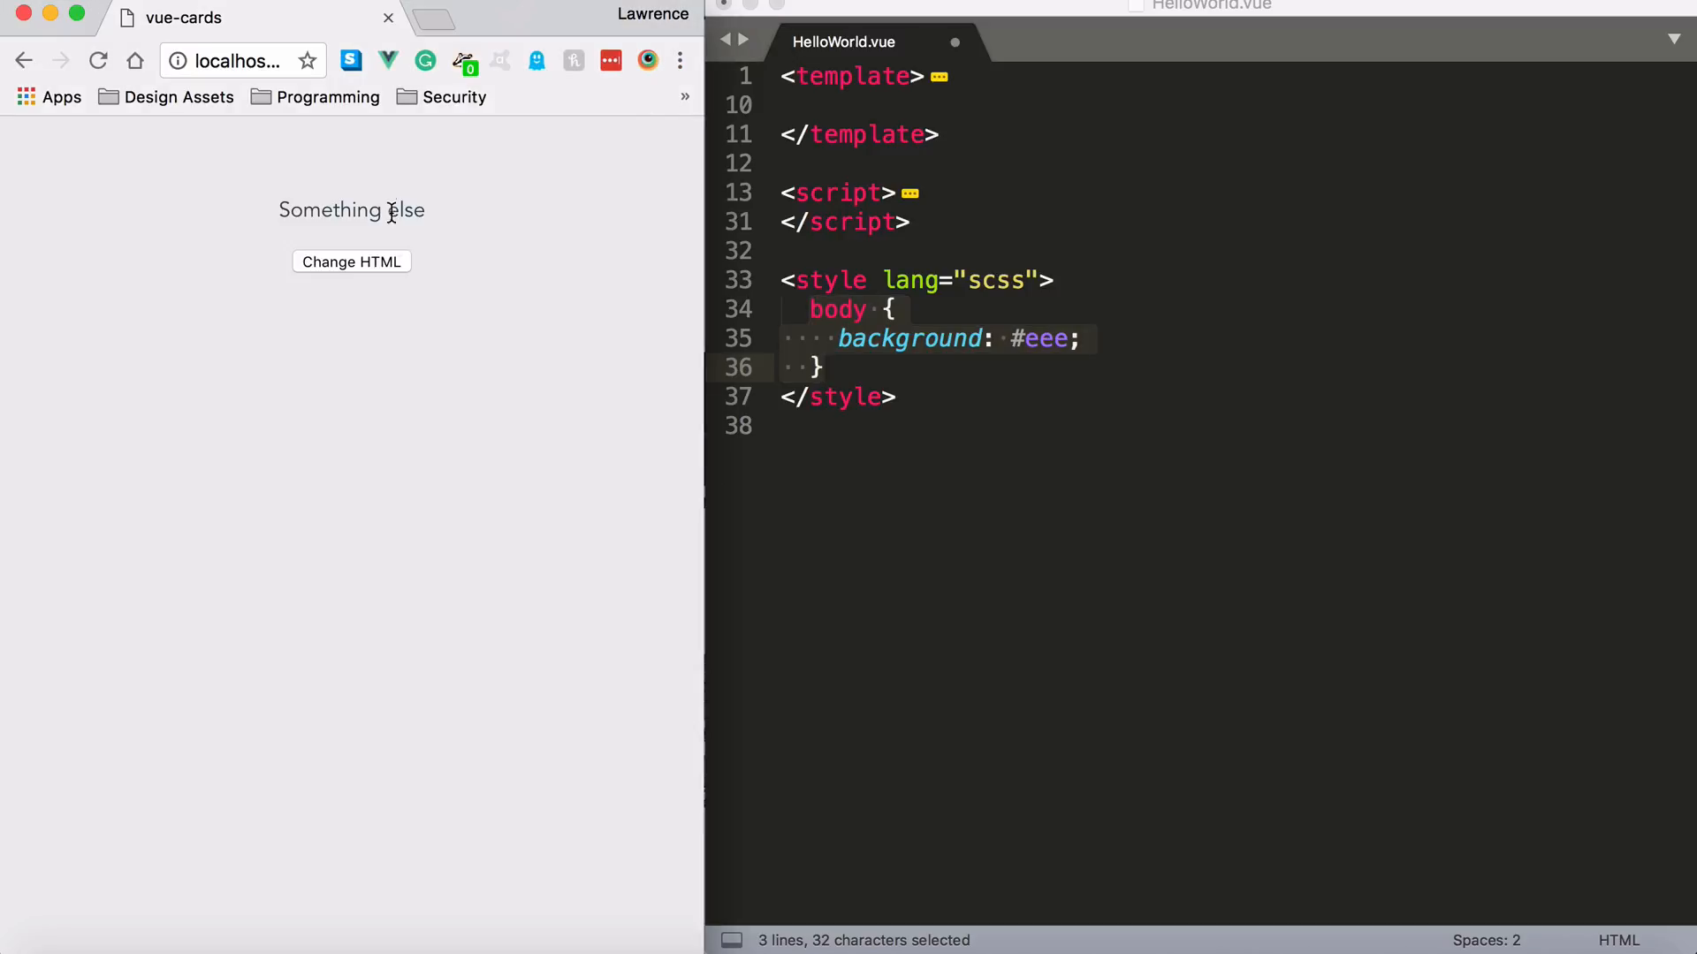
double_click(406, 210)
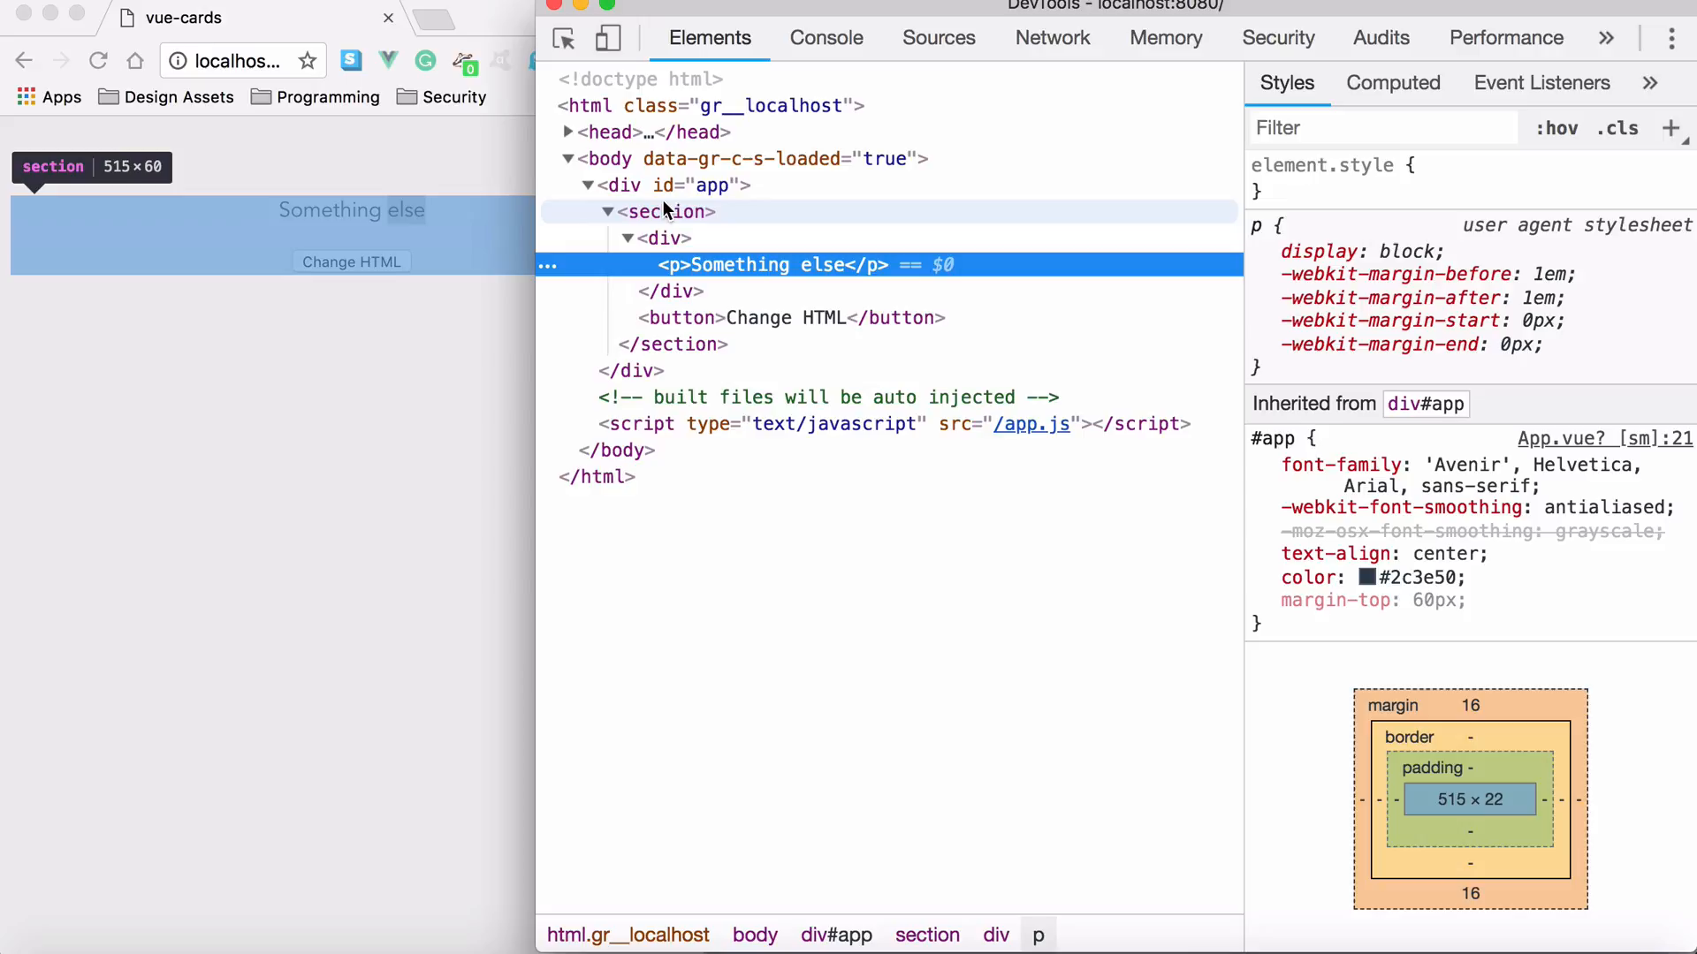
left_click(666, 211)
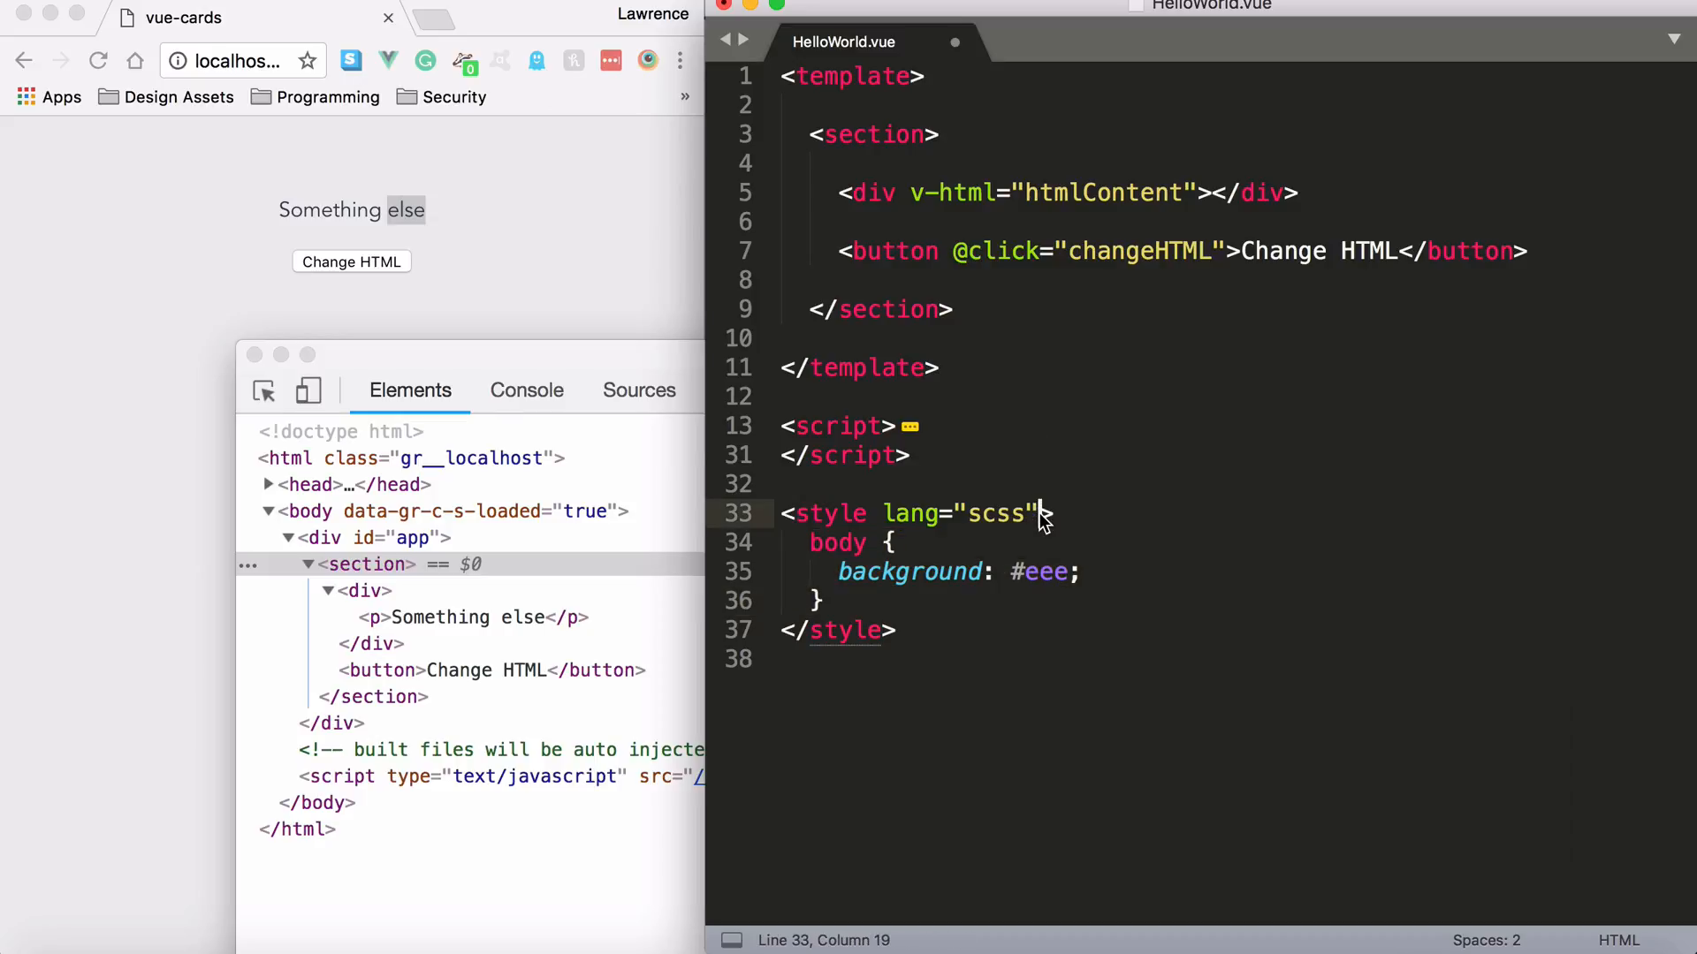
Step: Add the scoped attribute to the <style lang="scss"> tag
type("scoped")
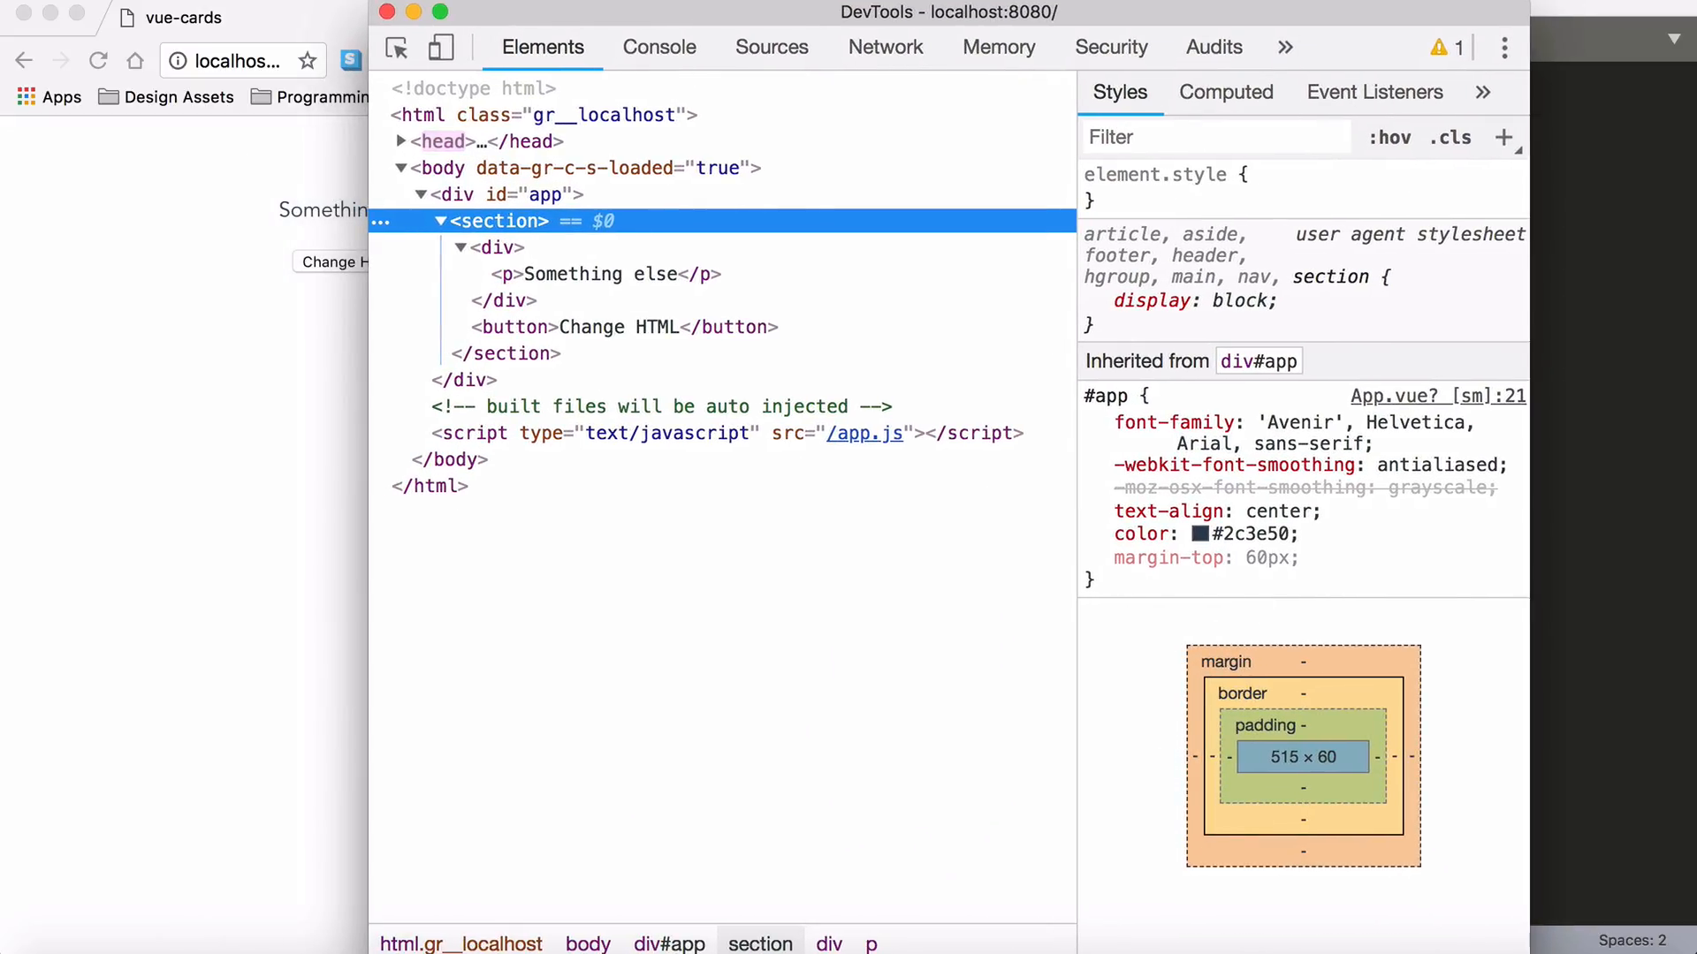
mouse_move(498, 221)
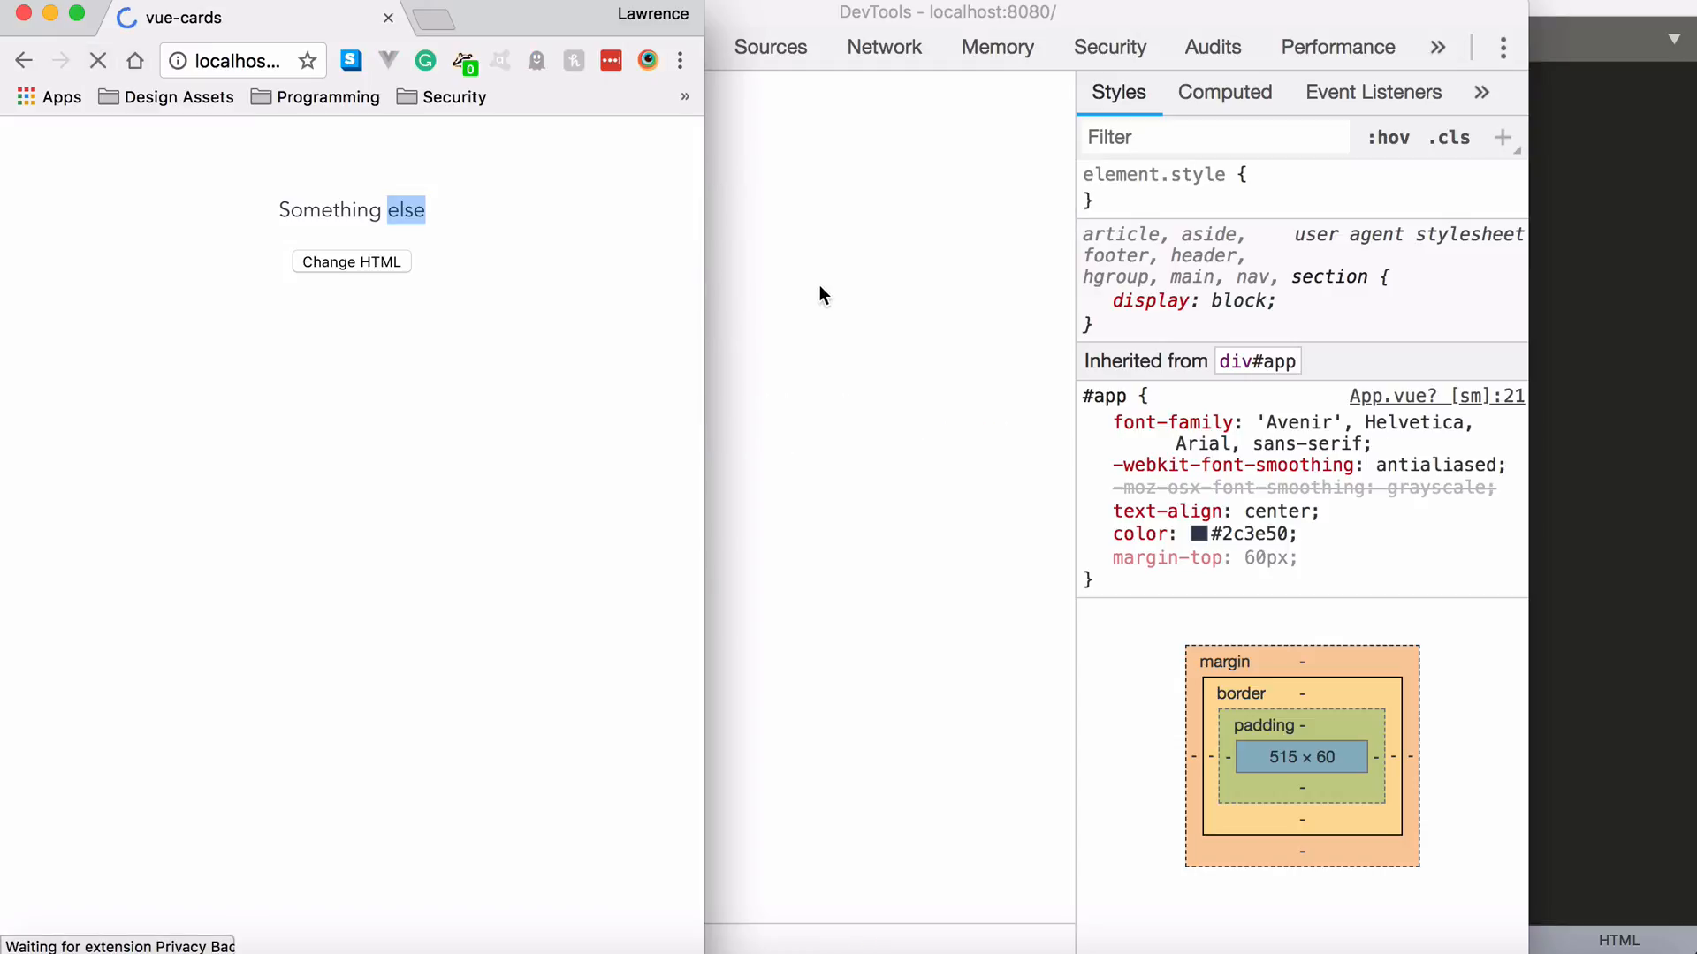
Step: Inspect the div under section to see its data-v-469af010 attribute
left_click(351, 261)
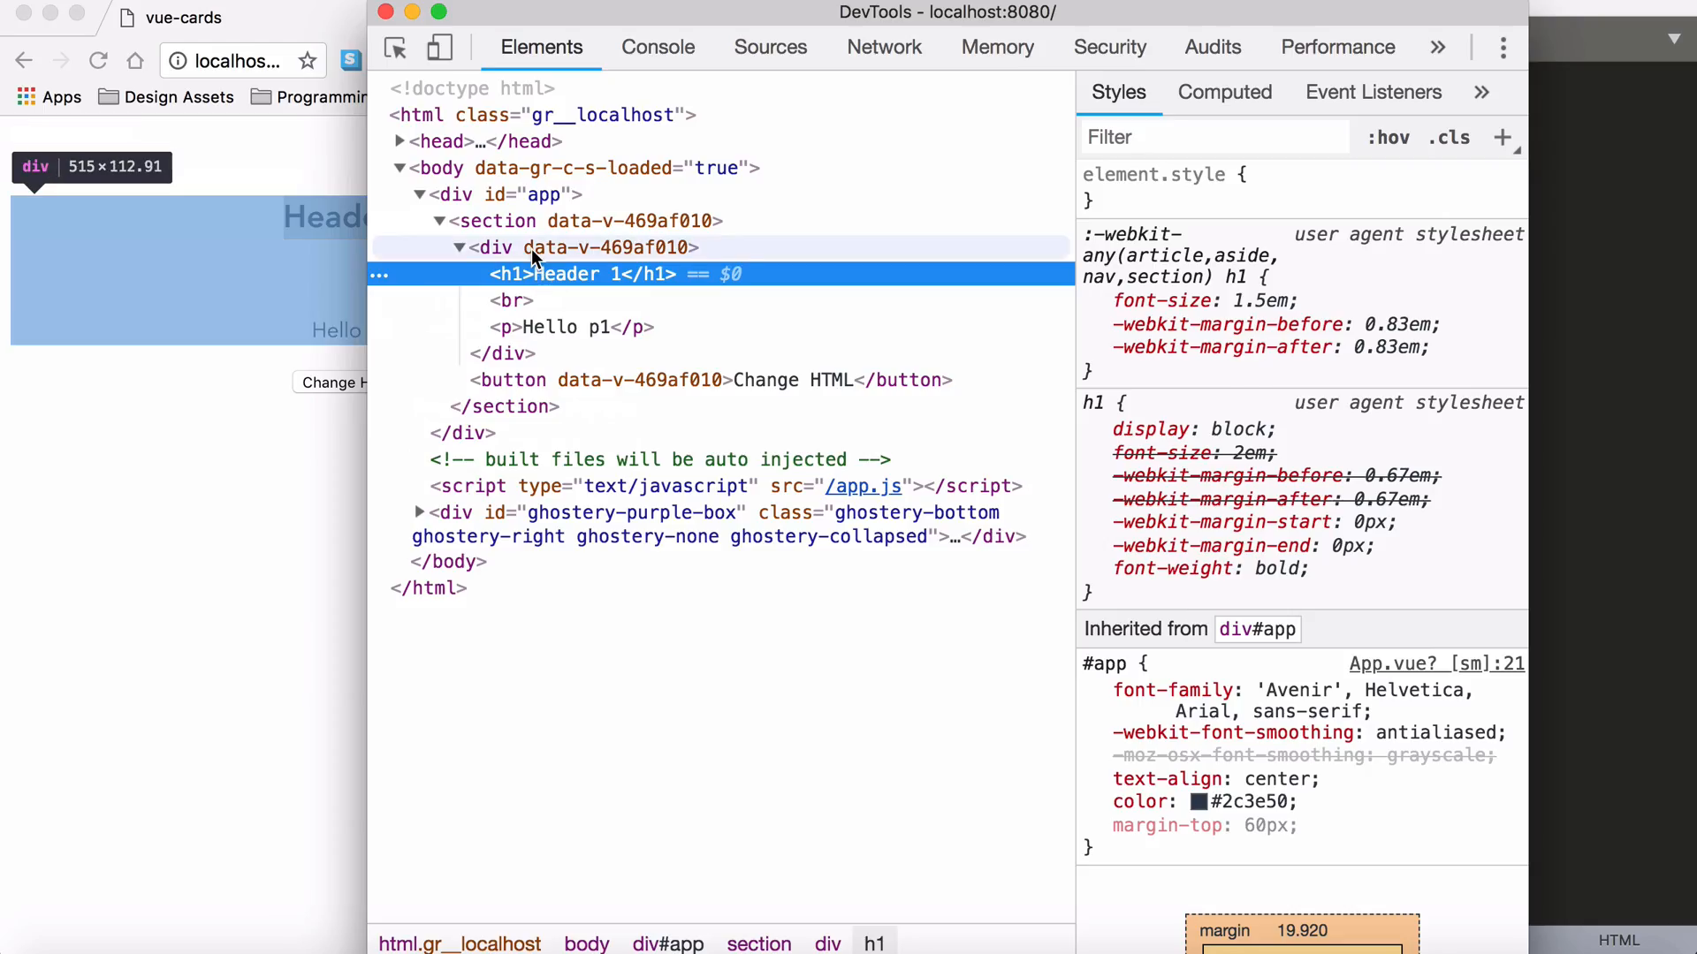
left_click(493, 247)
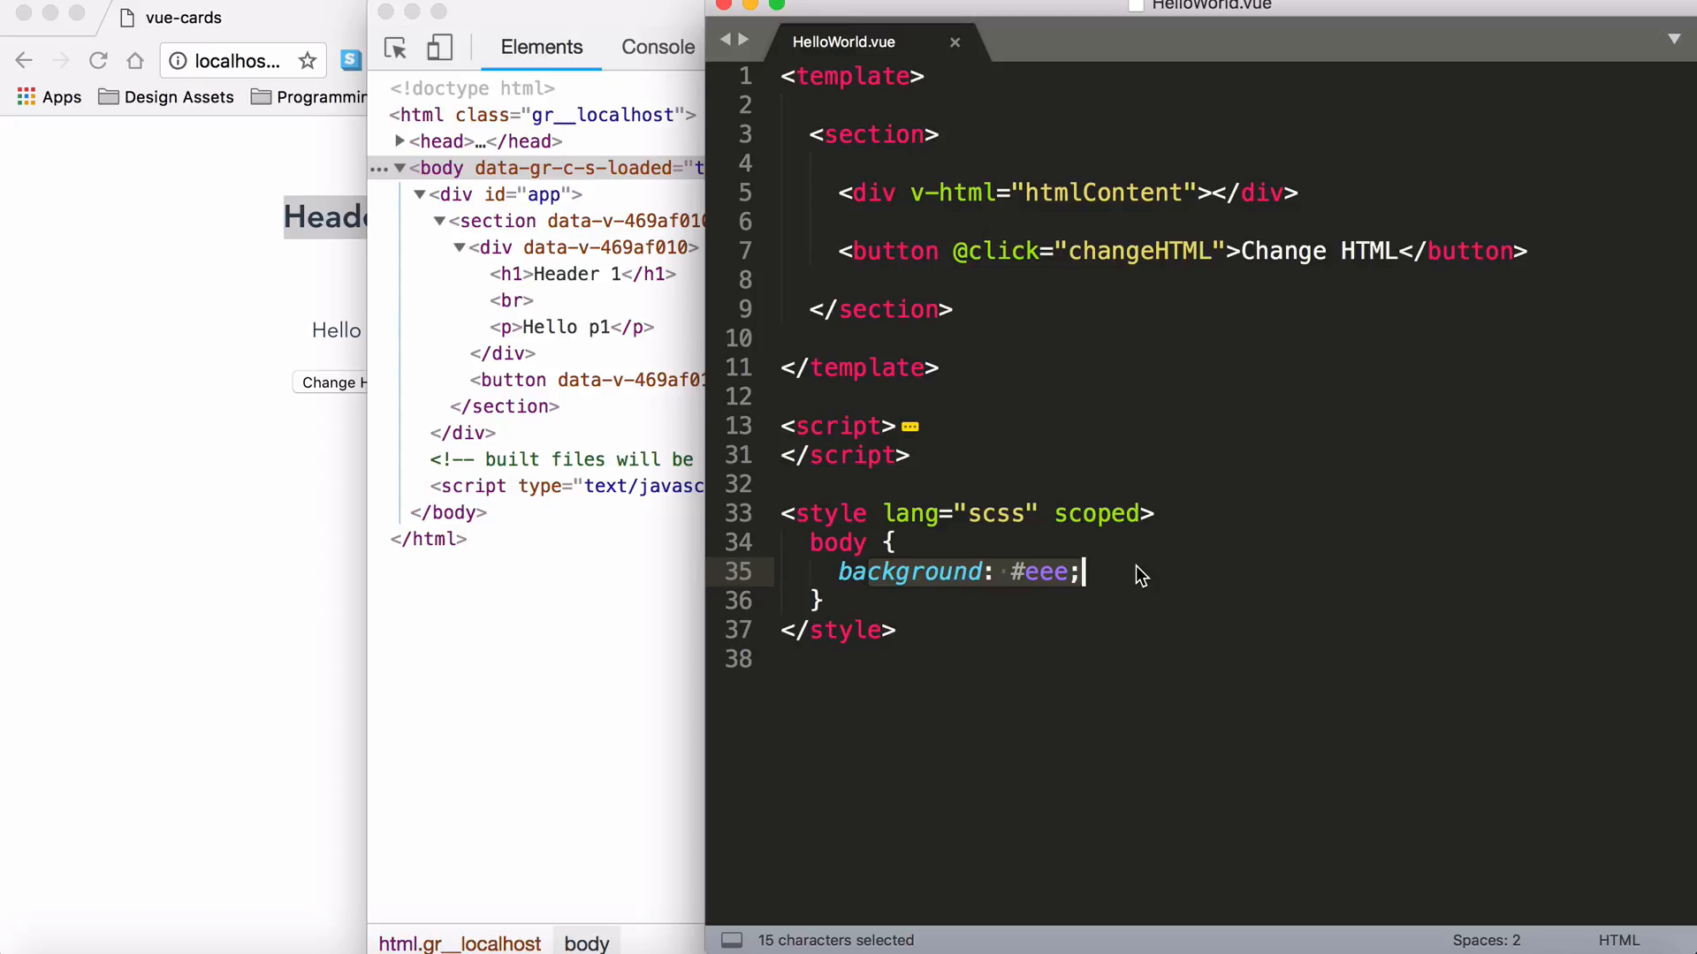
Step: Change the #eee background rule's selector from body to section
left_click(973, 12)
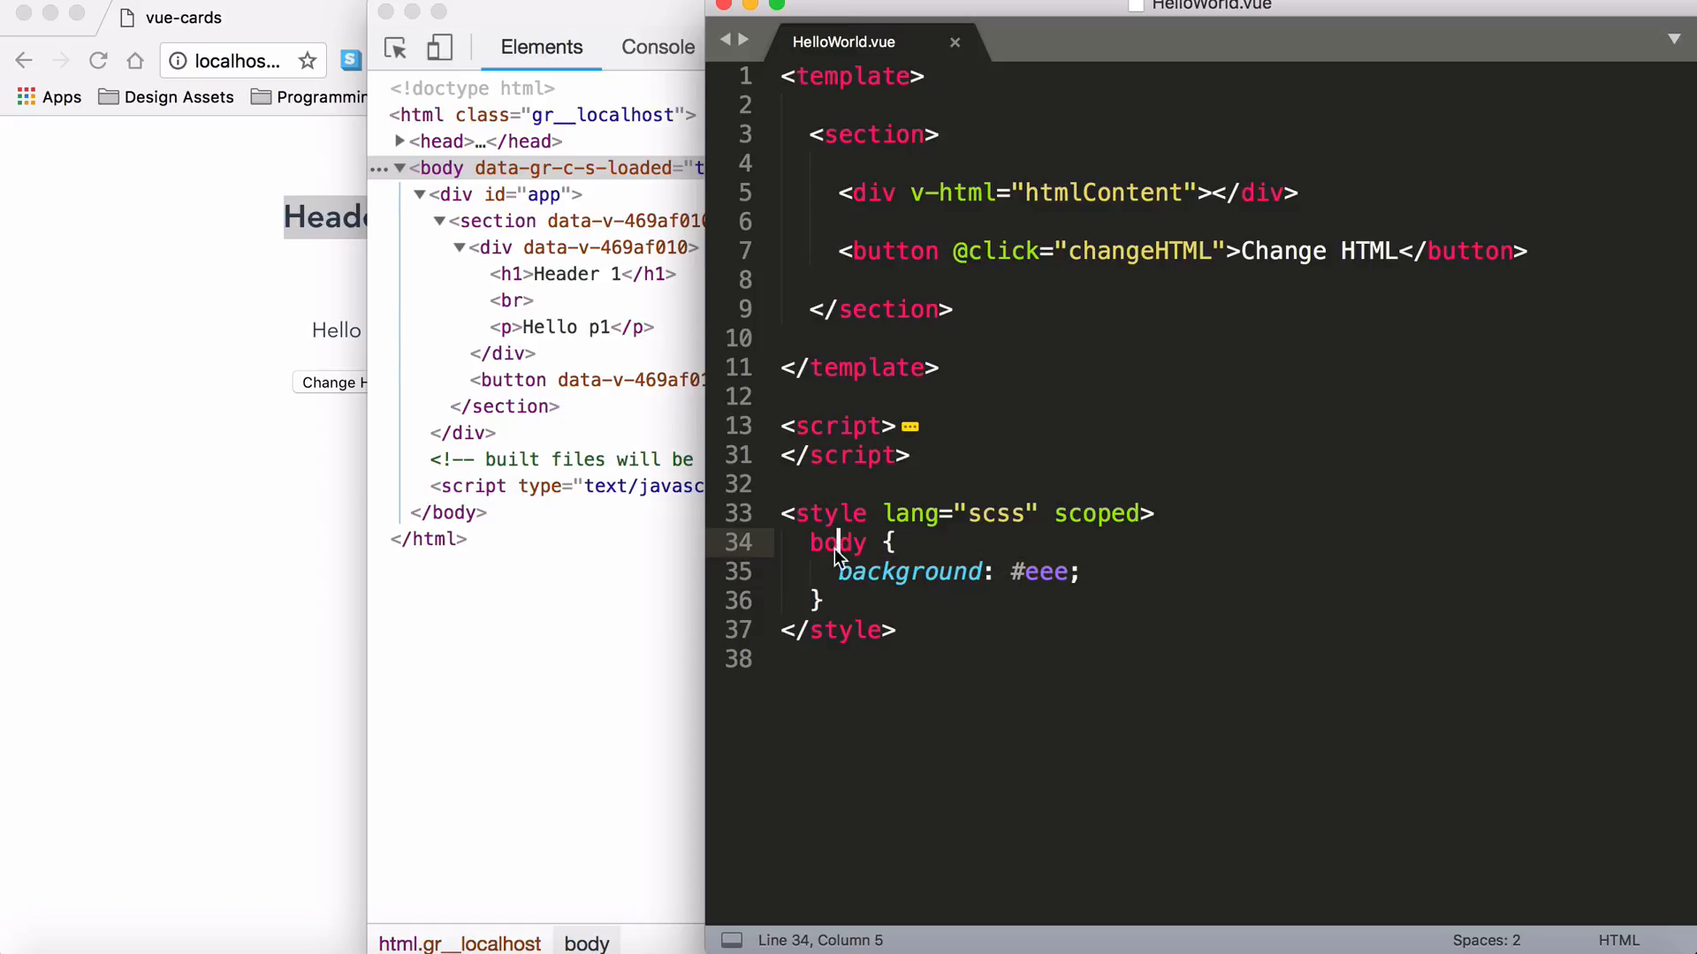
type("sed")
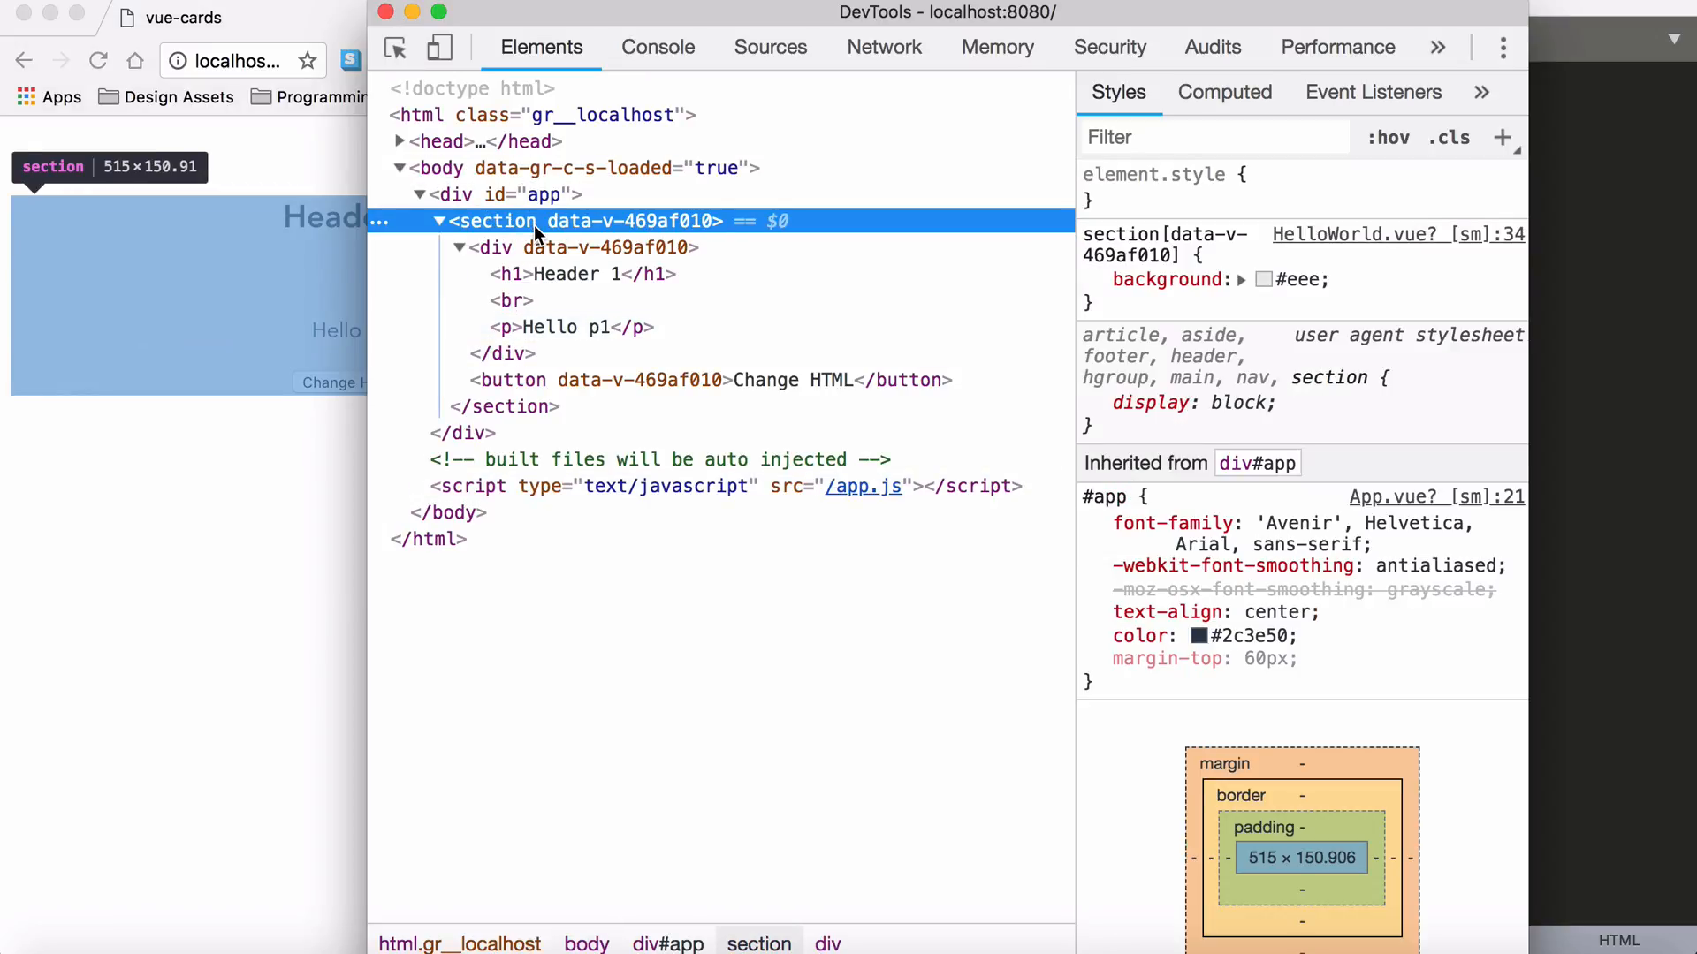
Step: Select <section> and examine its section[data-v-469af010] #eee background rule
left_click(1092, 280)
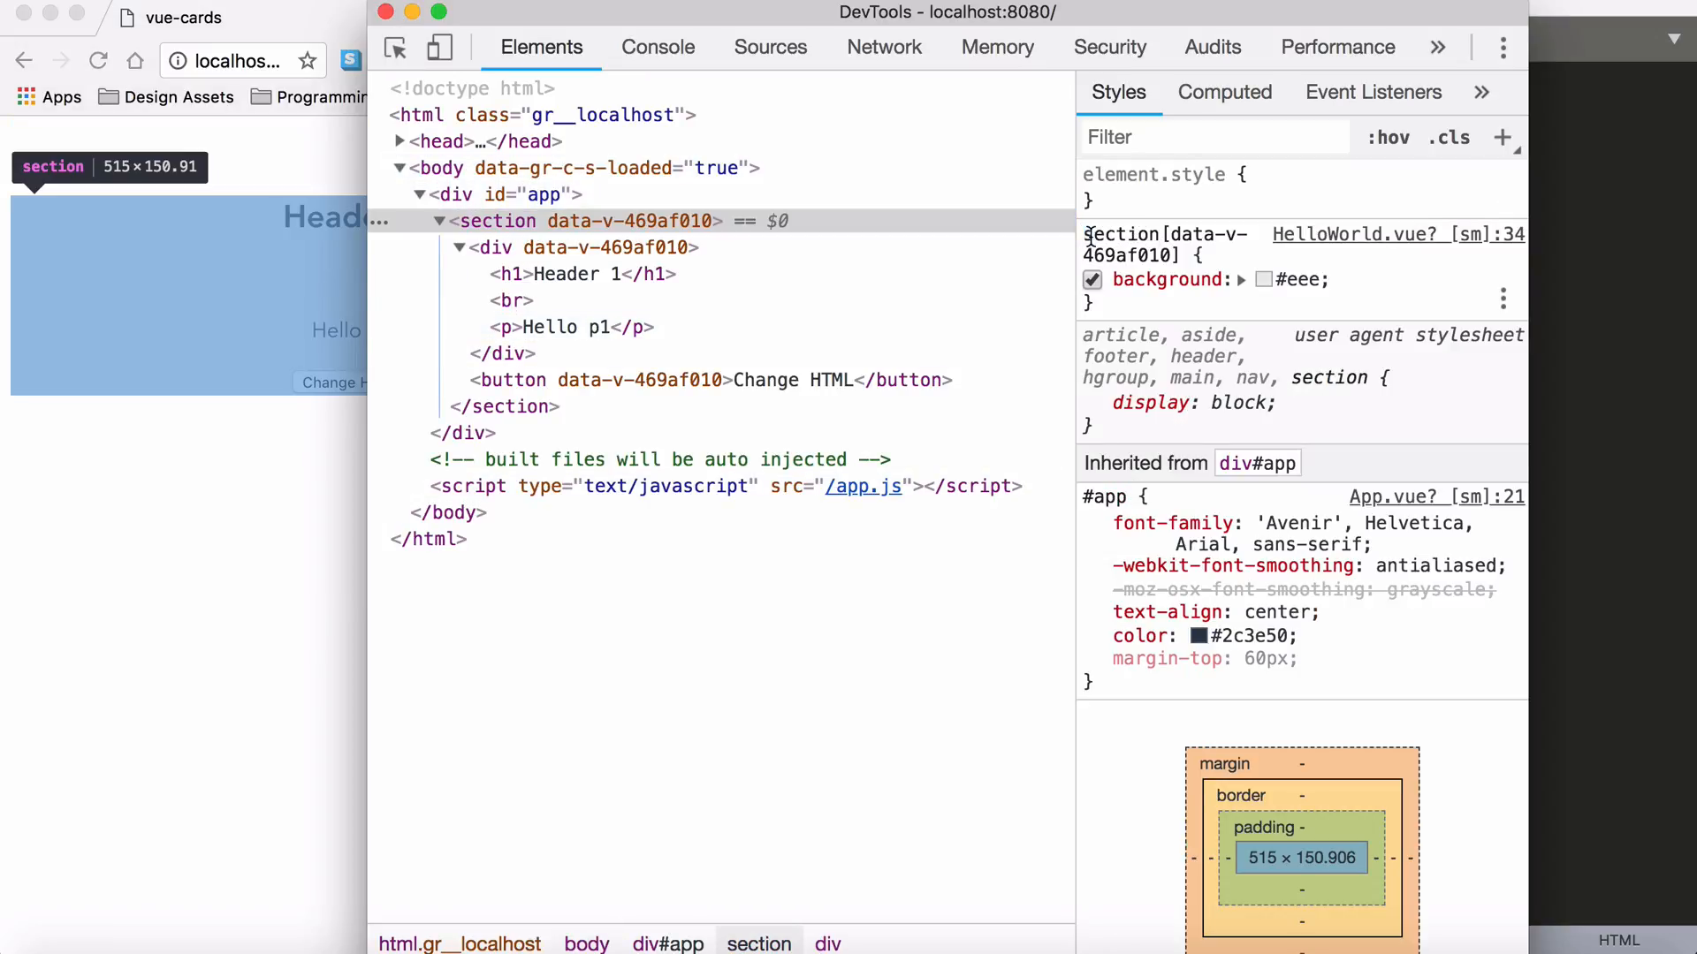
double_click(1180, 235)
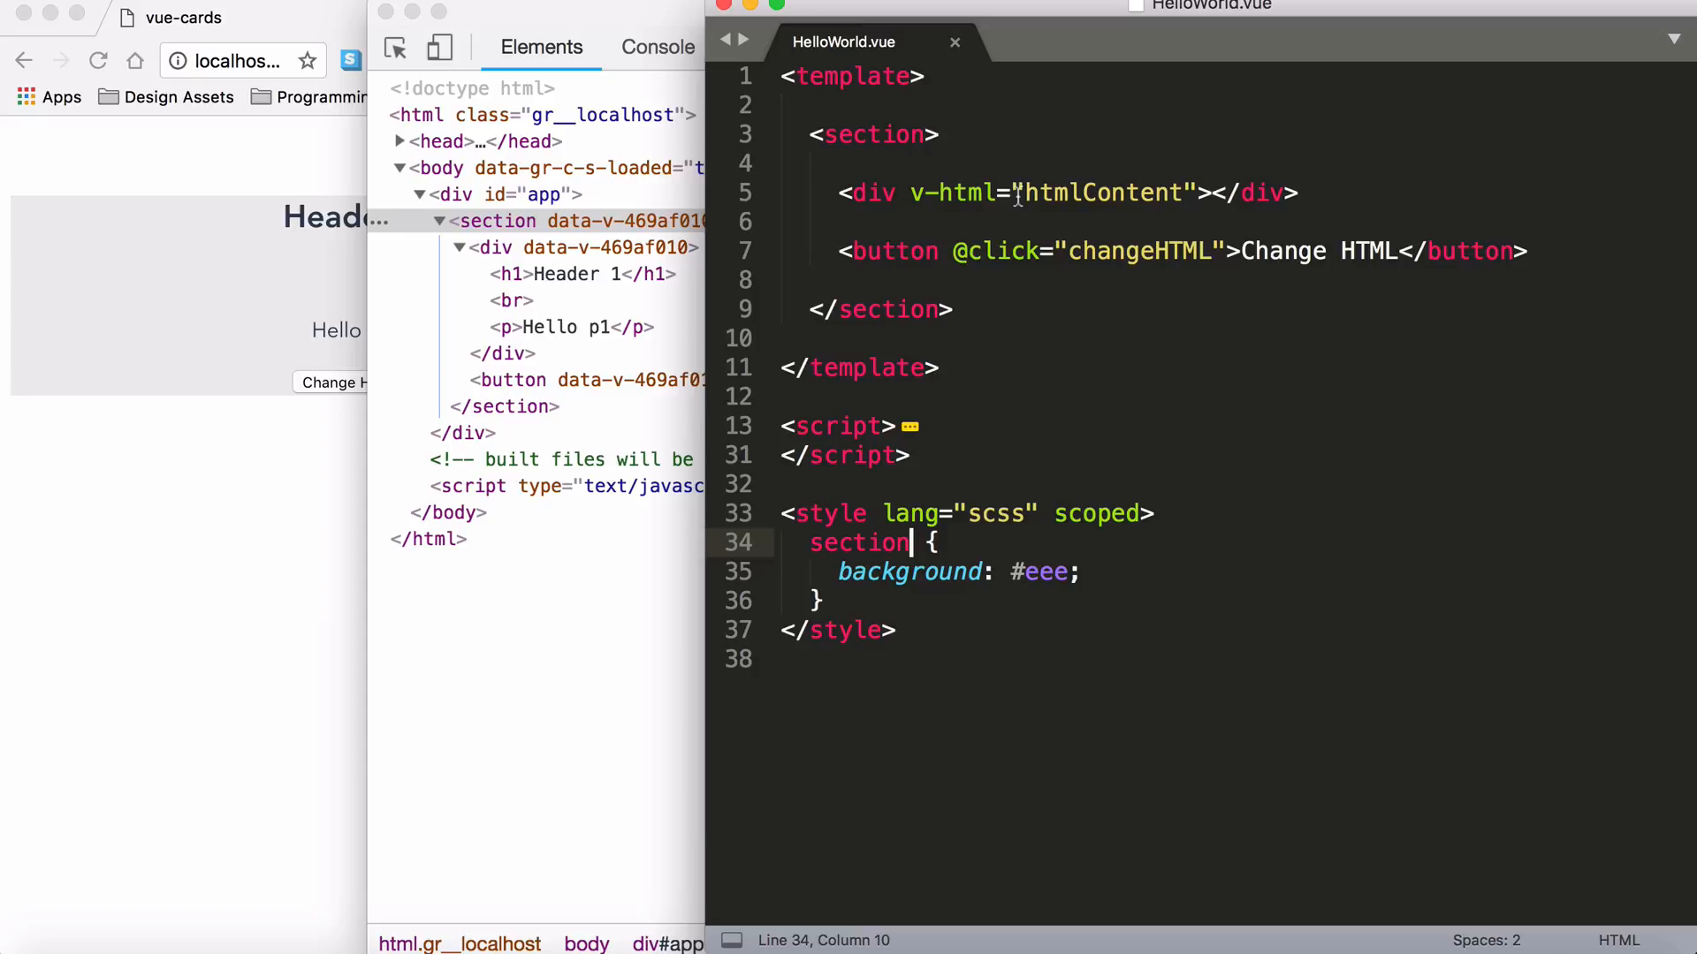
Step: Select htmlContent, unfold the script to show its data, and add p { } under section
double_click(1102, 192)
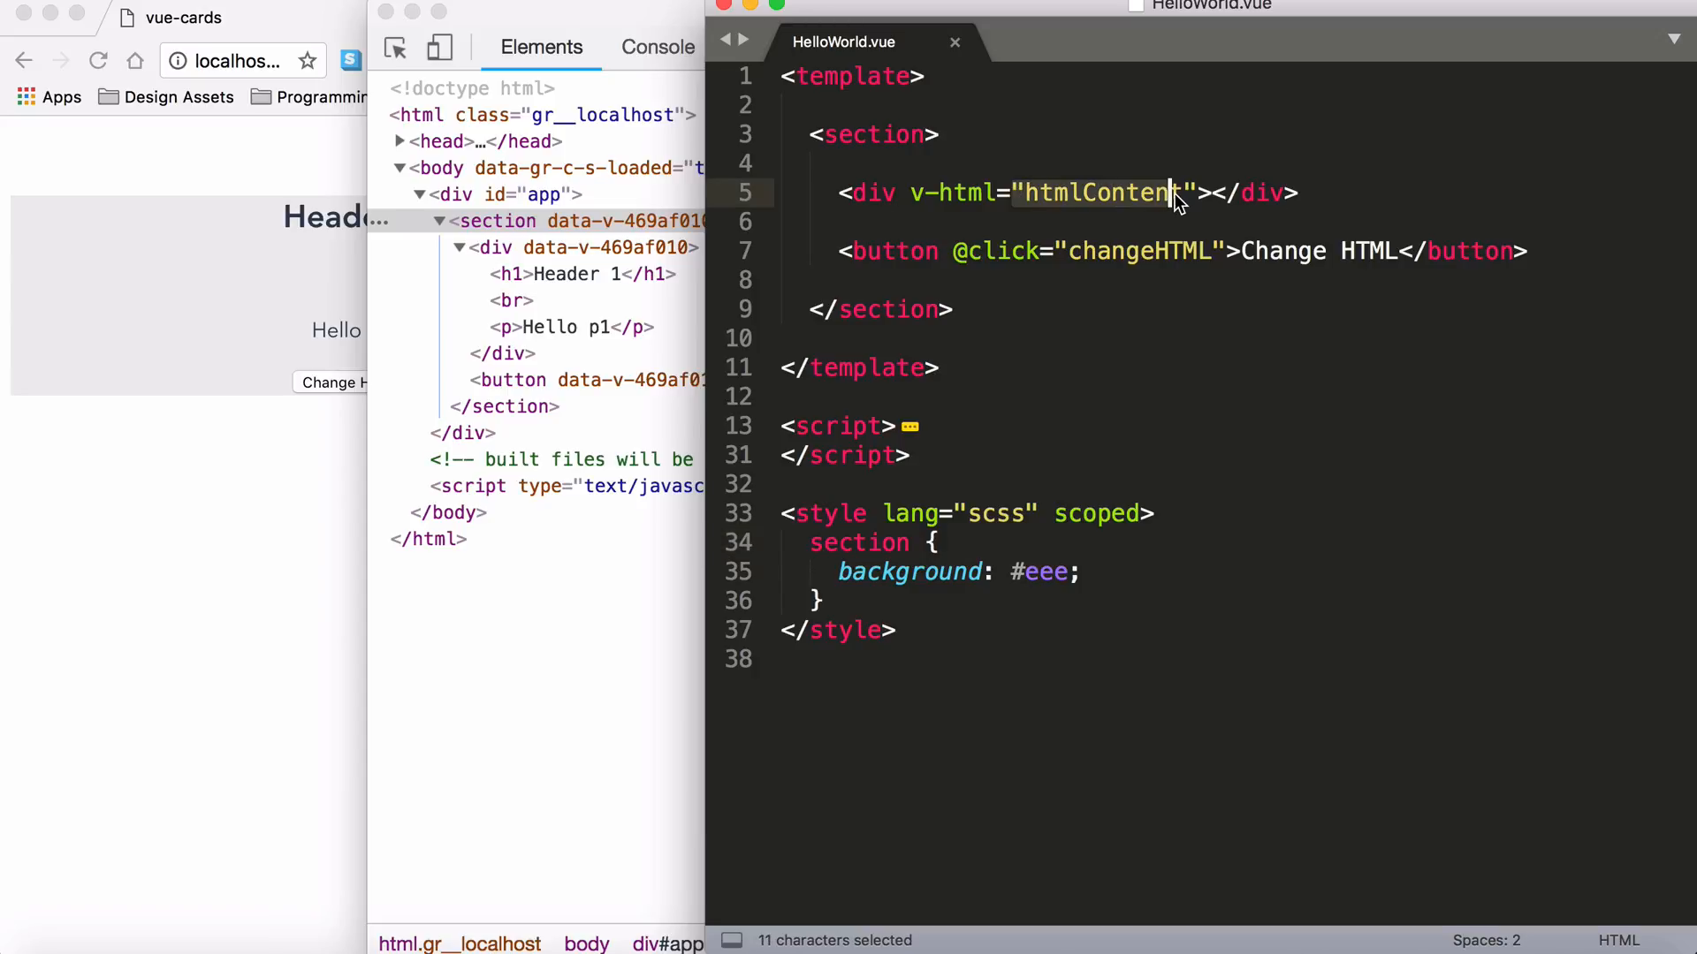
left_click(562, 274)
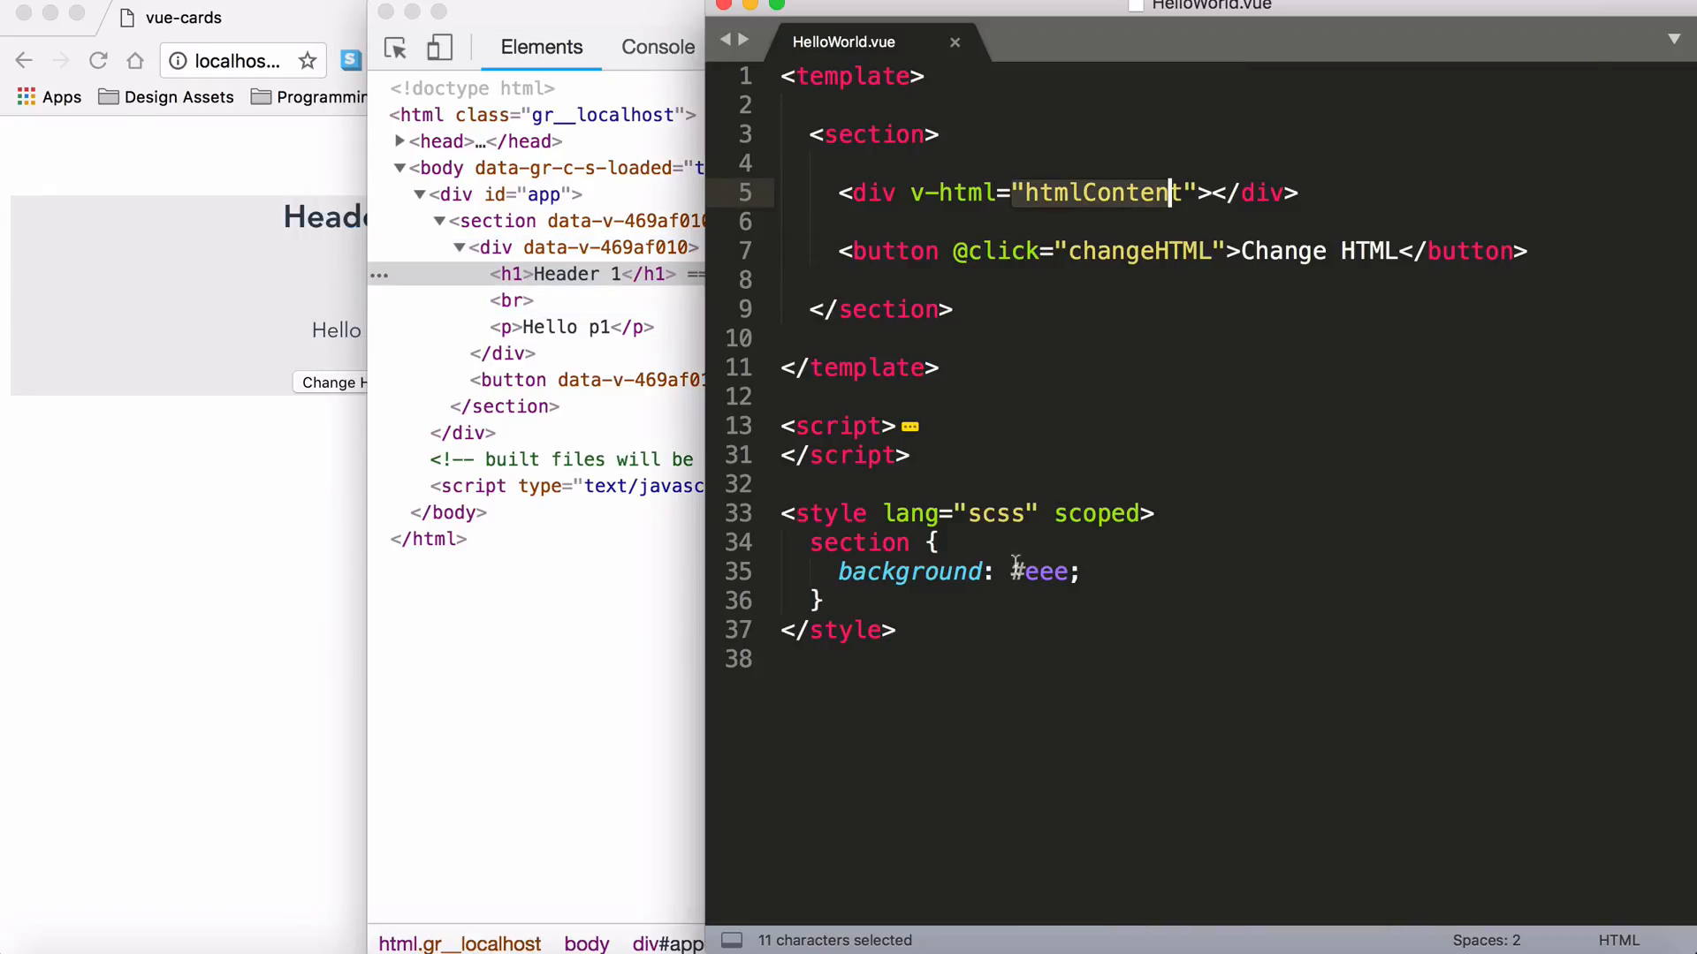
key("enter")
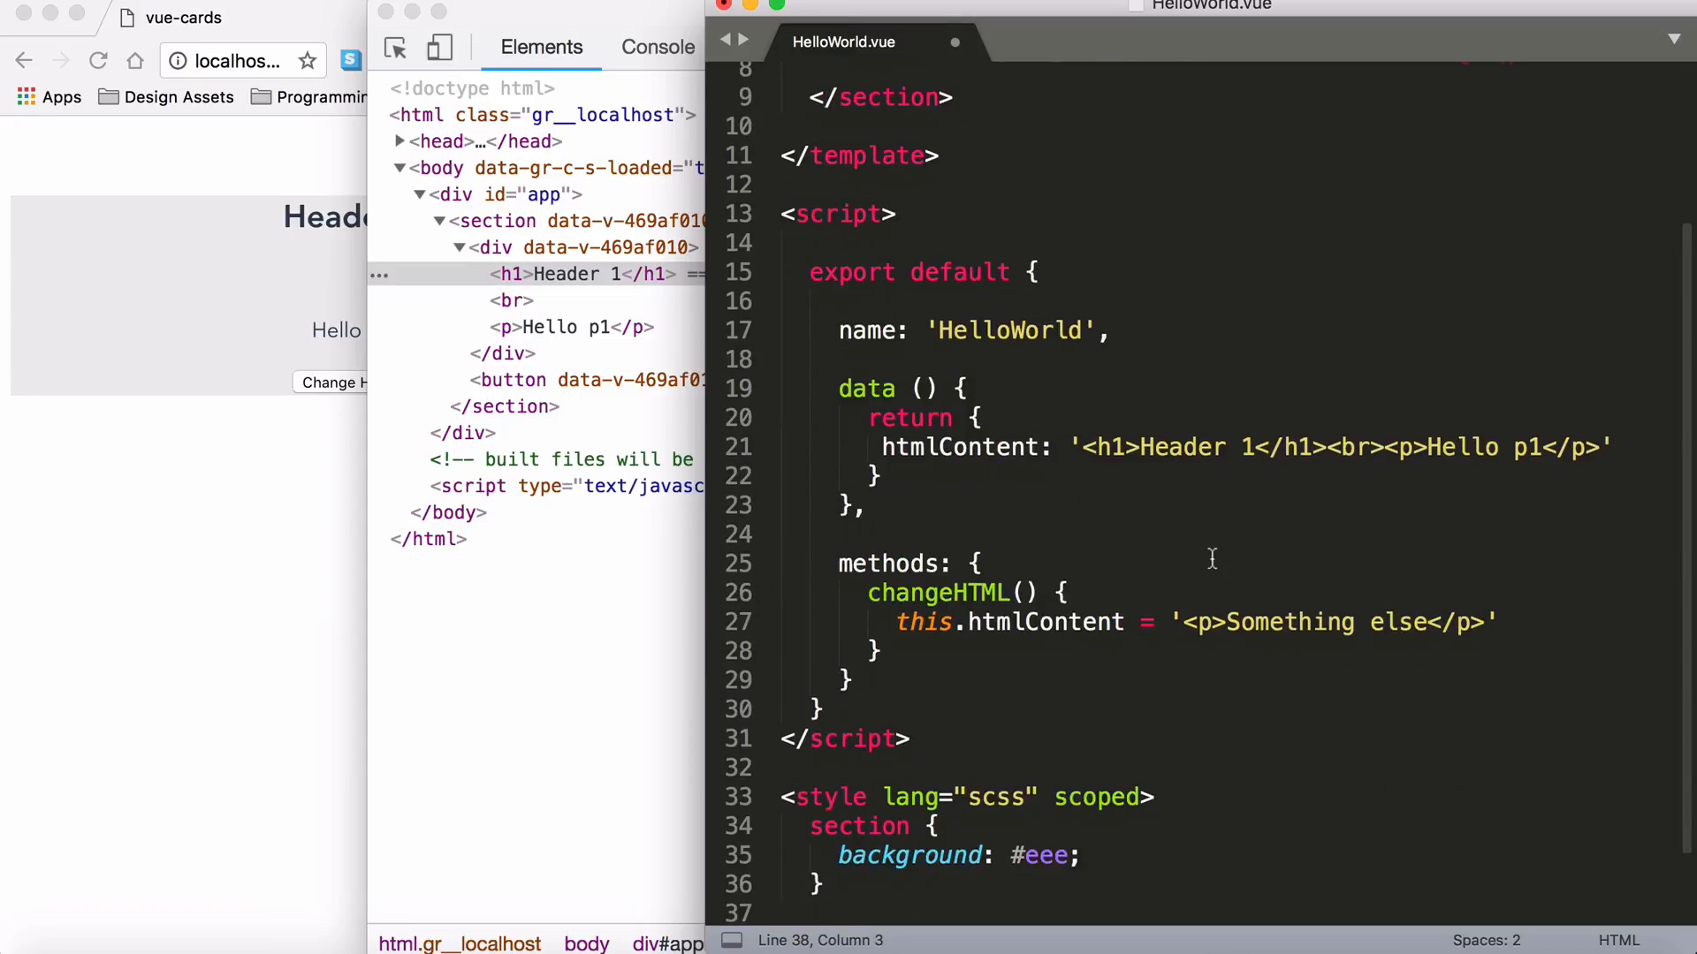
left_click_drag(1389, 447, 1605, 447)
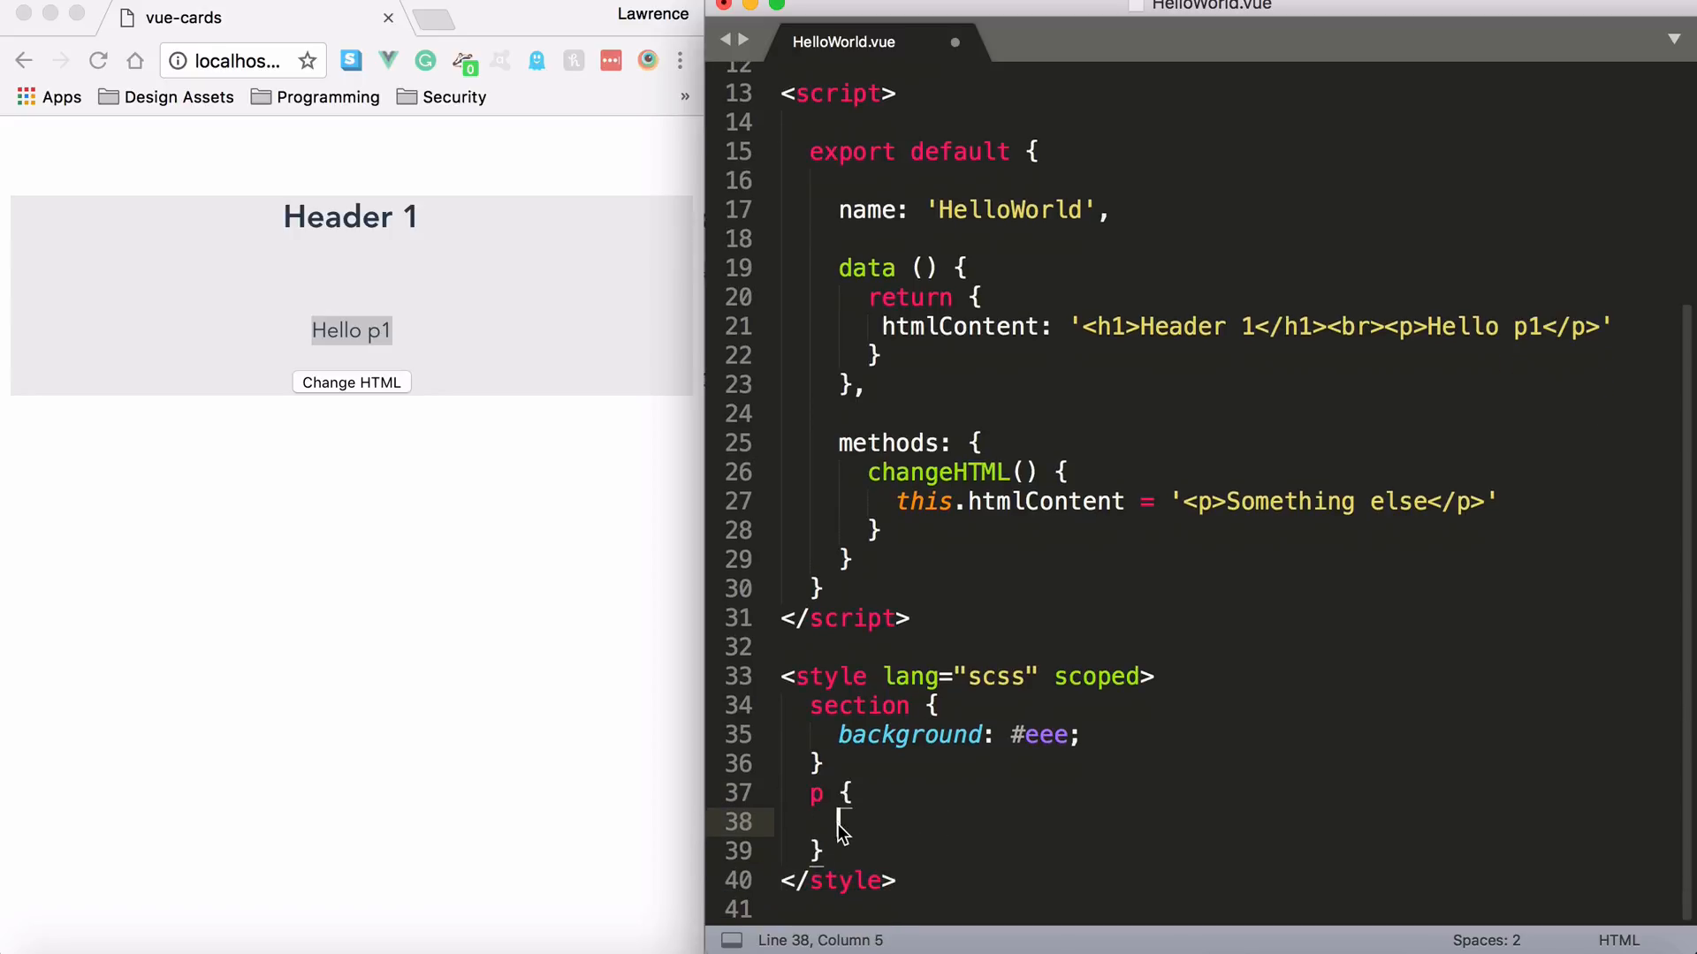
Step: Add font-size: 2em to the p rule
type("font")
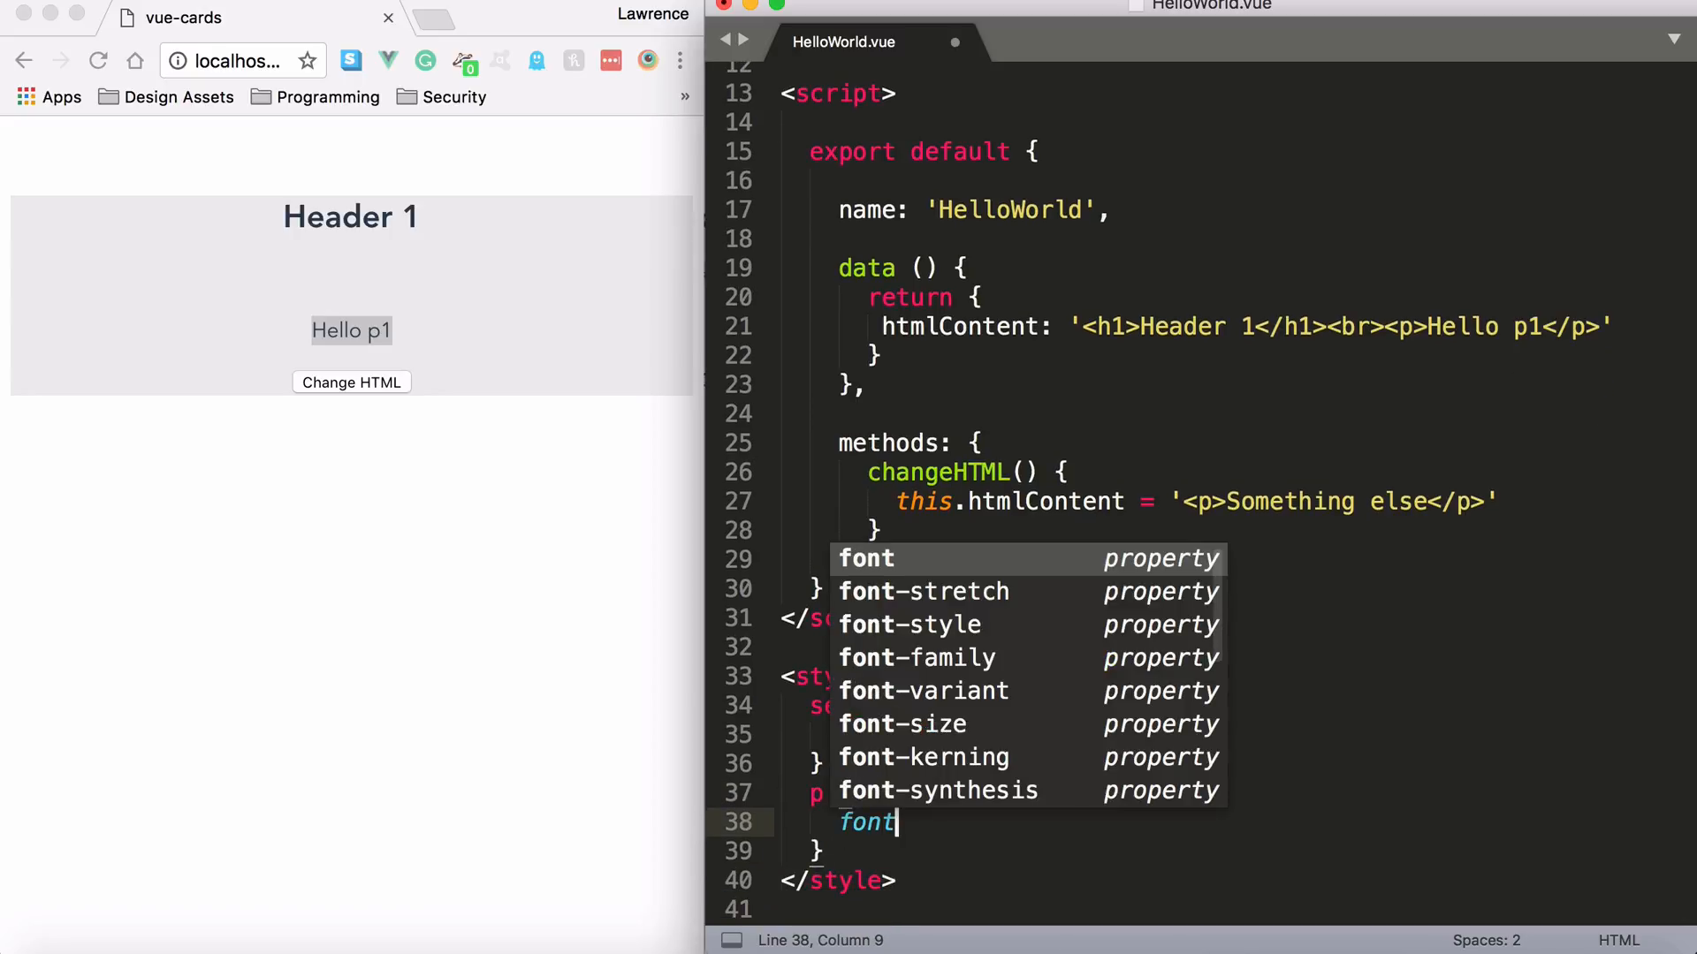
type("-s")
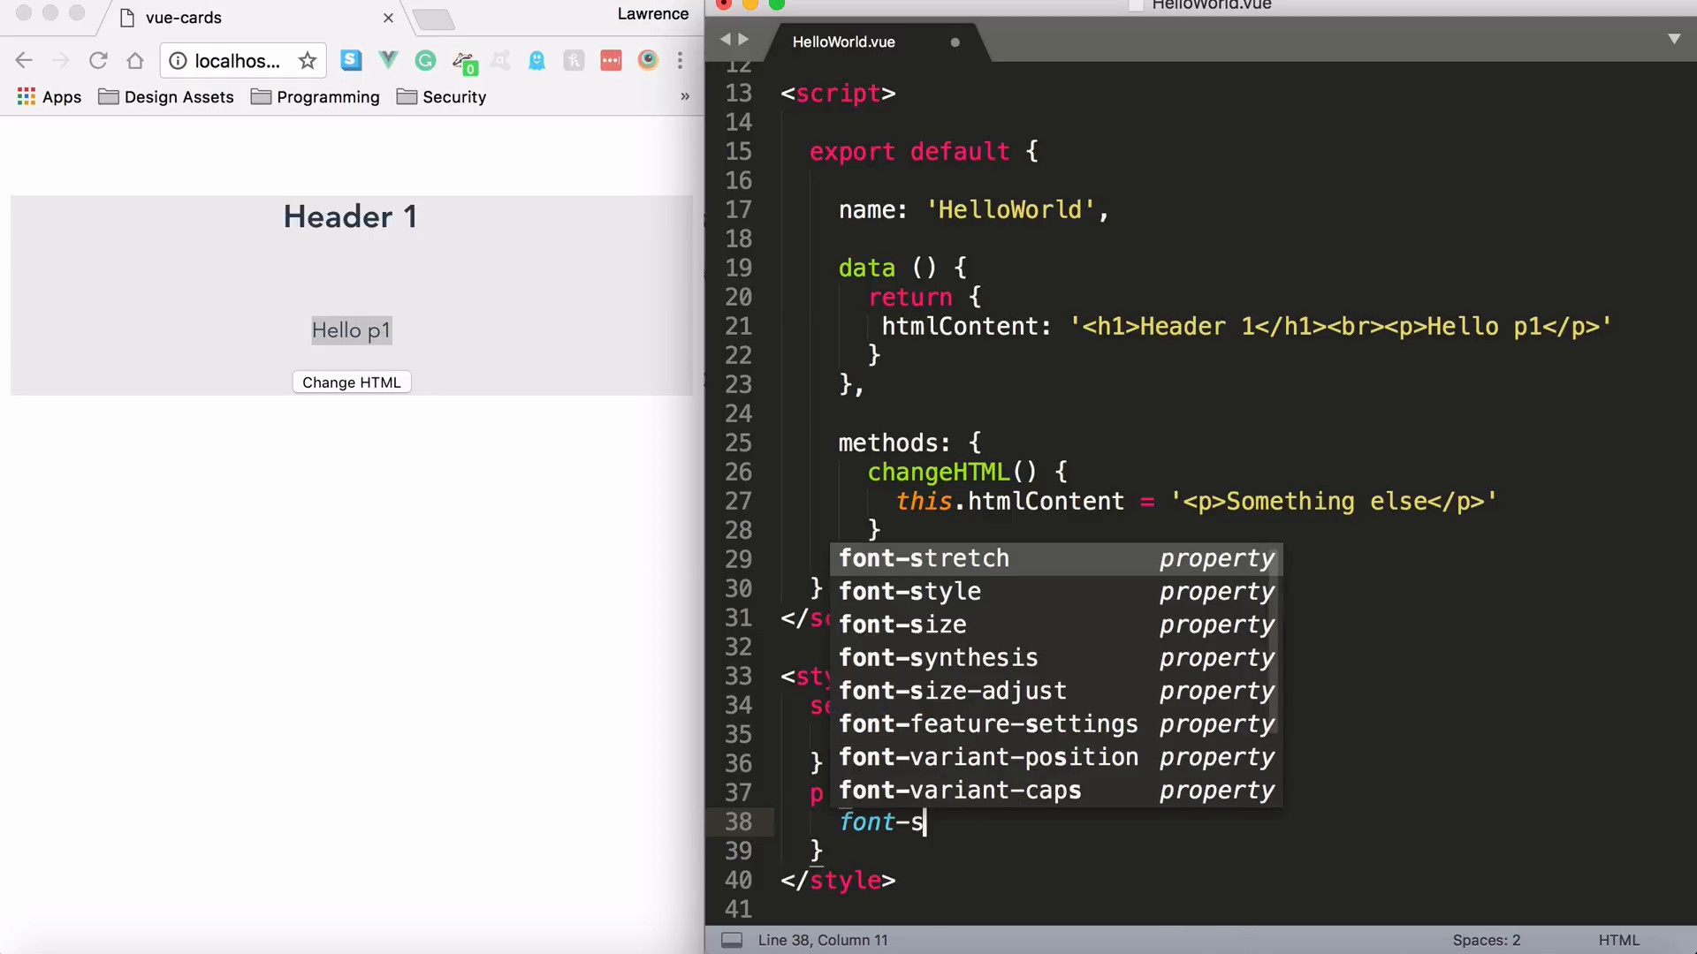
type("ize: 2em")
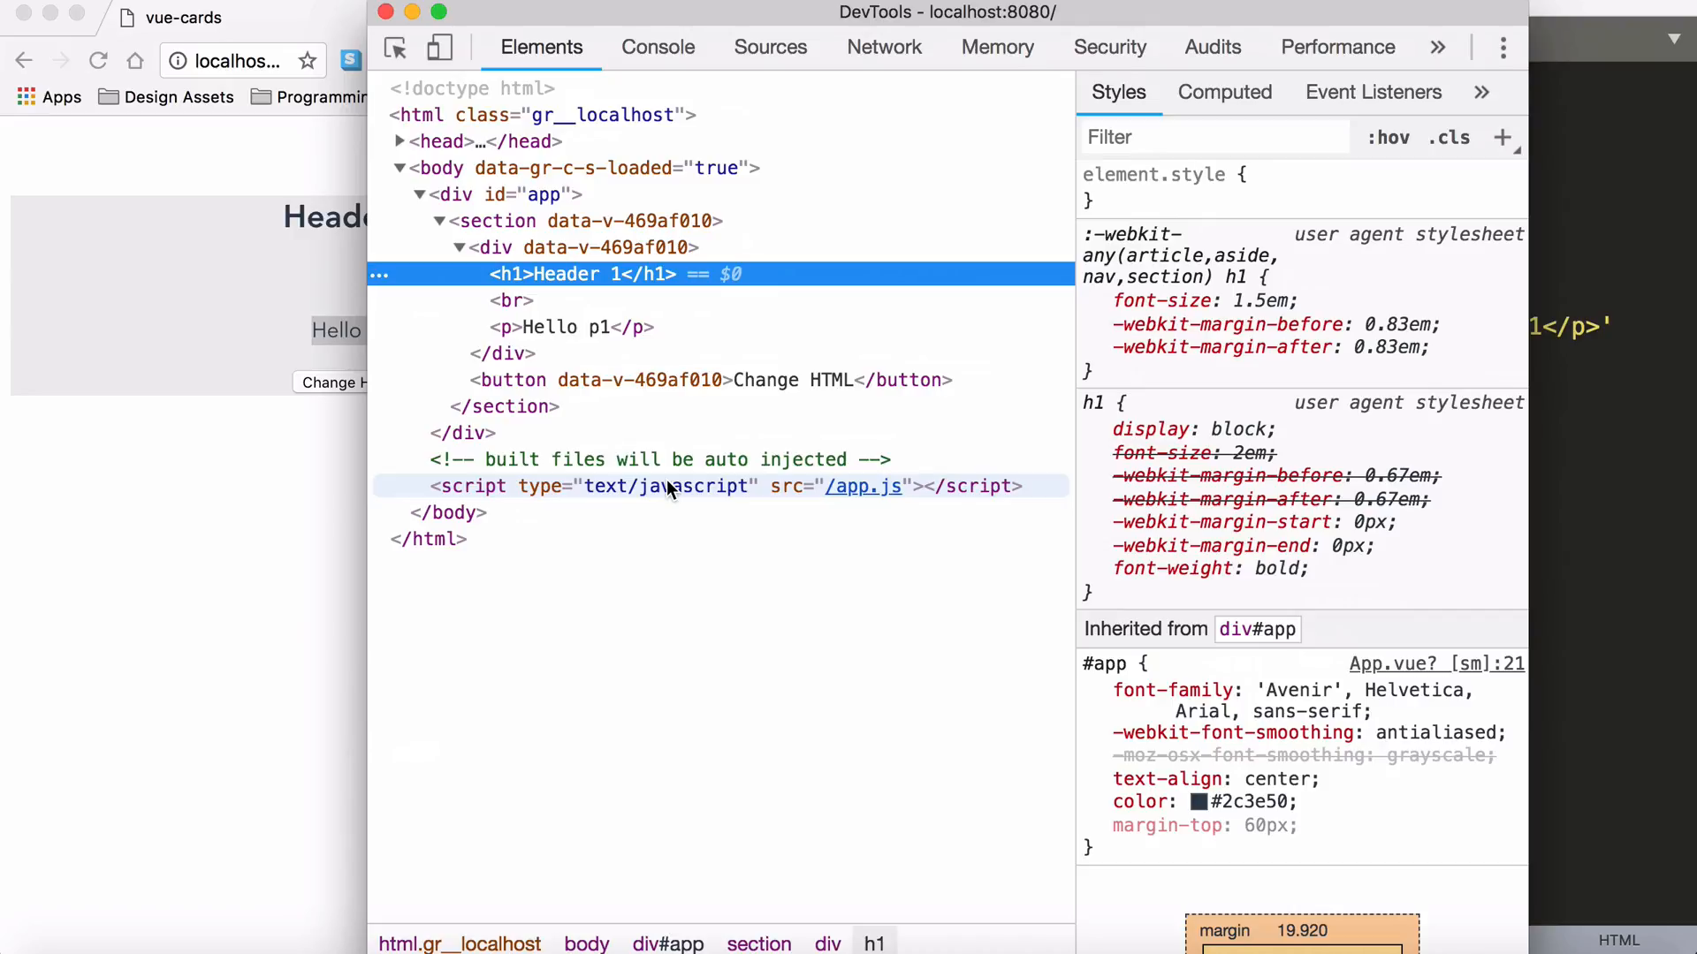
mouse_move(570, 327)
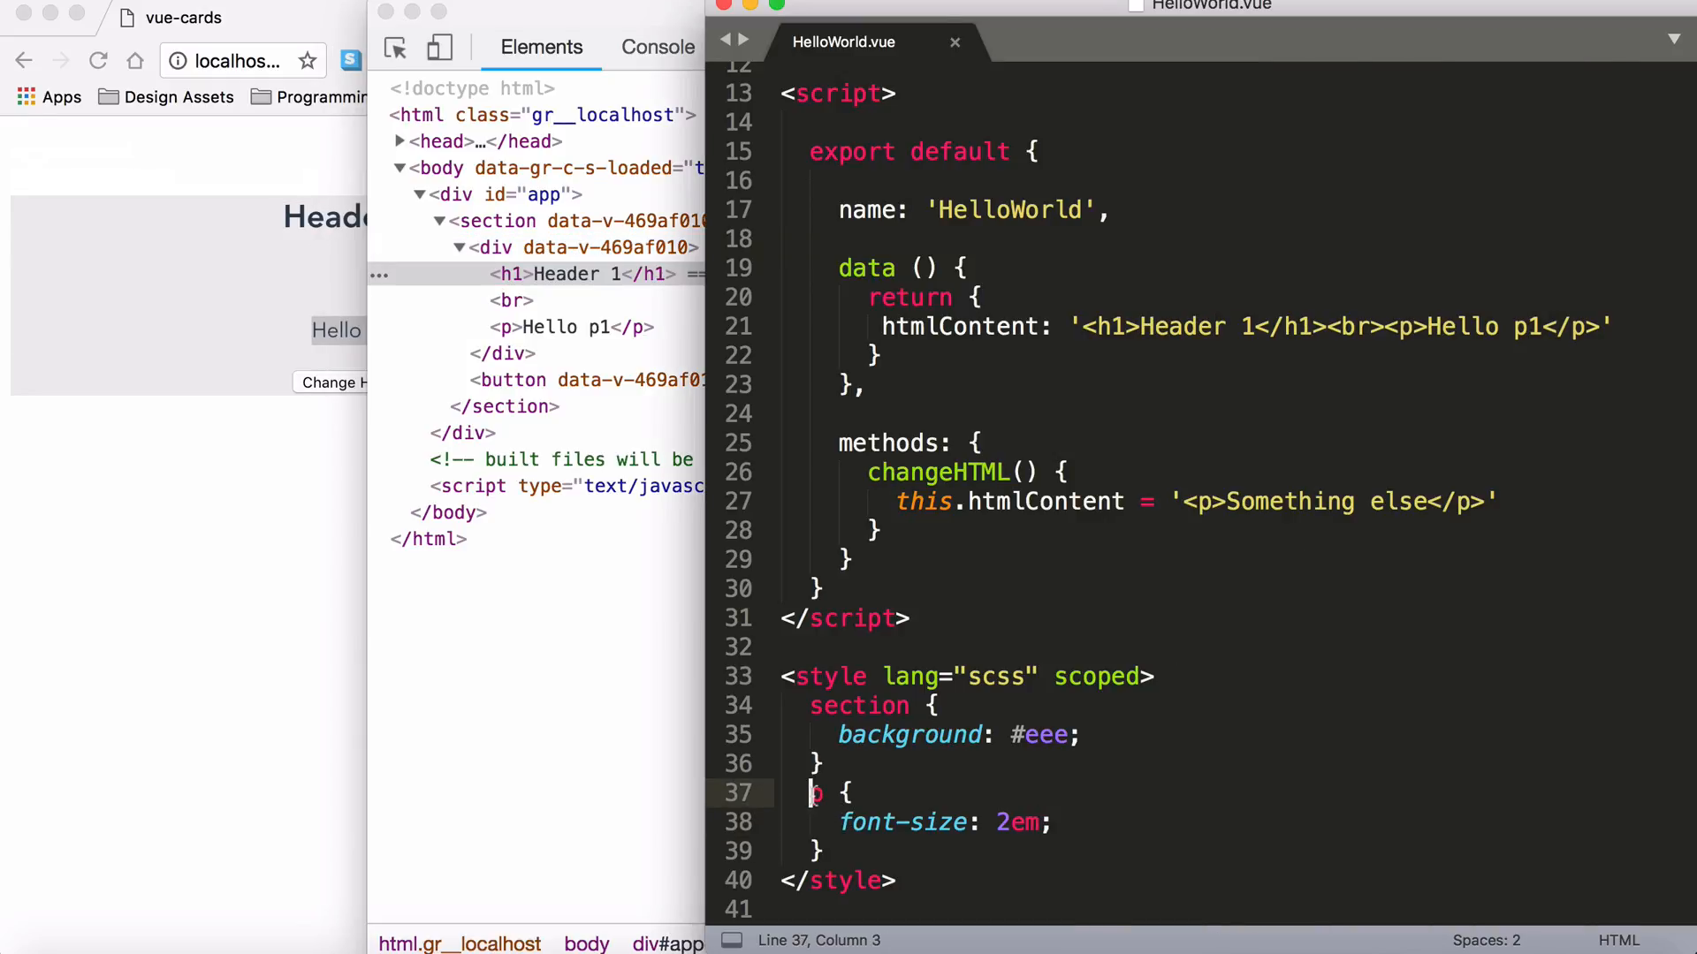
Step: Change the selector to /deep/ p[data-v-9383498], highlighting the attribute and scoped keyword
type("/deep/")
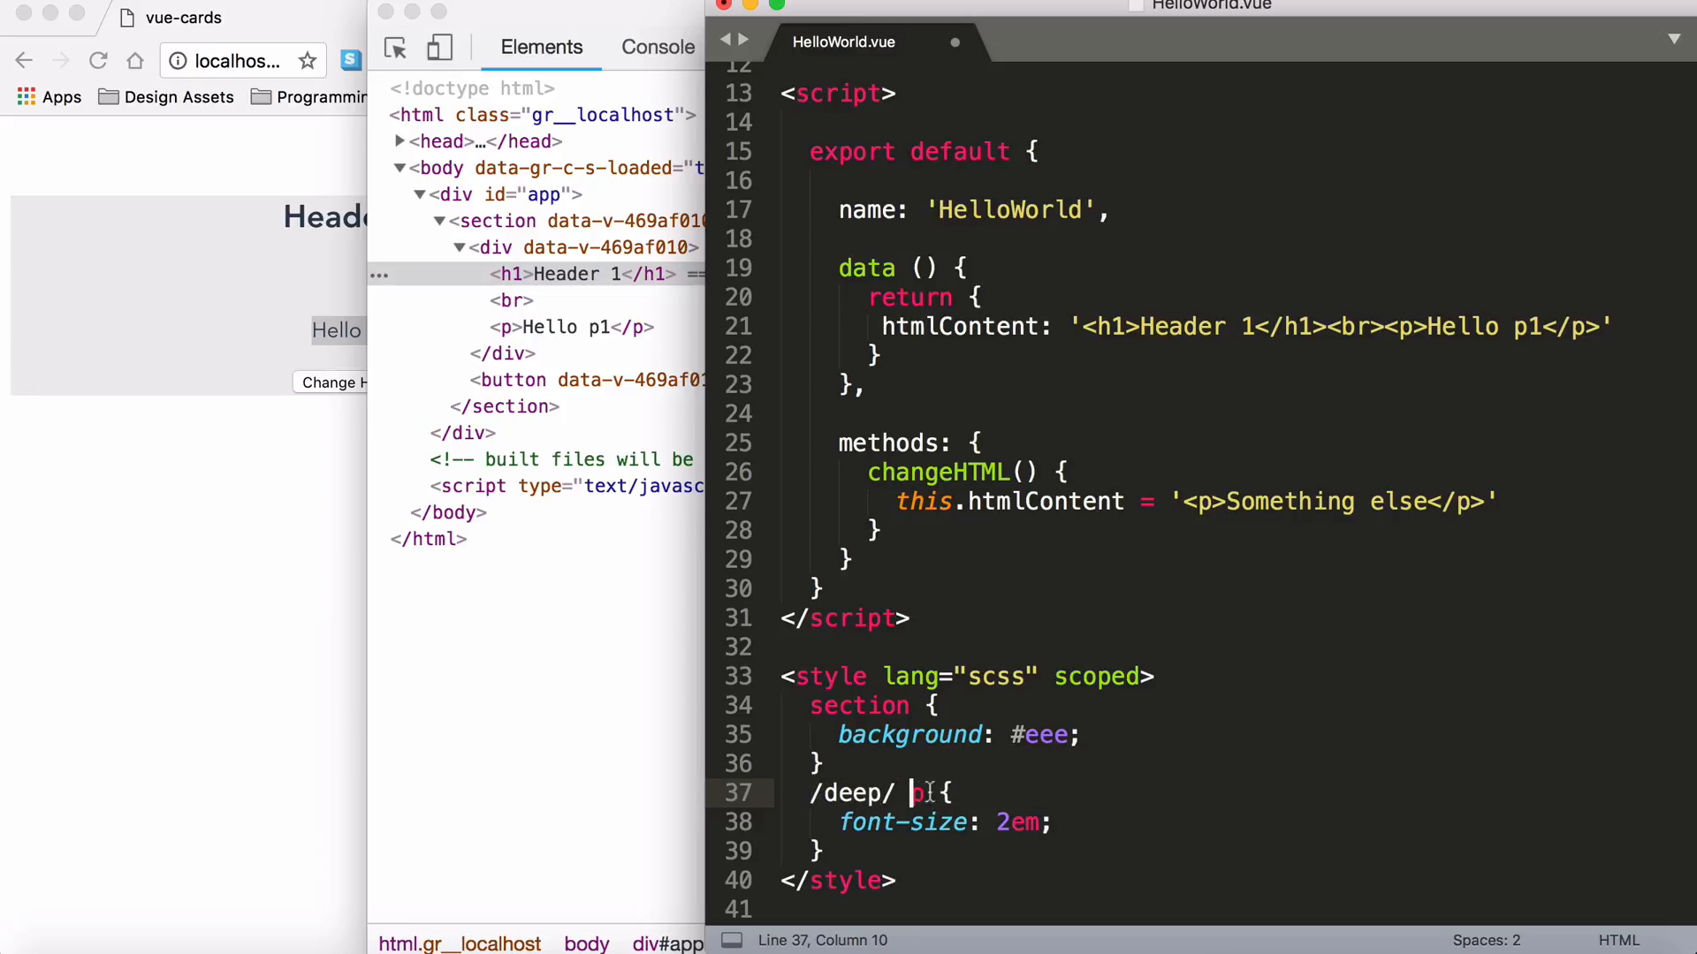
type("[d")
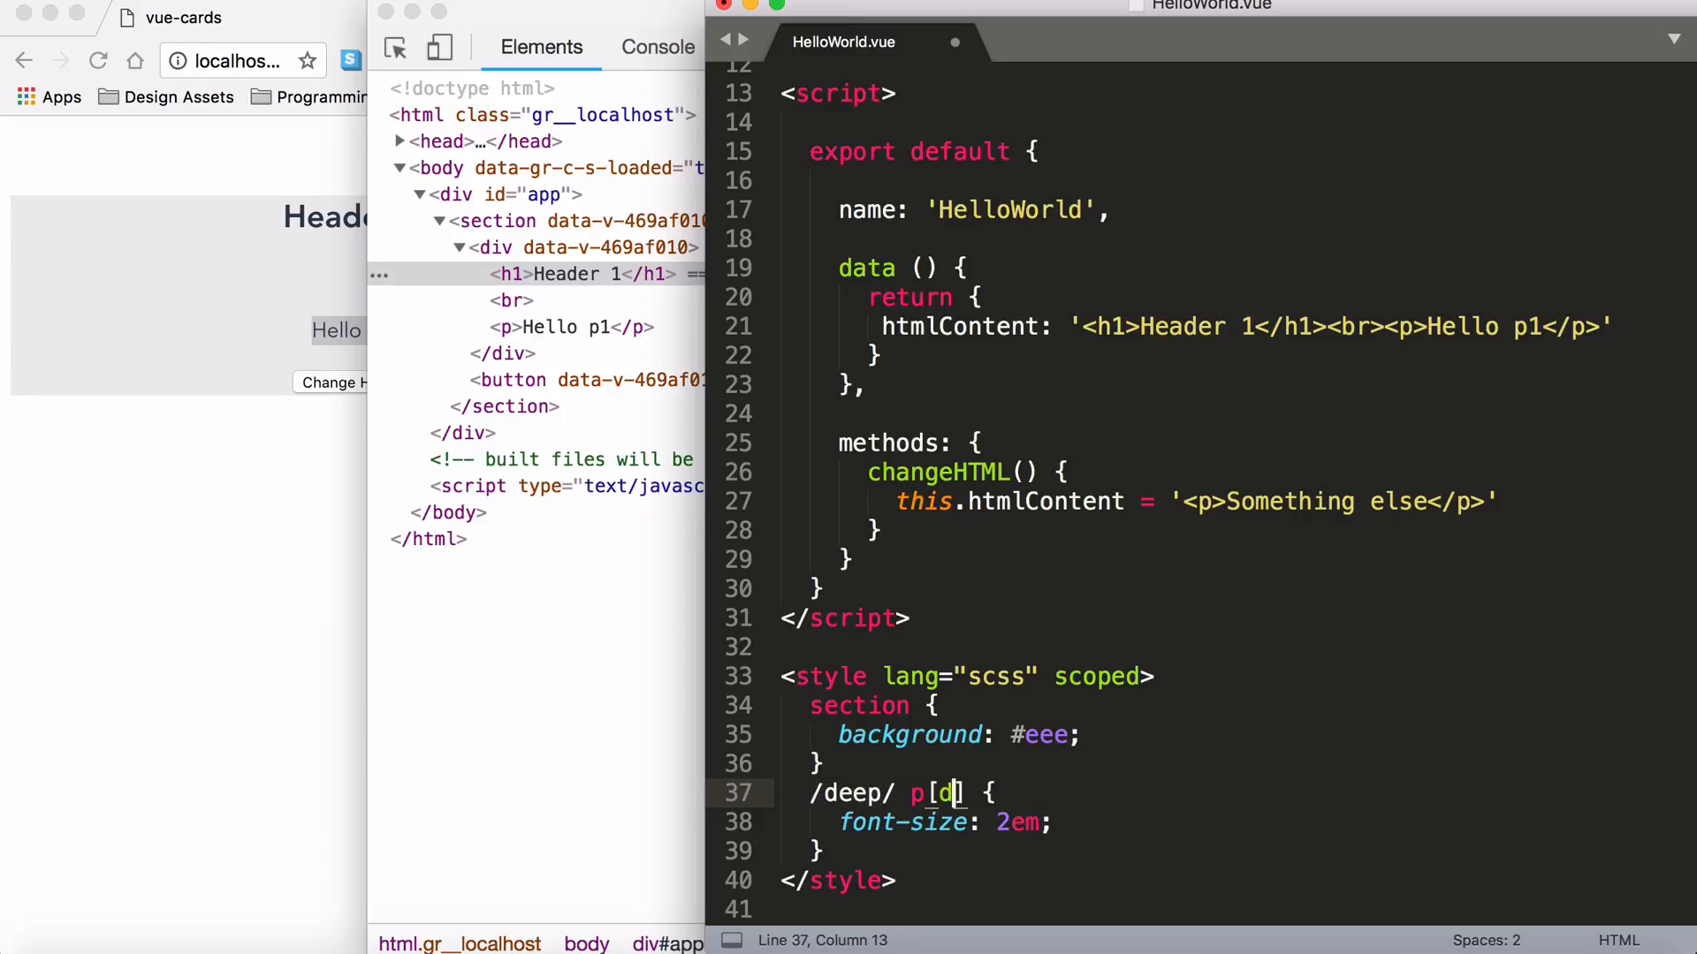
type("ata-v-9383498")
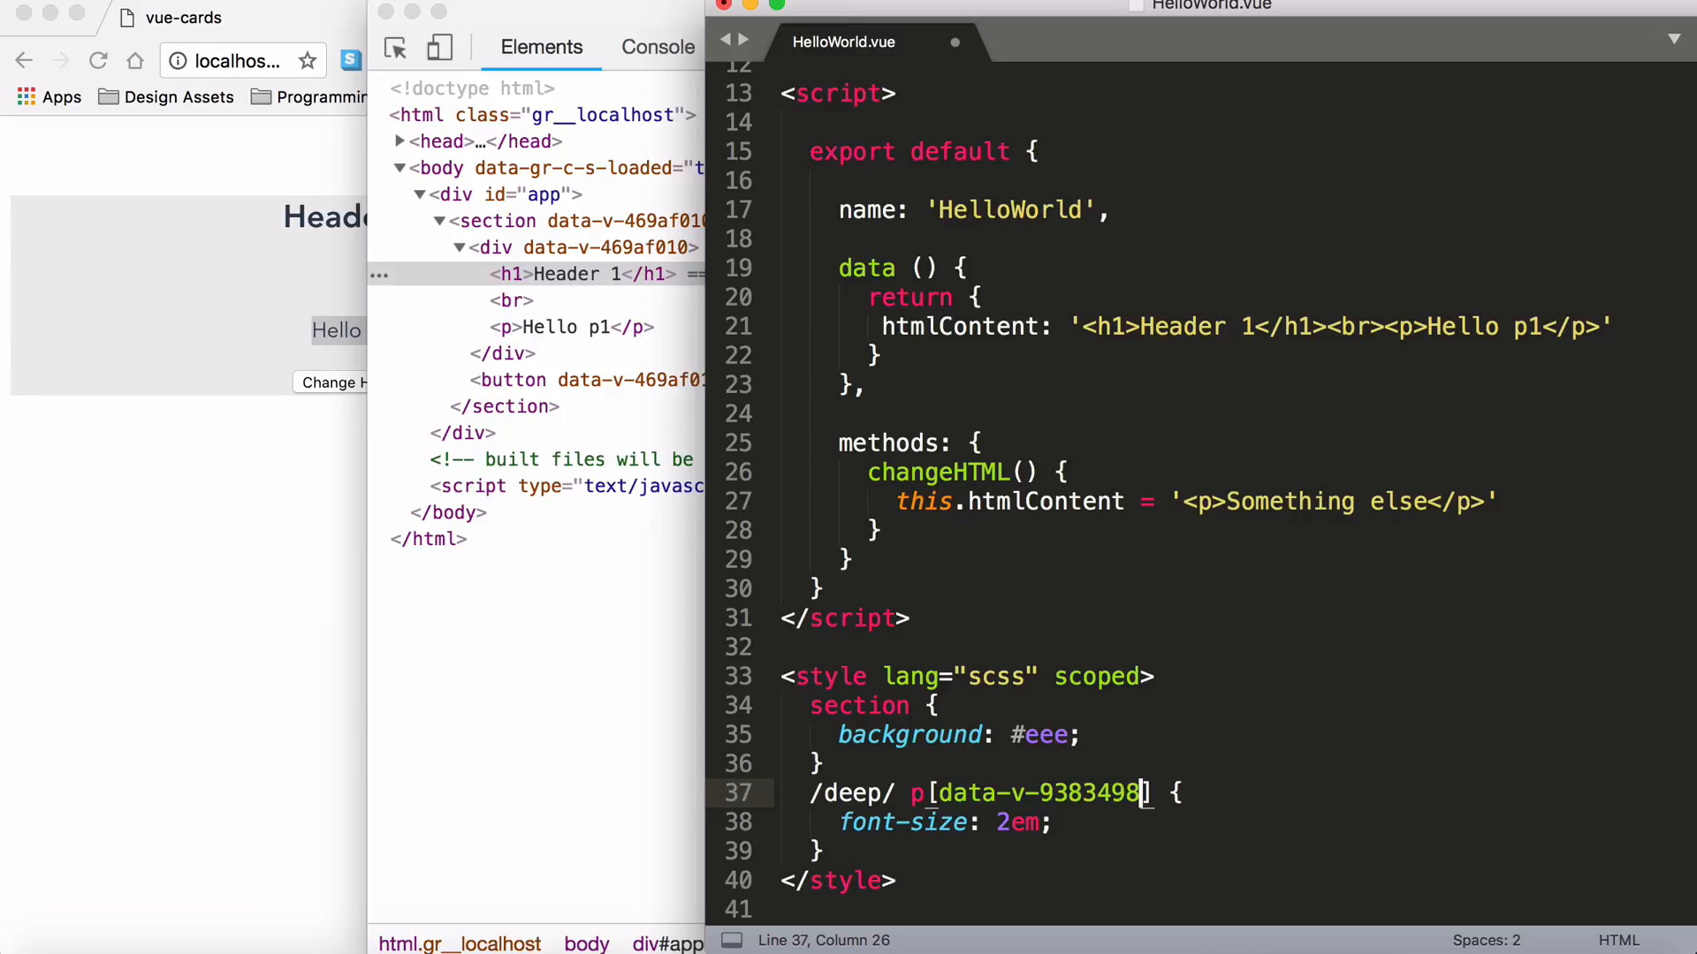
double_click(1040, 792)
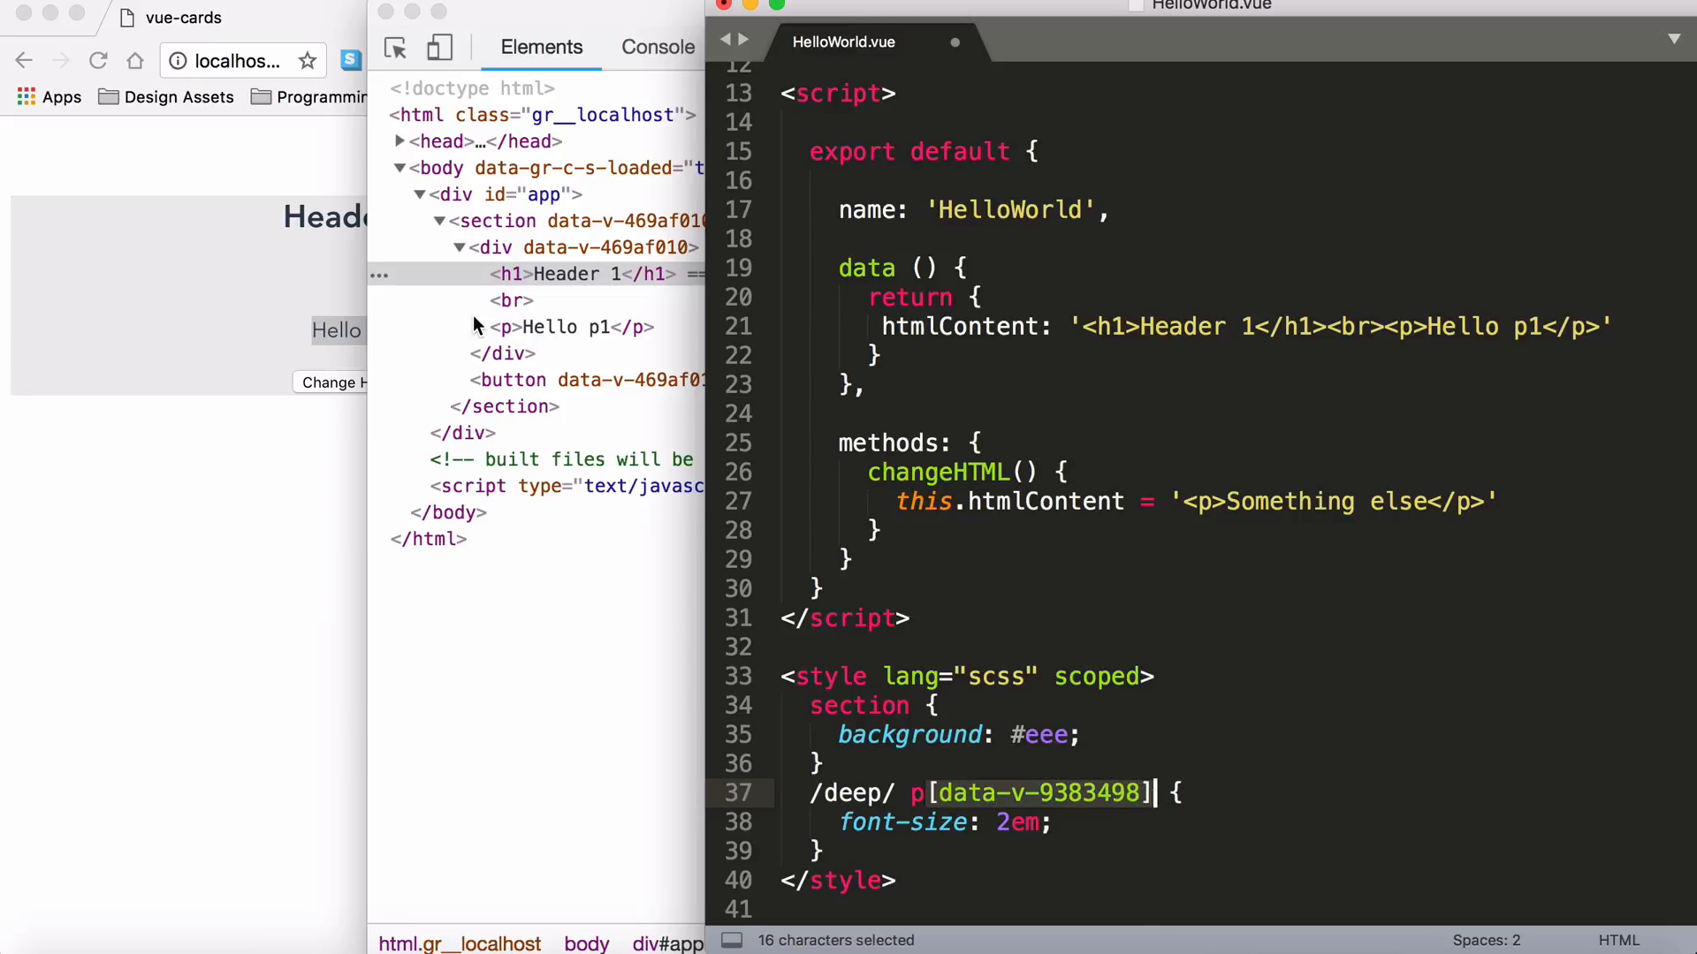
mouse_move(531, 324)
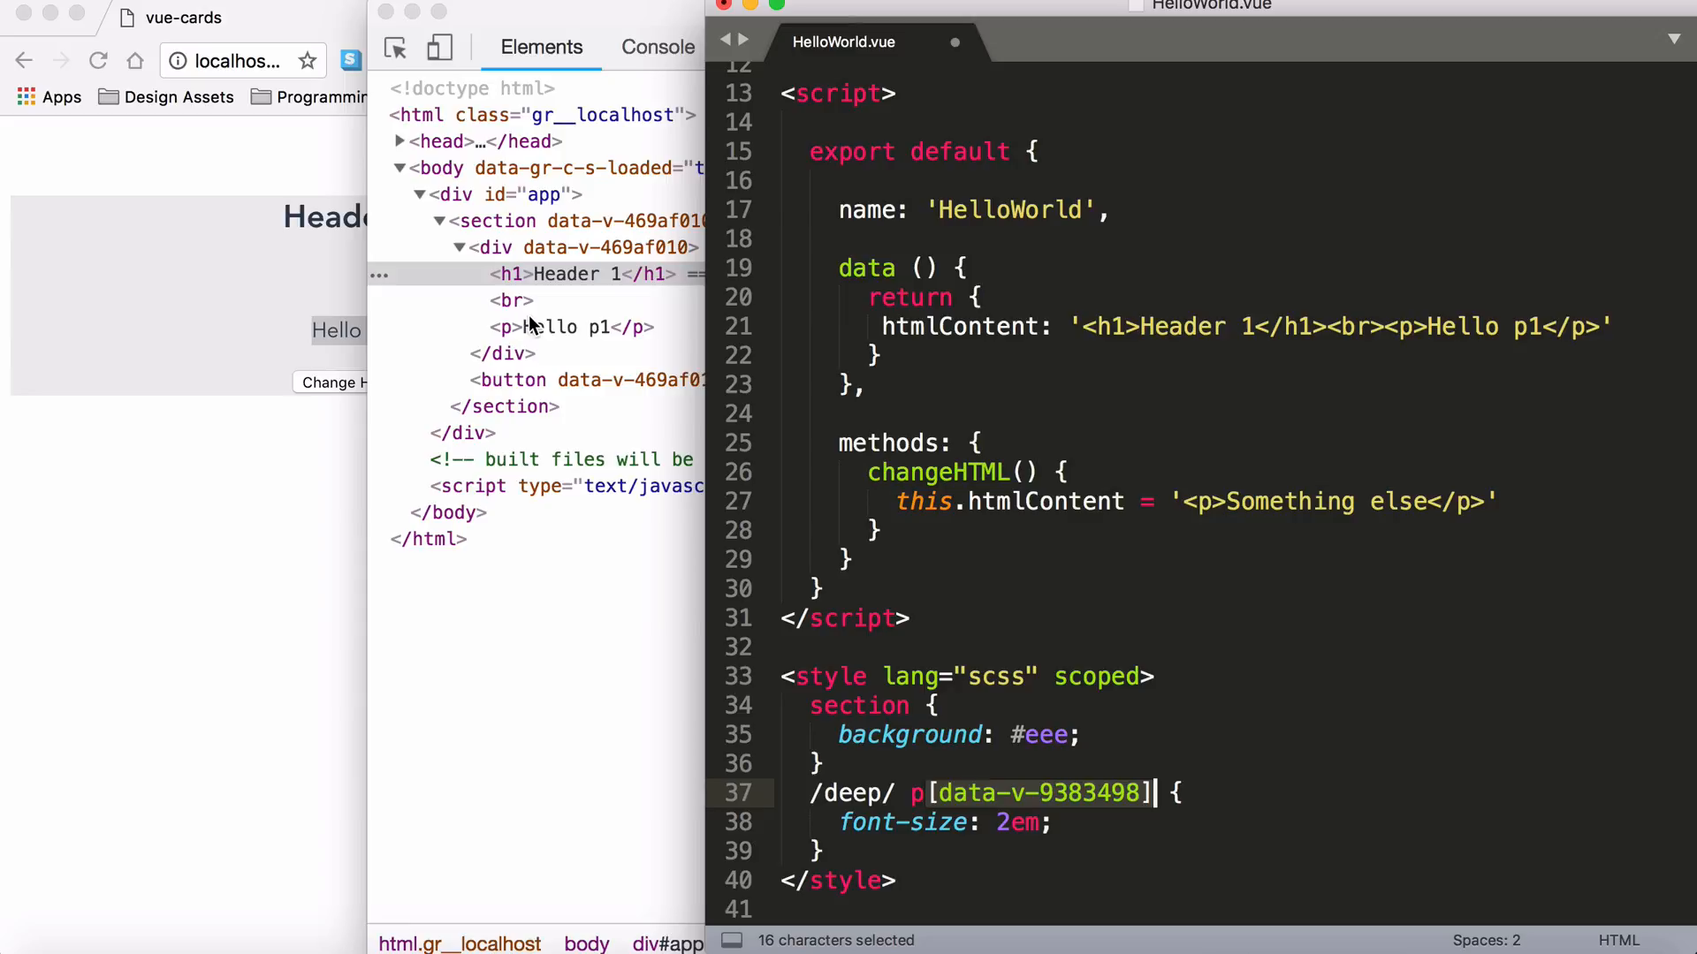
mouse_move(1147, 746)
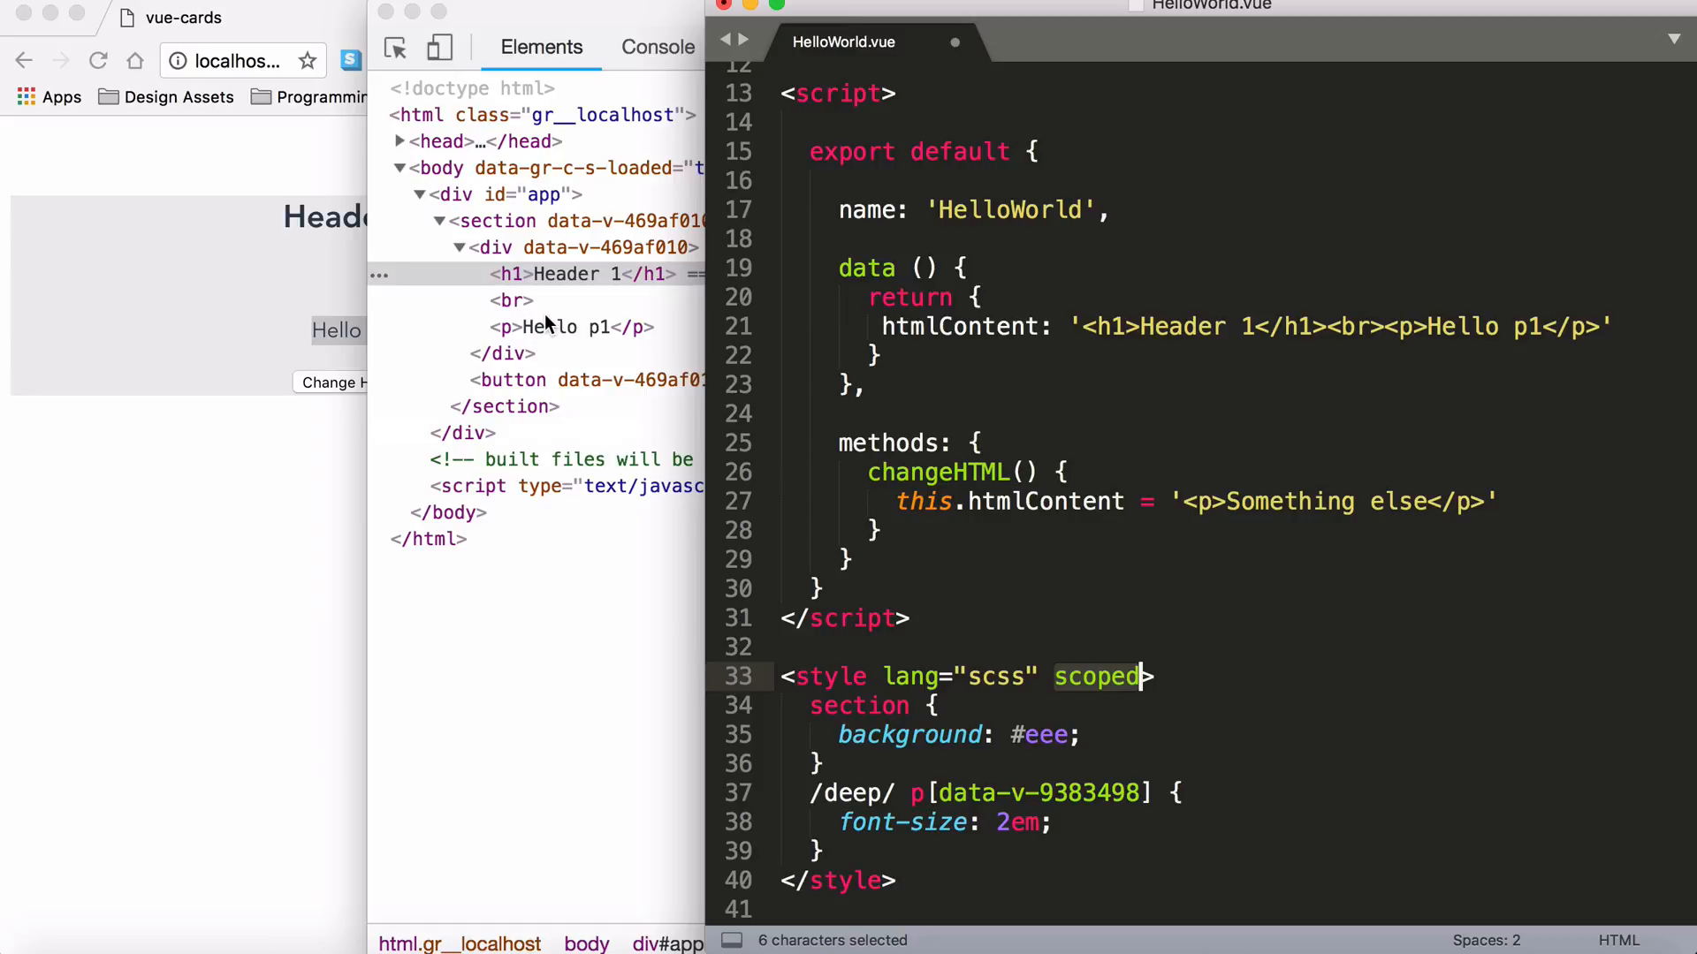
double_click(1040, 792)
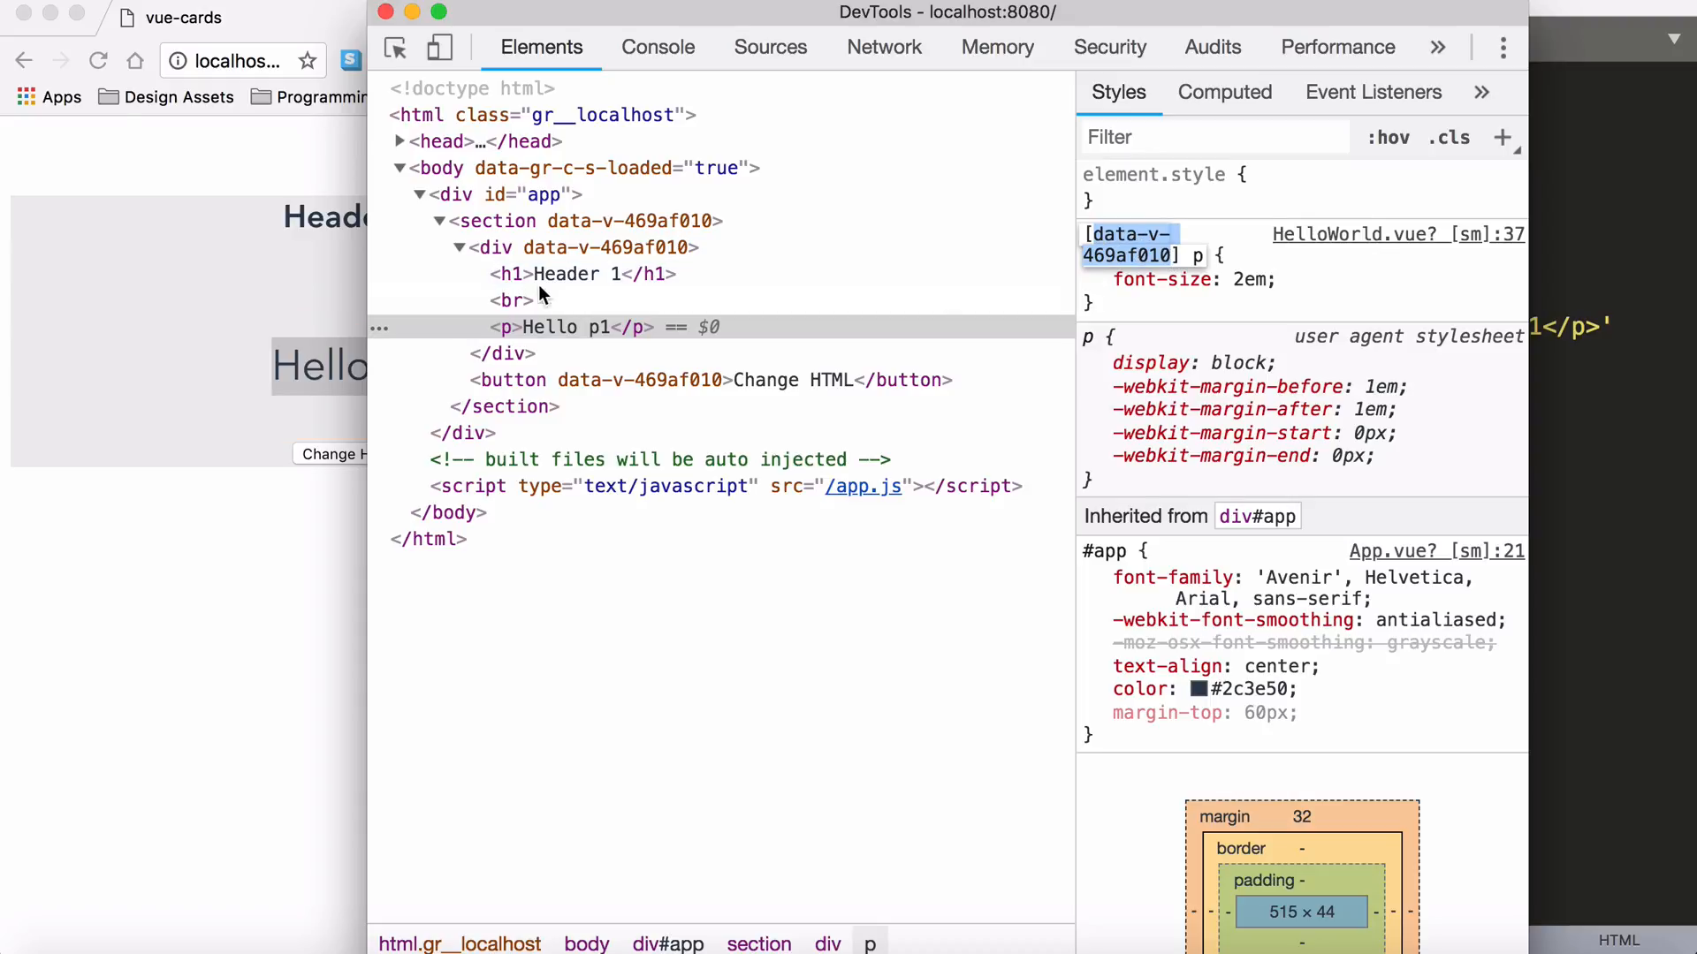
mouse_move(497, 221)
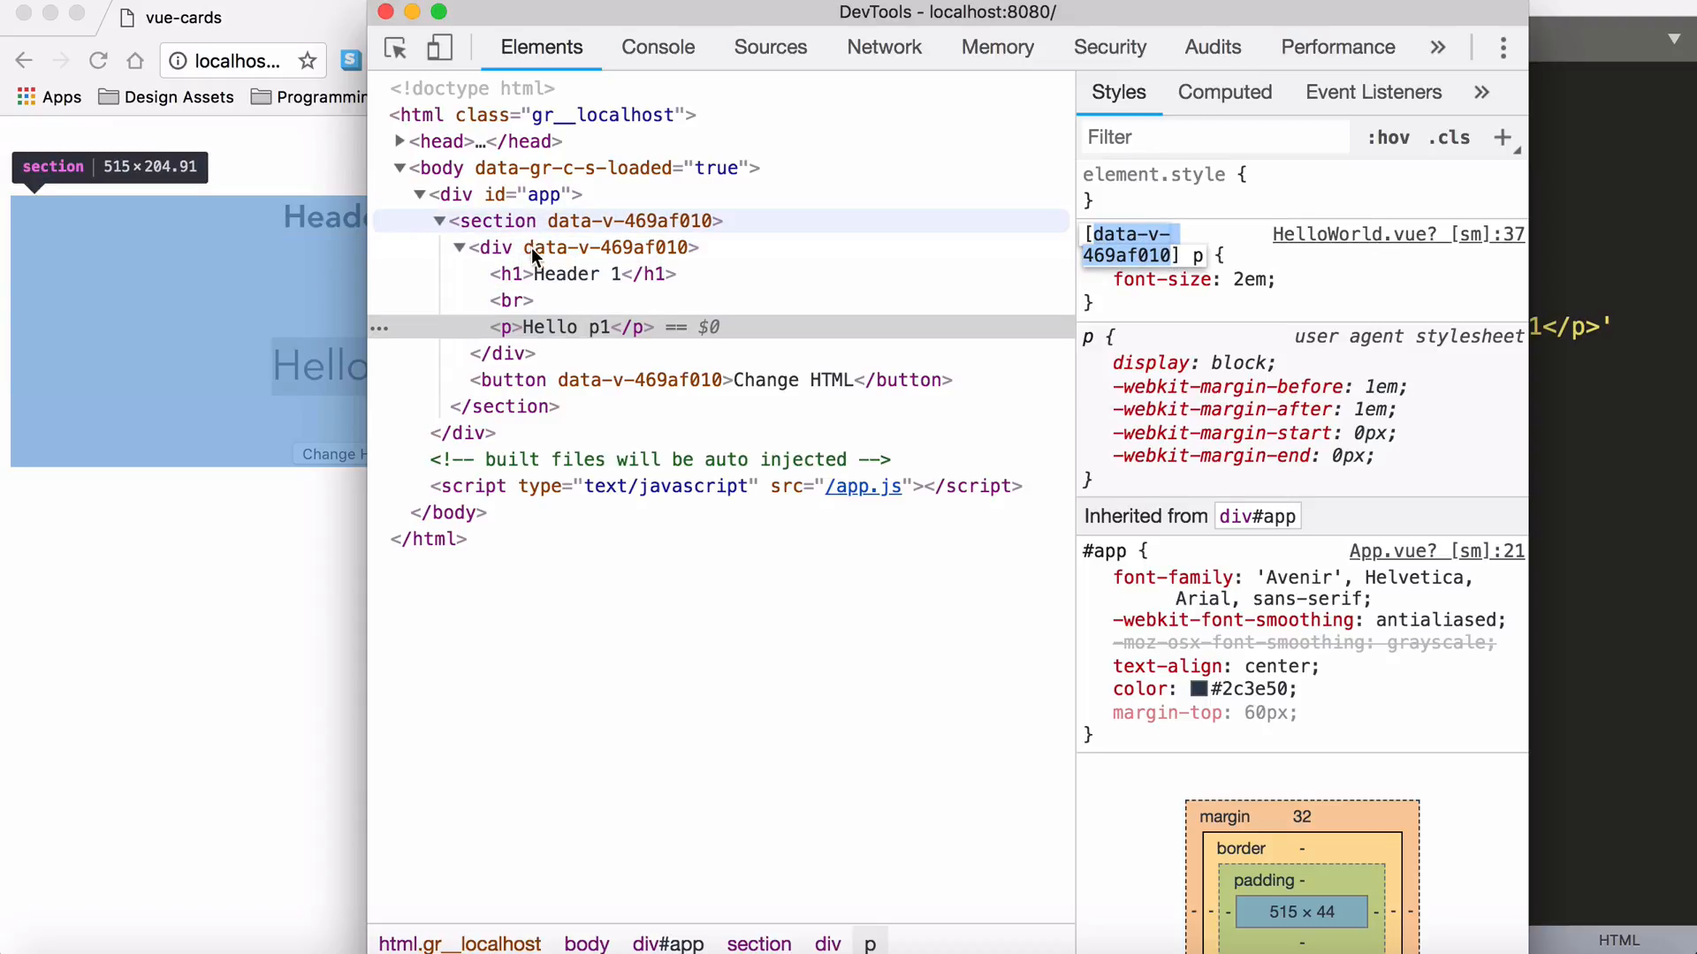
Step: Reload the page and inspect Hello p1, checking the [data-v-469af010] p rule sets 2em
left_click(493, 246)
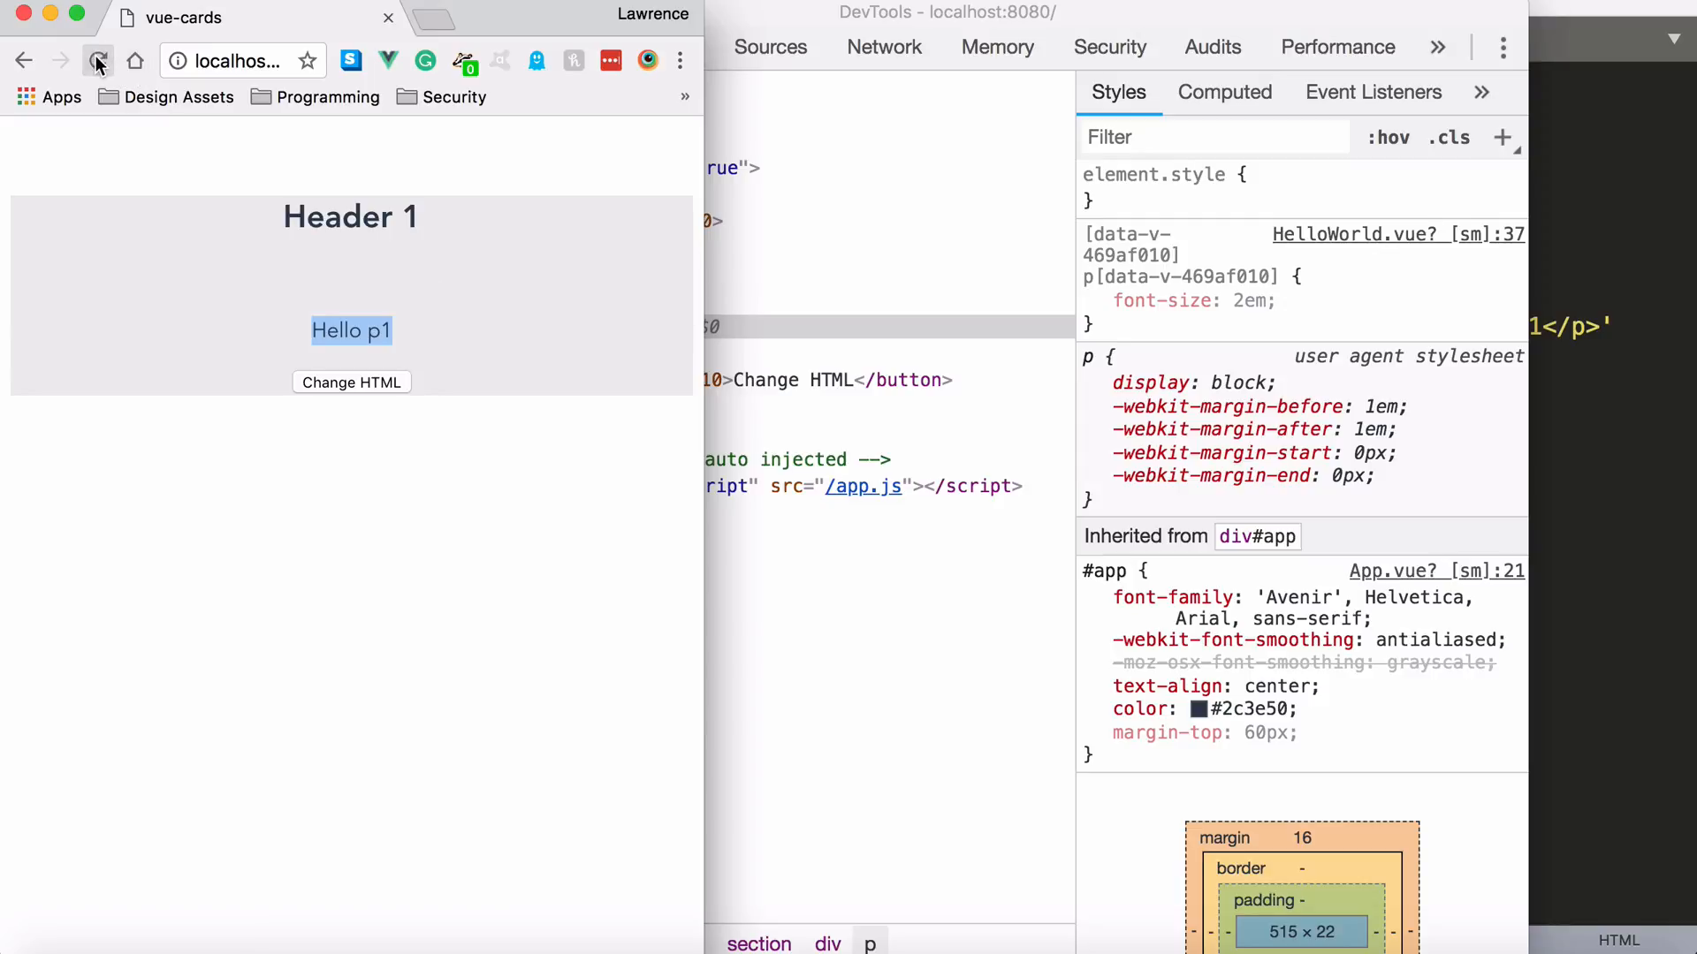
left_click(97, 61)
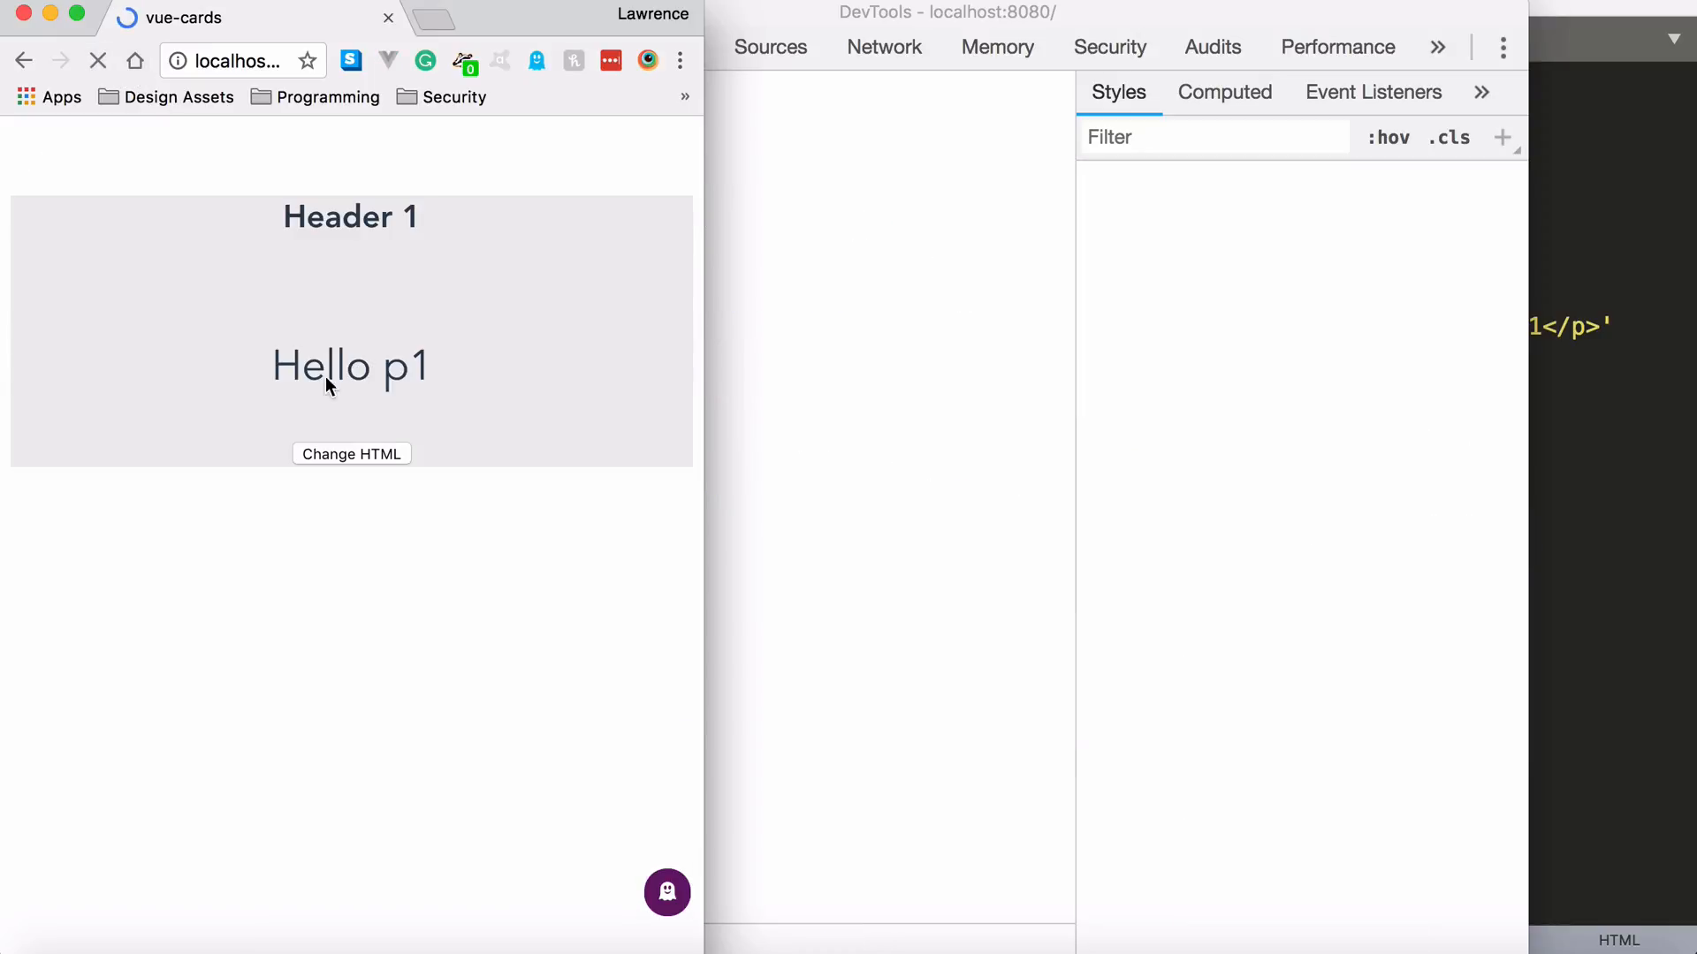
left_click(348, 366)
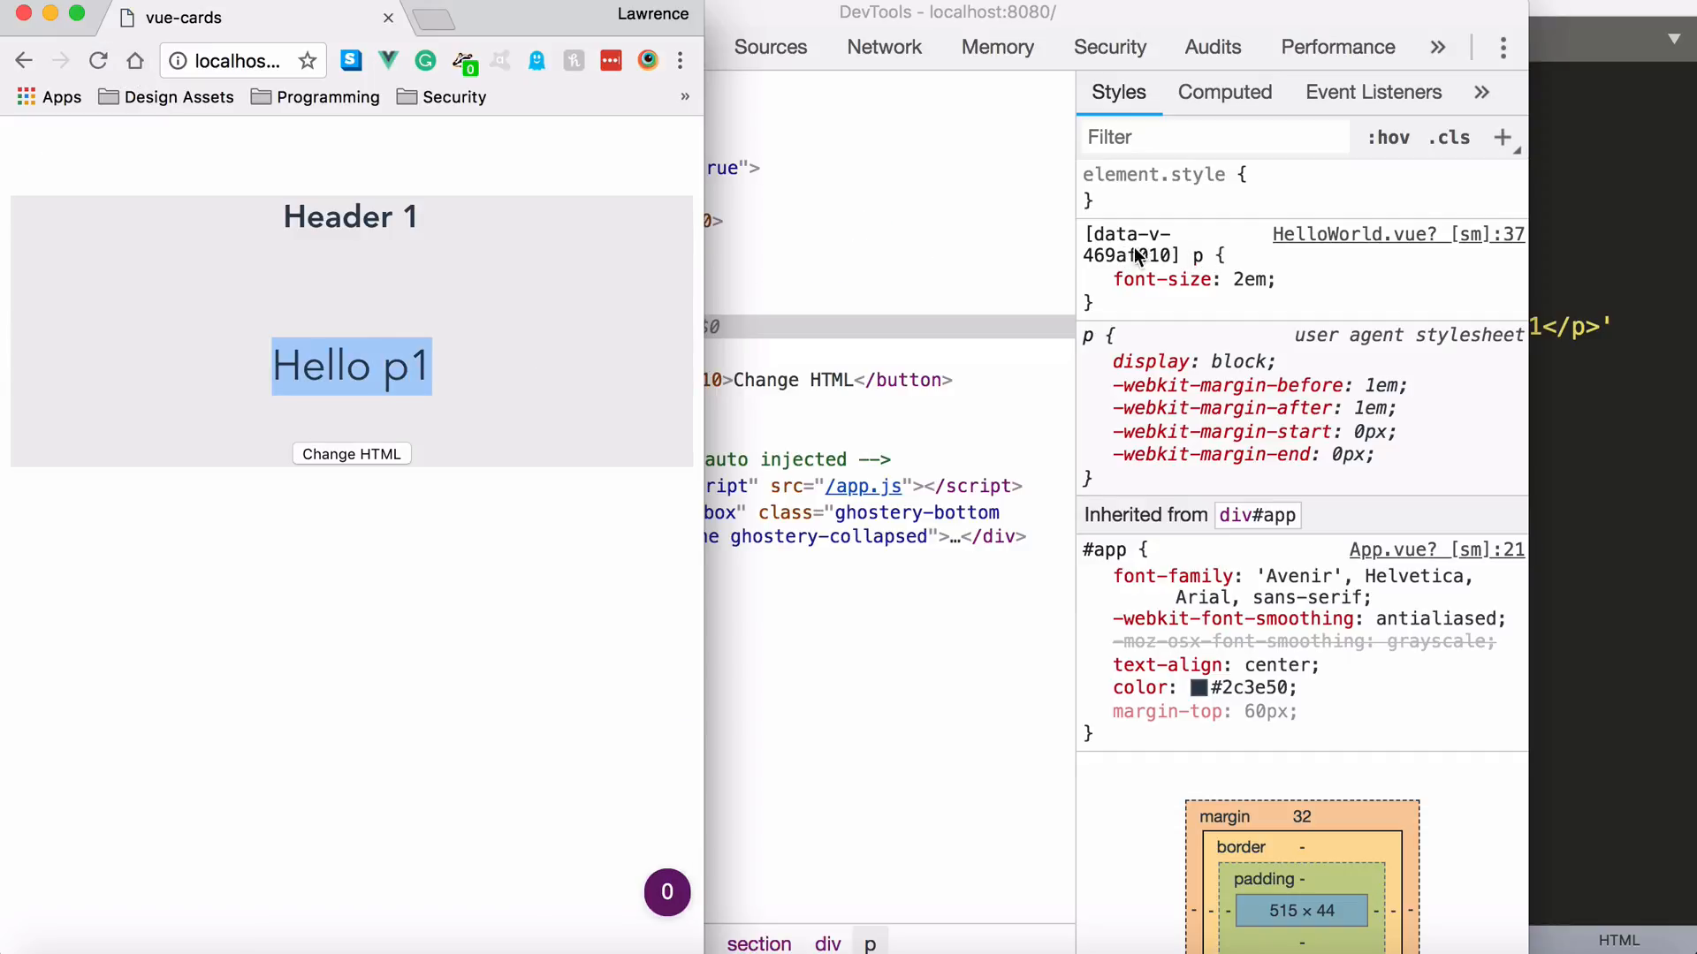